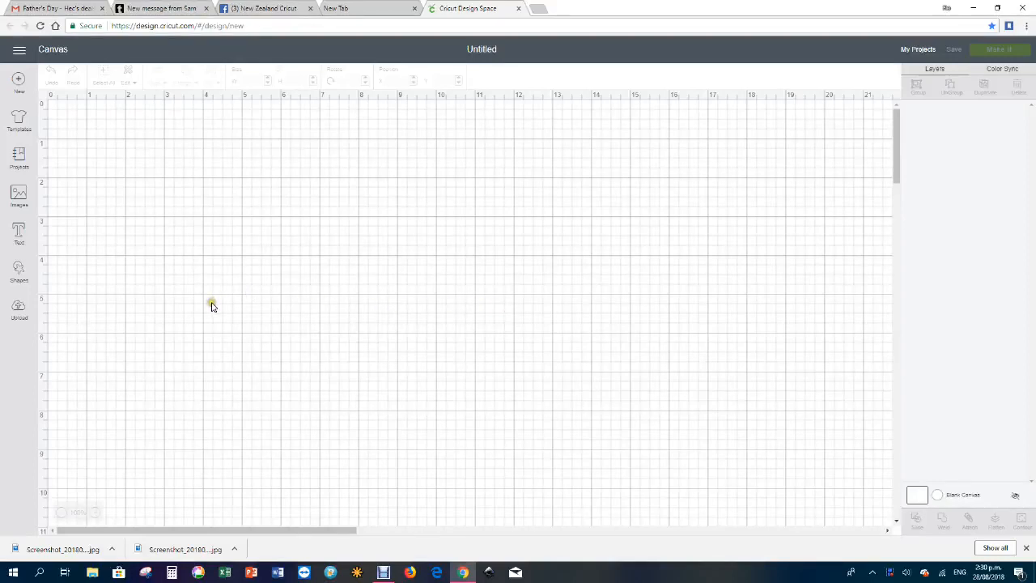
{"action": "mouse_move", "coordinate": [214, 307]}
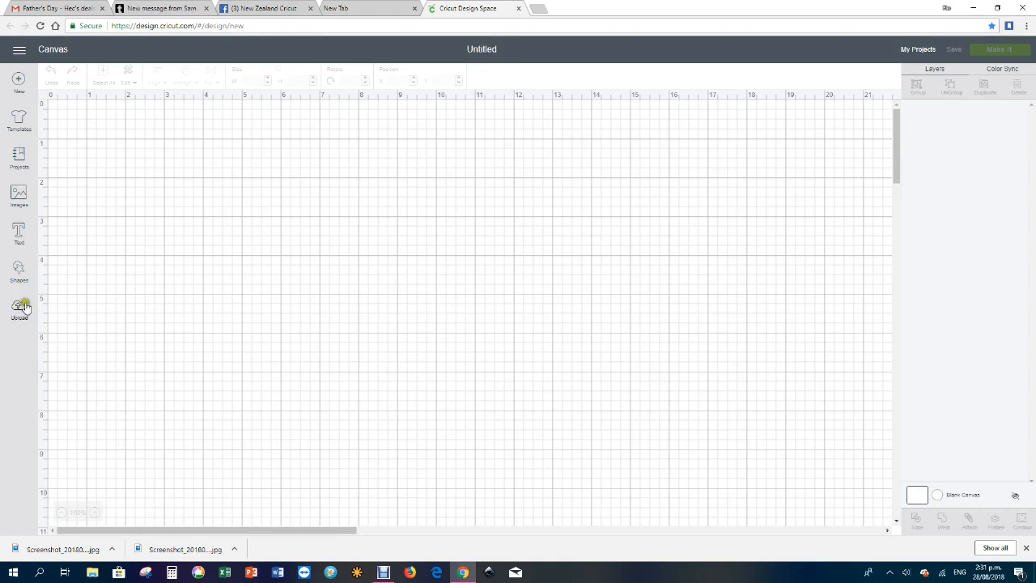
Step: Choose the purple box template from the full list of uploaded images
{"action": "left_click", "coordinate": [20, 308]}
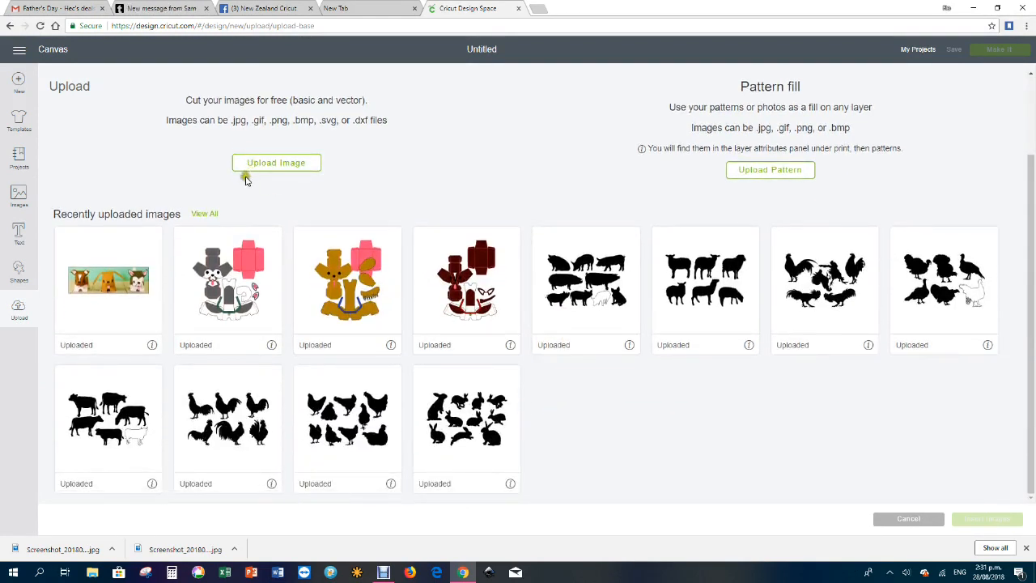
{"action": "left_click", "coordinate": [18, 197]}
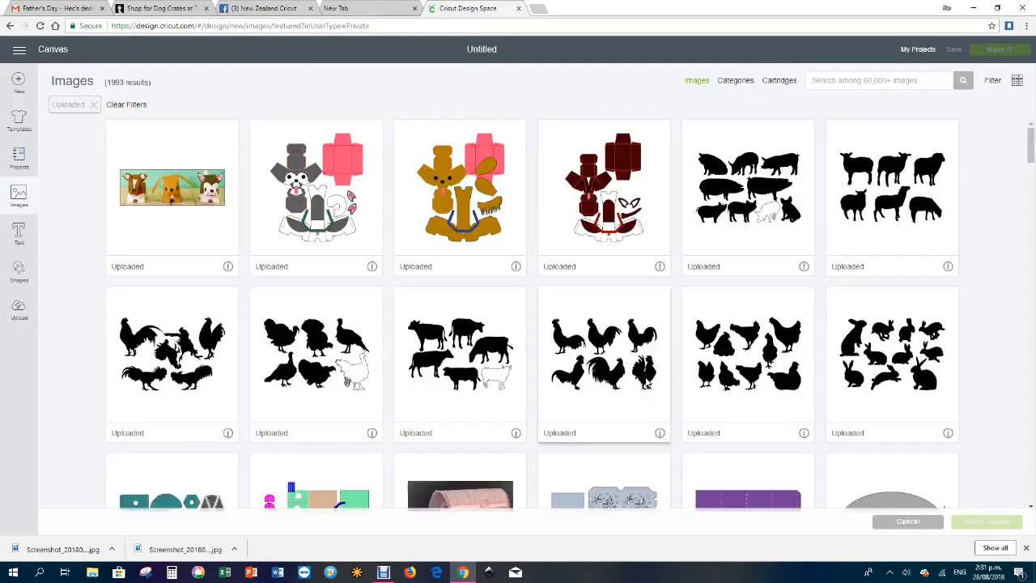
{"action": "scroll", "scroll_direction": "down", "scroll_amount": 3}
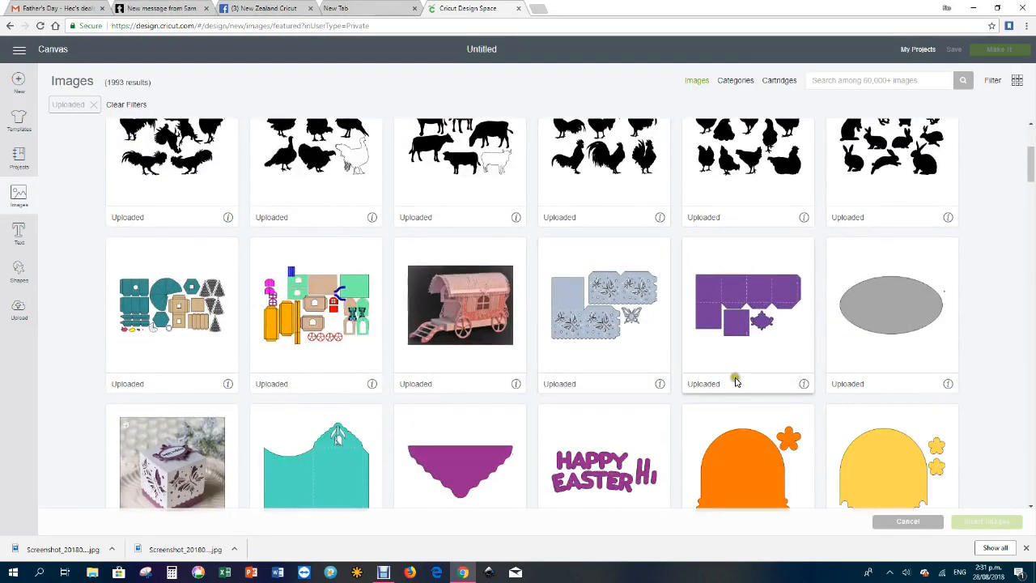
{"action": "mouse_move", "coordinate": [751, 290]}
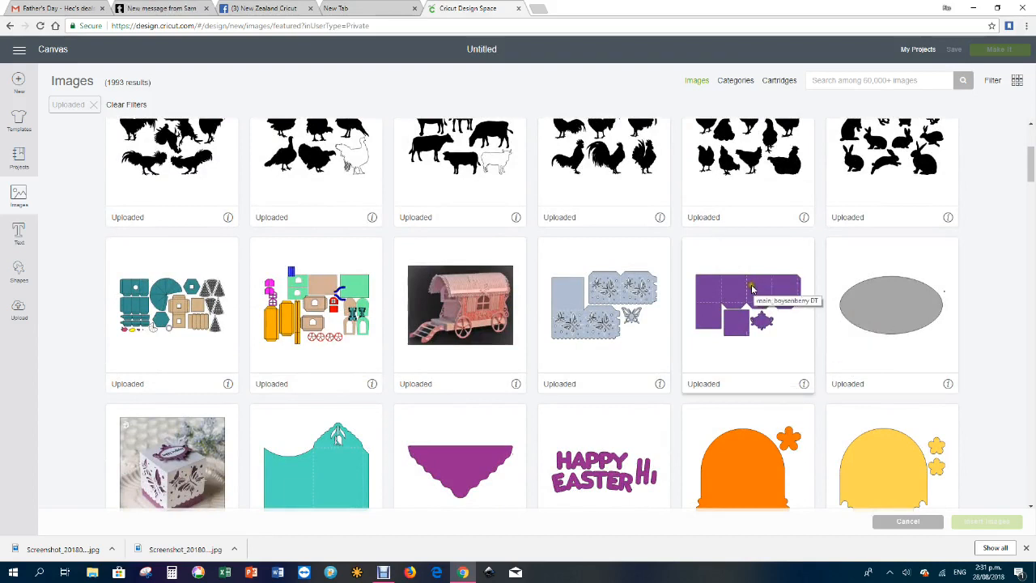
{"action": "left_click", "coordinate": [748, 304]}
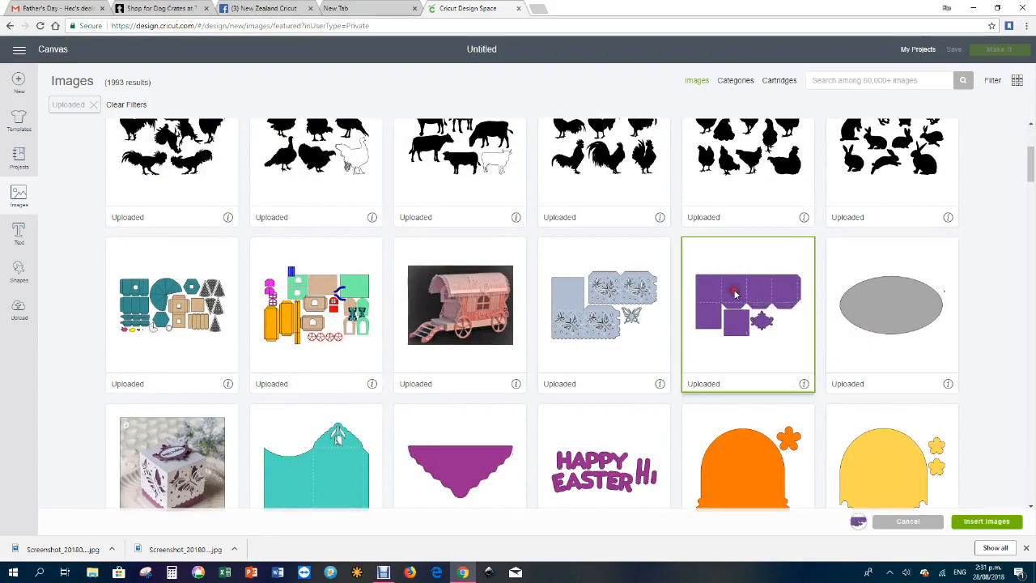
{"action": "mouse_move", "coordinate": [986, 521]}
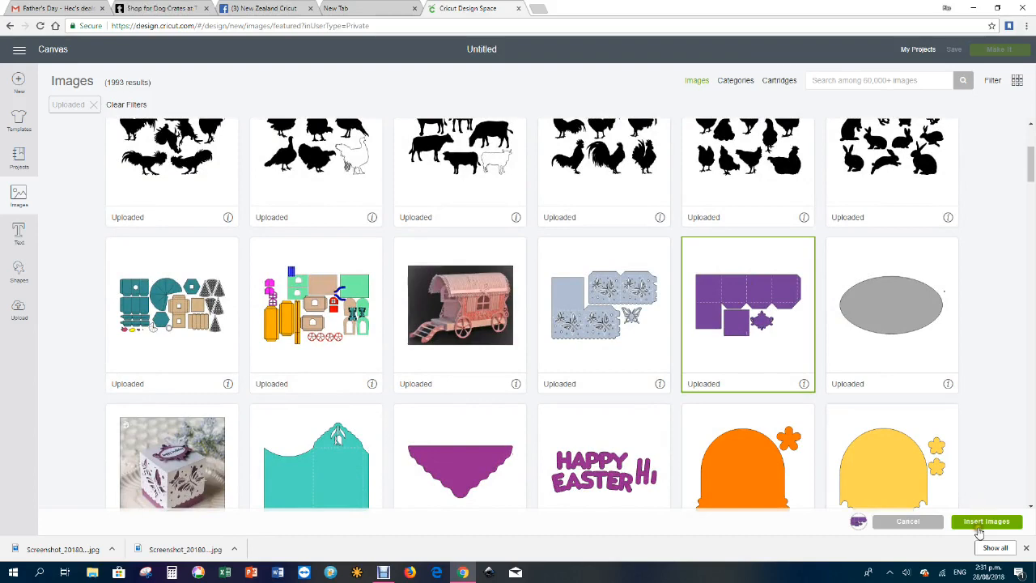
Step: Insert the purple box template and move it toward the upper left of the canvas
{"action": "left_click", "coordinate": [986, 521]}
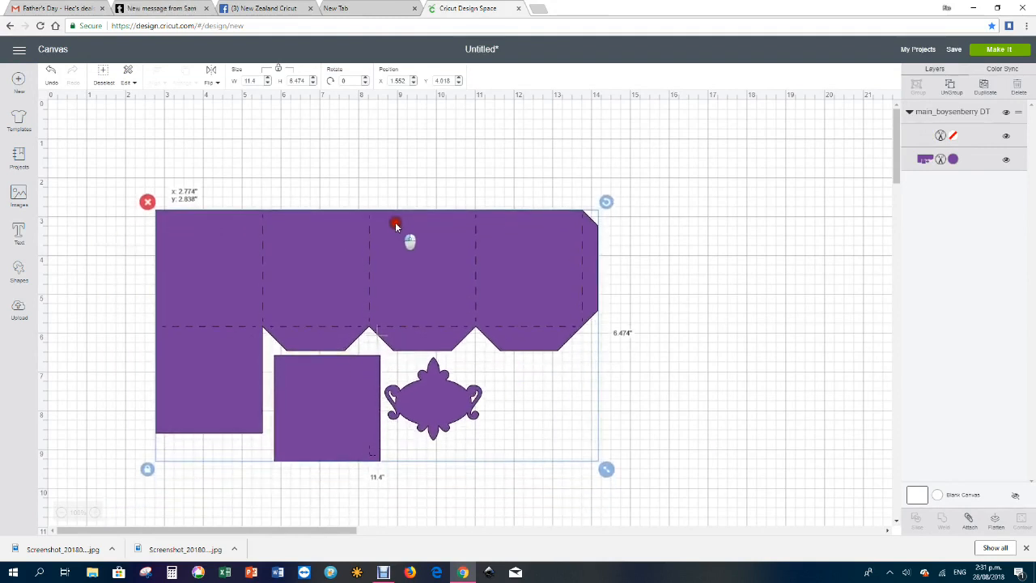
{"action": "left_click_drag", "start_coordinate": [396, 223], "coordinate": [110, 395]}
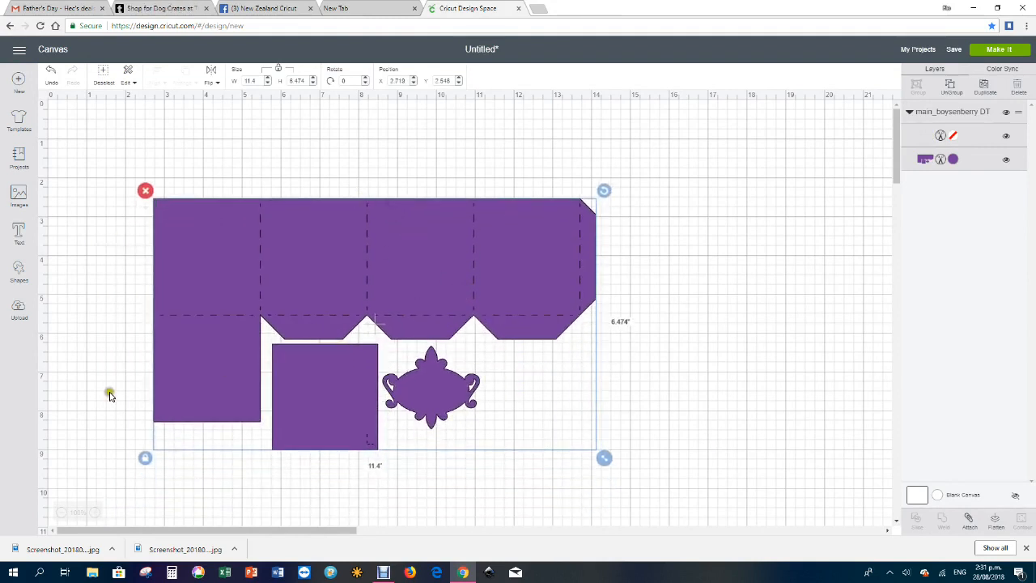
{"action": "mouse_move", "coordinate": [434, 293]}
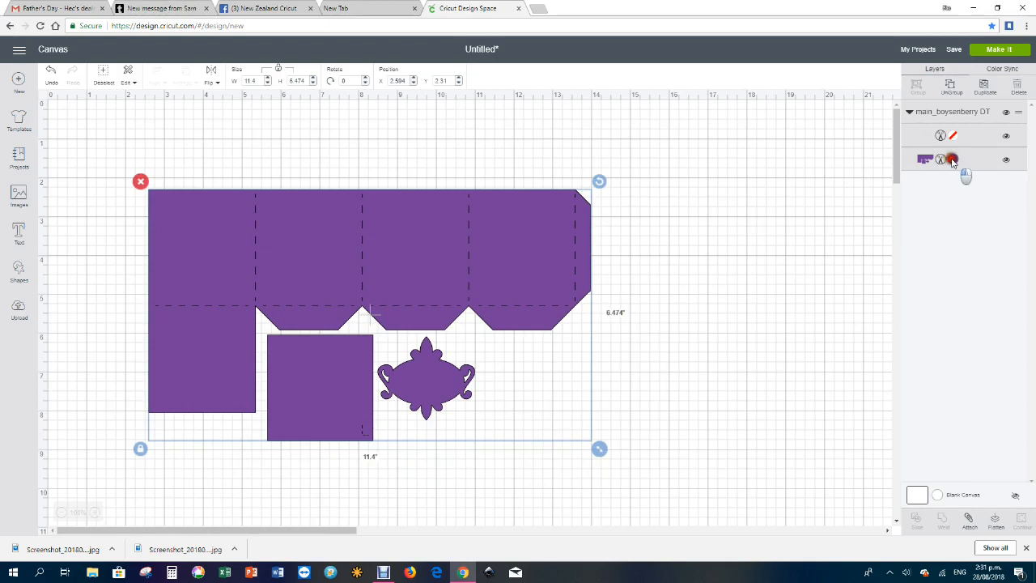
Step: Recolour the box template's cut layer from purple to teal green
{"action": "left_click", "coordinate": [951, 158]}
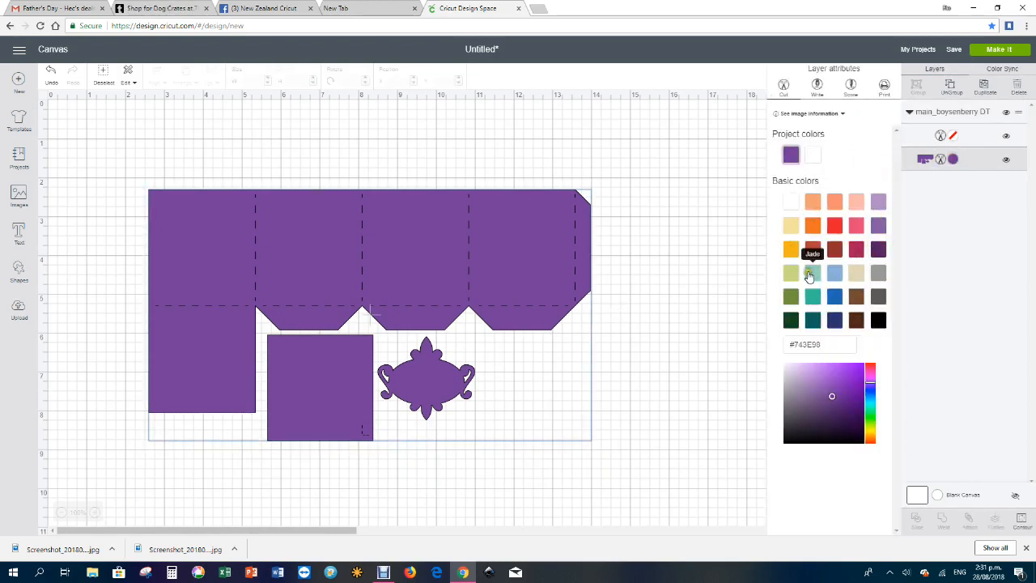
{"action": "left_click", "coordinate": [813, 272]}
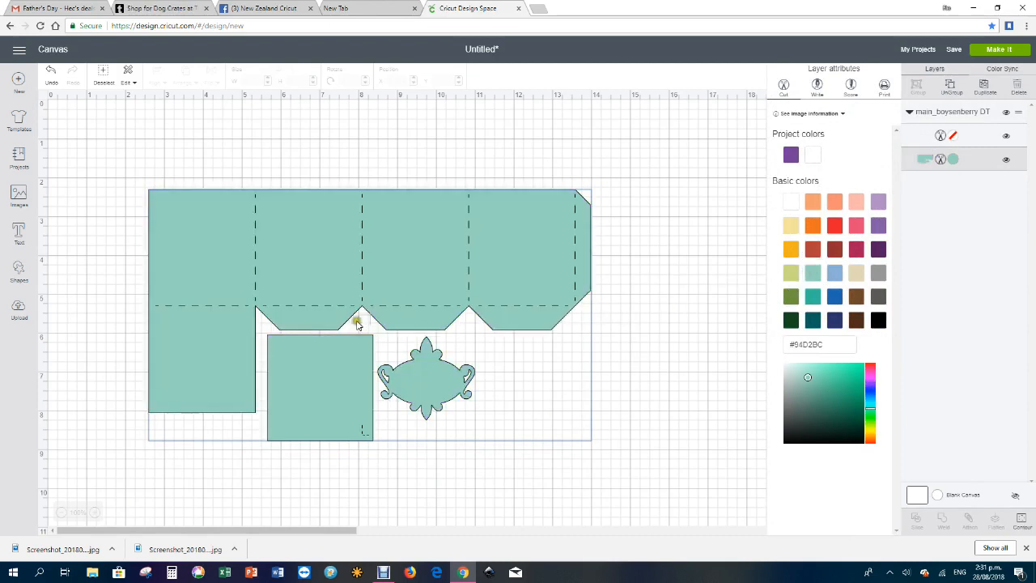
{"action": "mouse_move", "coordinate": [472, 340]}
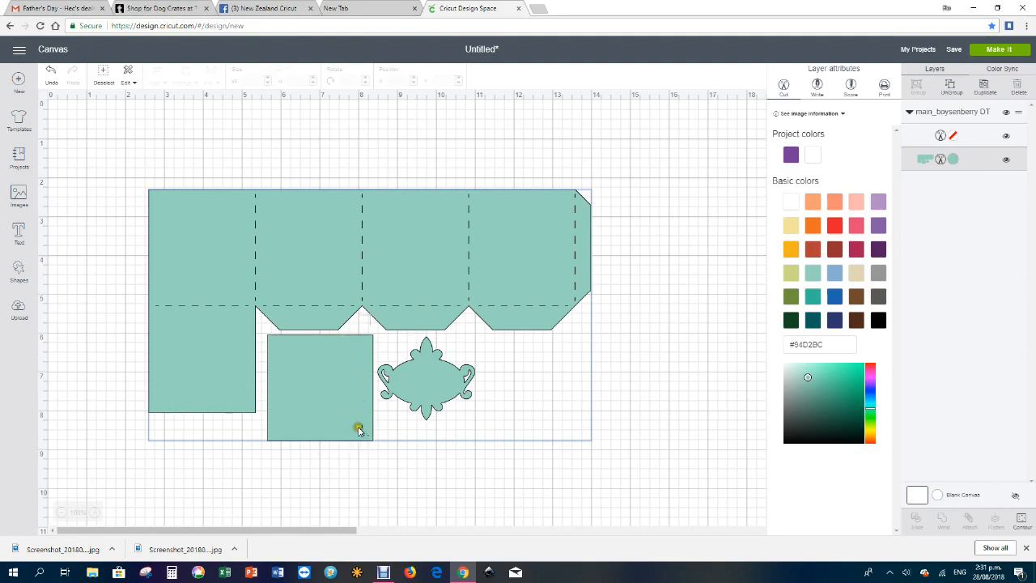
{"action": "mouse_move", "coordinate": [369, 428]}
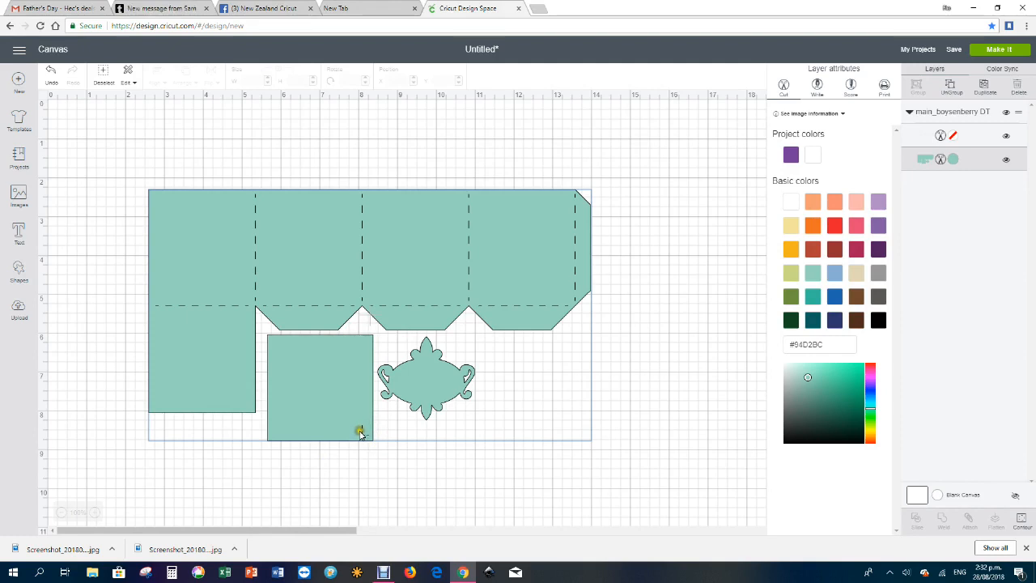
{"action": "mouse_move", "coordinate": [364, 437]}
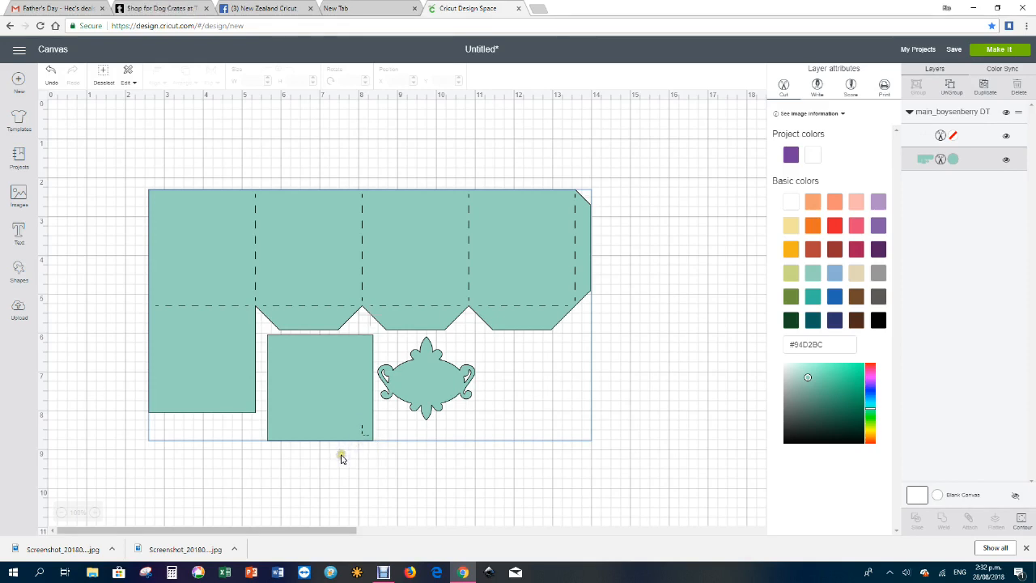
{"action": "mouse_move", "coordinate": [369, 434]}
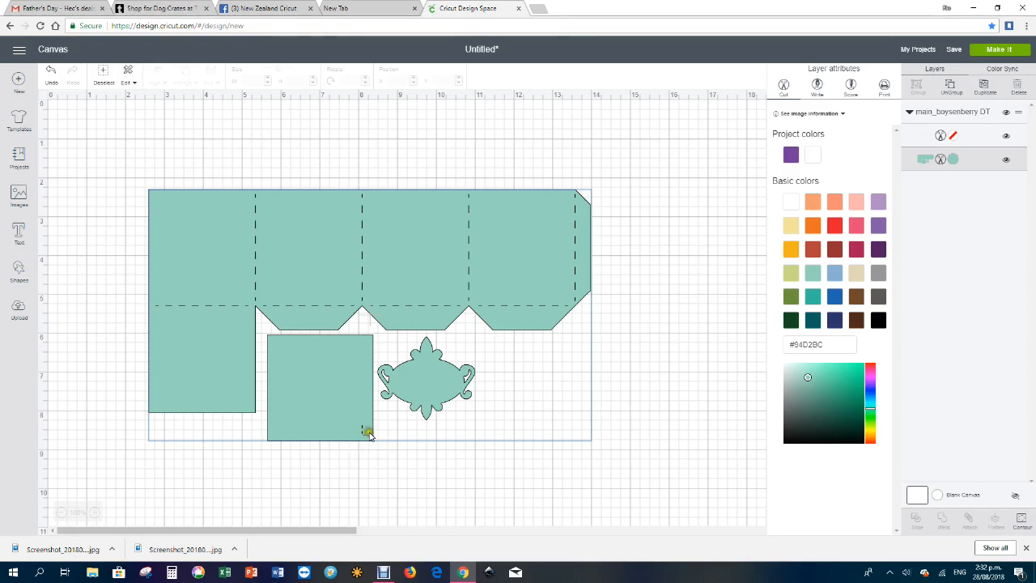
{"action": "mouse_move", "coordinate": [363, 359]}
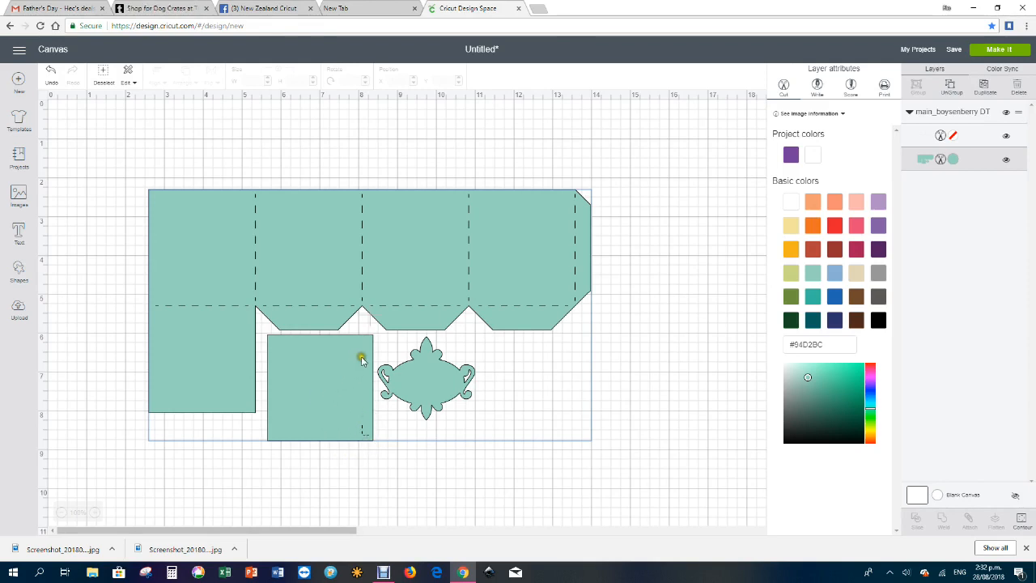
{"action": "mouse_move", "coordinate": [277, 272]}
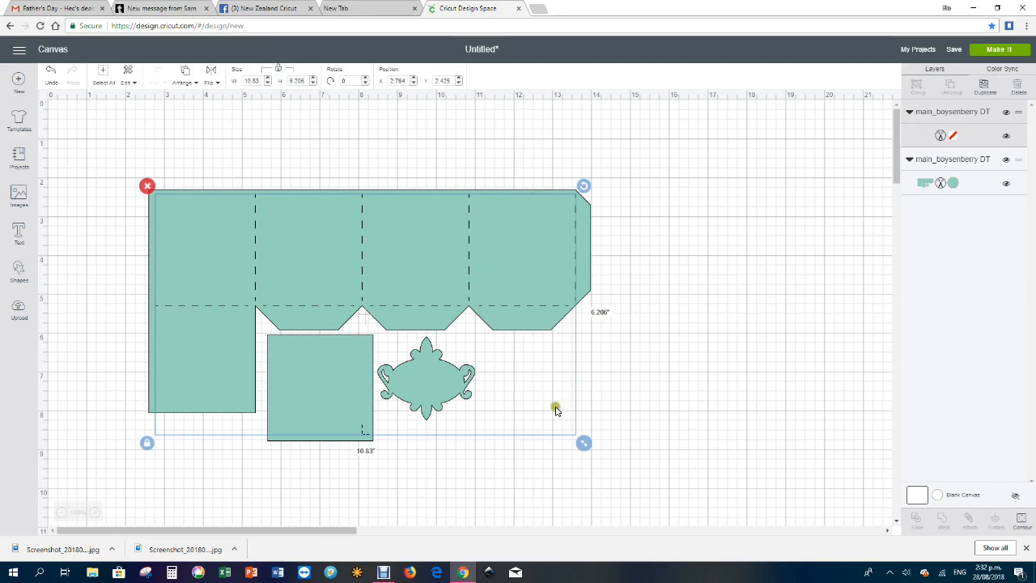
{"action": "mouse_move", "coordinate": [442, 278]}
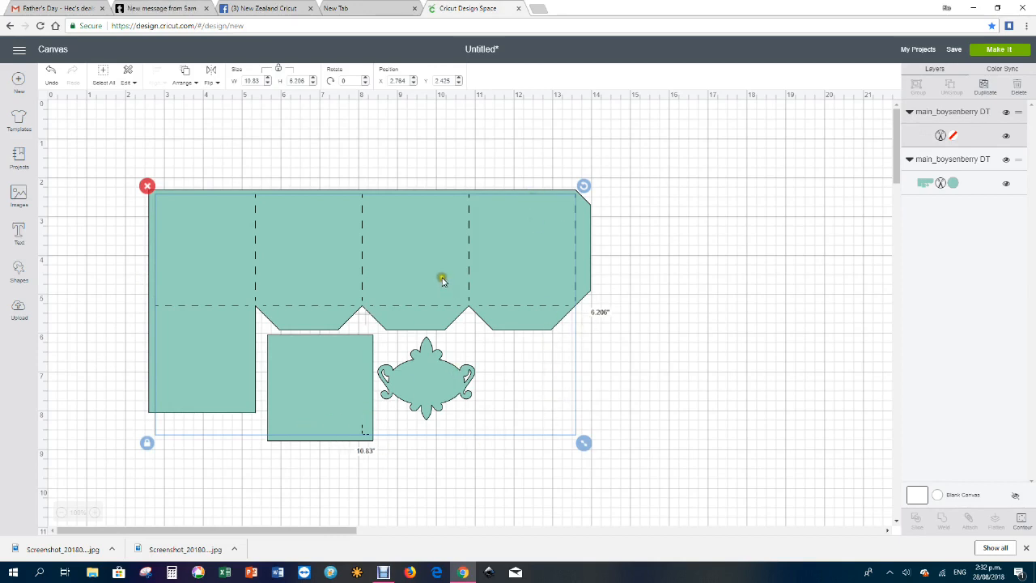
{"action": "mouse_move", "coordinate": [424, 299]}
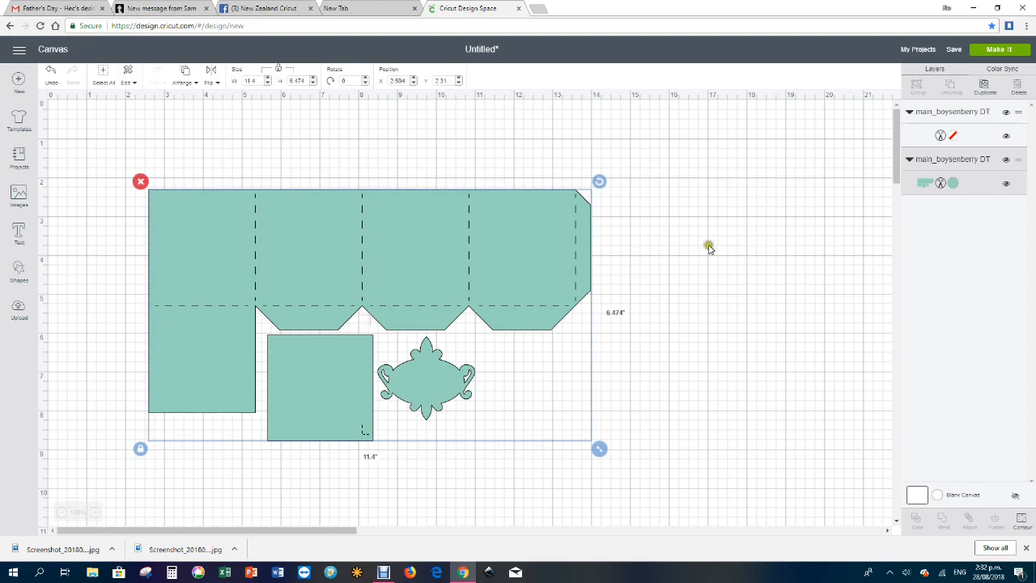
{"action": "mouse_move", "coordinate": [586, 246]}
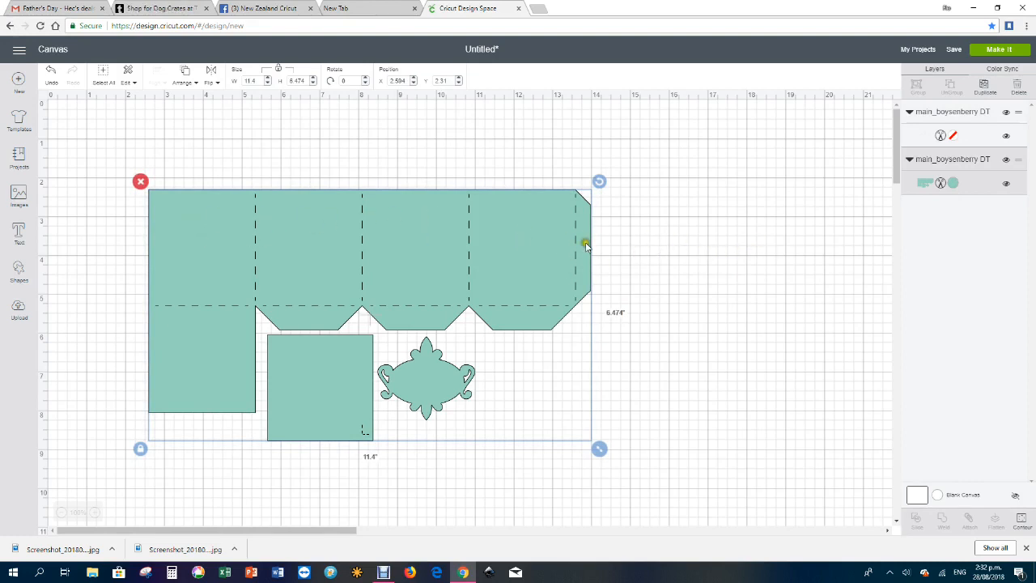
{"action": "mouse_move", "coordinate": [227, 326]}
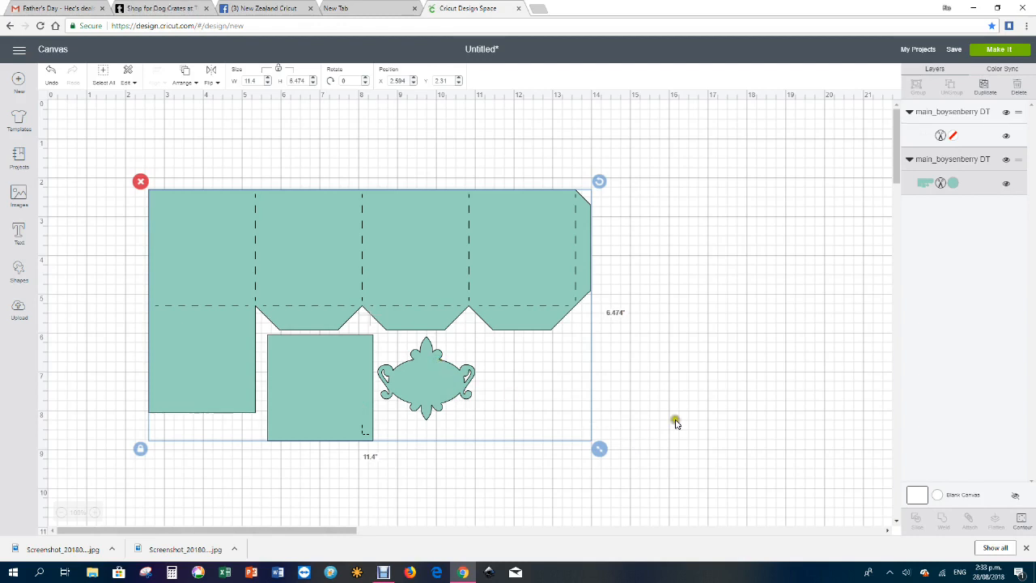
{"action": "mouse_move", "coordinate": [317, 282]}
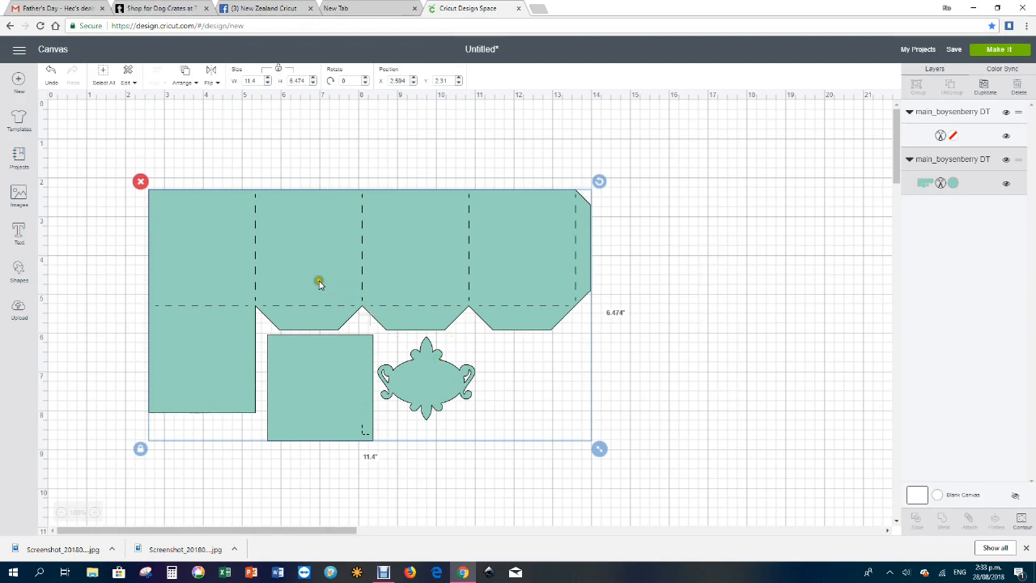
{"action": "mouse_move", "coordinate": [635, 317]}
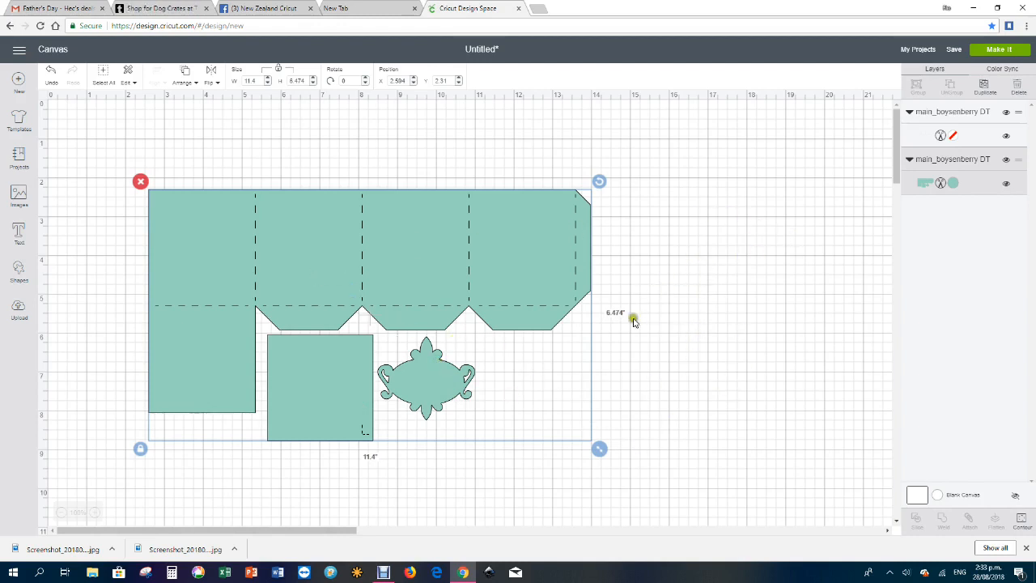
{"action": "mouse_move", "coordinate": [505, 309]}
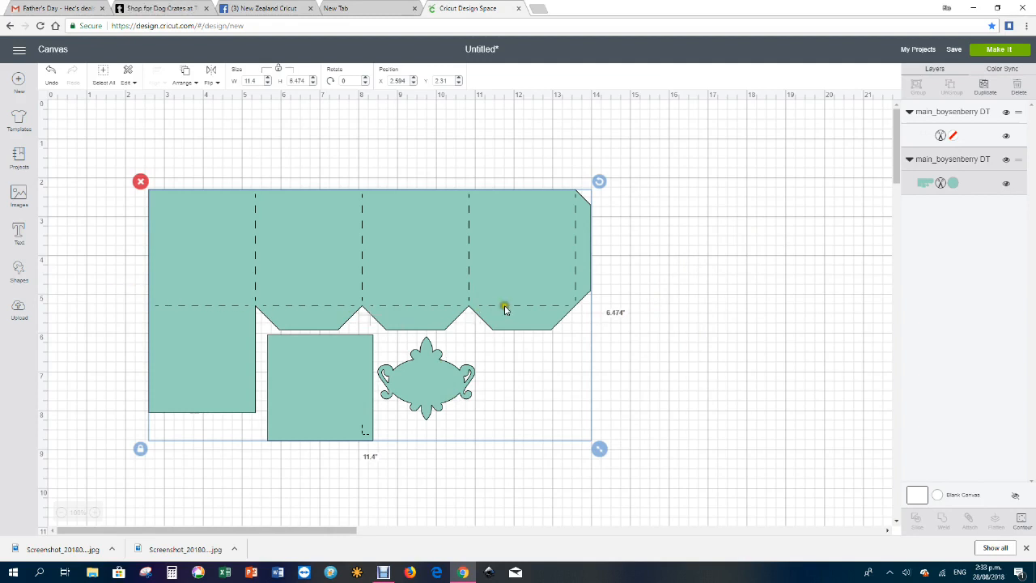
{"action": "left_click", "coordinate": [748, 285]}
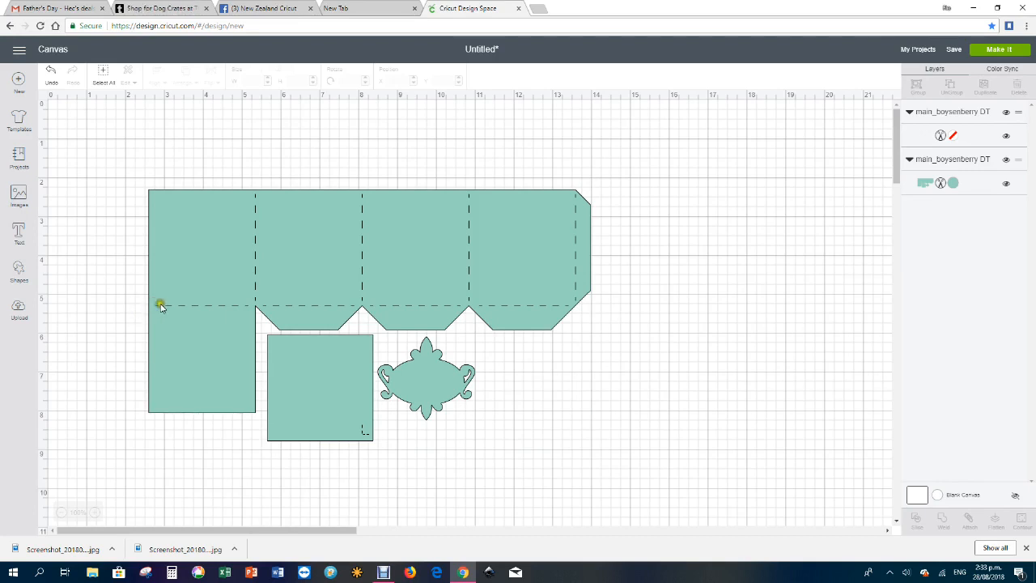
{"action": "mouse_move", "coordinate": [230, 311]}
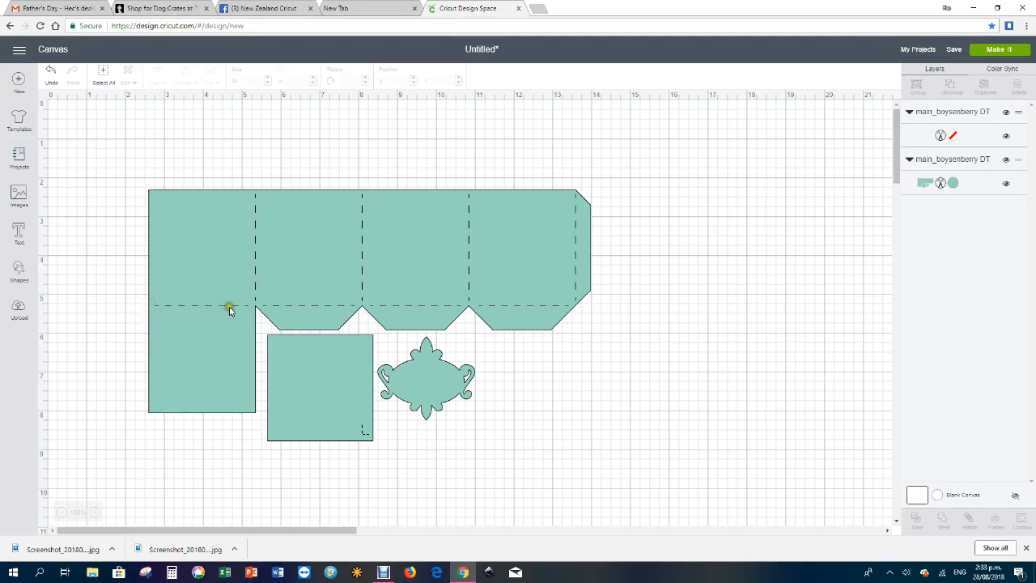
{"action": "mouse_move", "coordinate": [282, 303]}
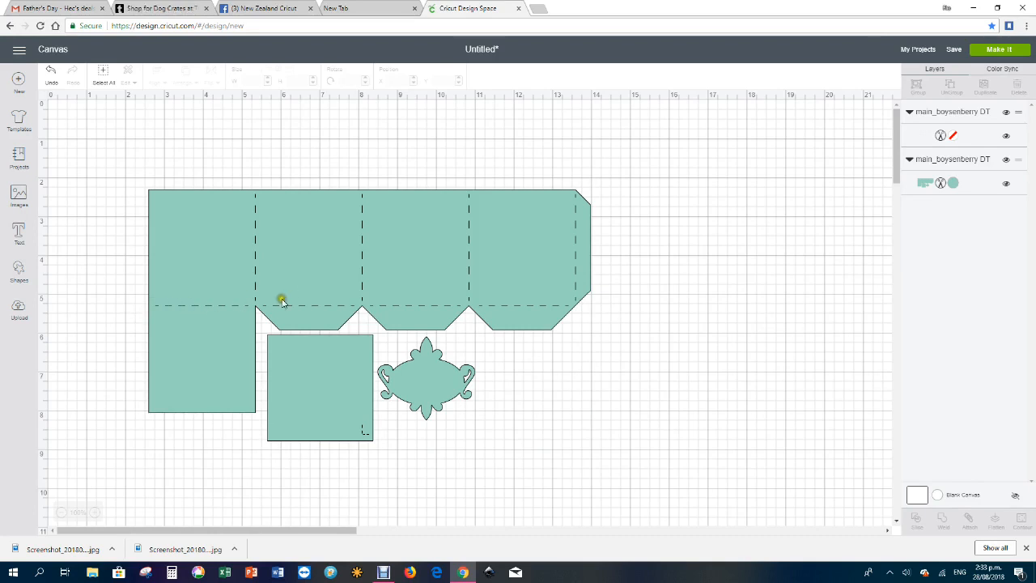
{"action": "mouse_move", "coordinate": [618, 304]}
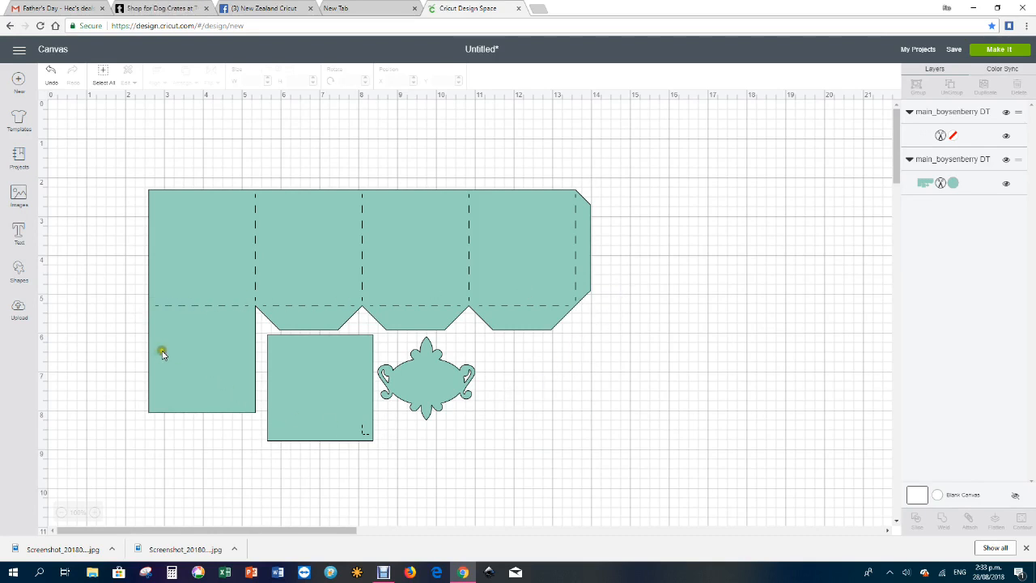
{"action": "mouse_move", "coordinate": [178, 328]}
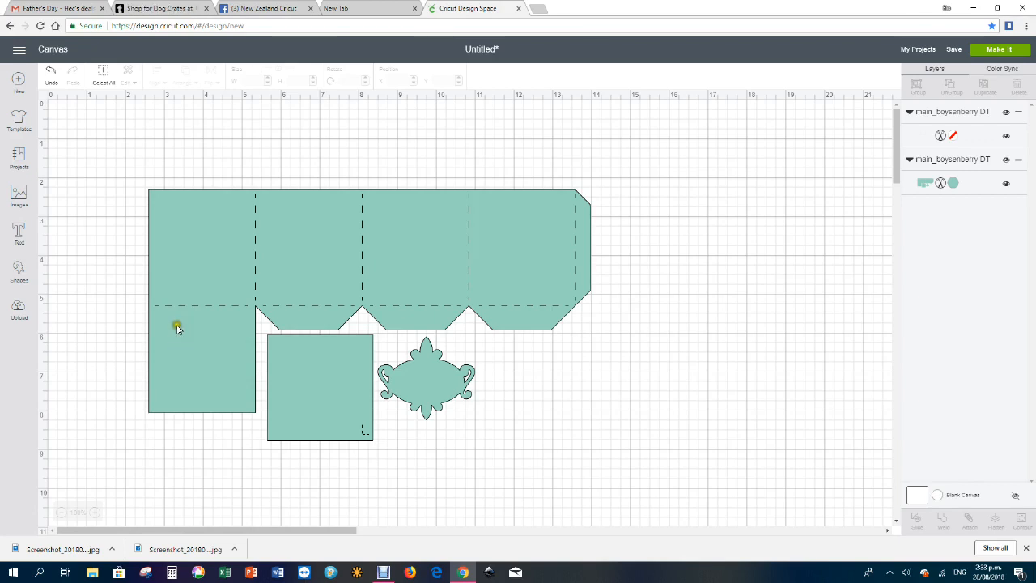
{"action": "mouse_move", "coordinate": [565, 304]}
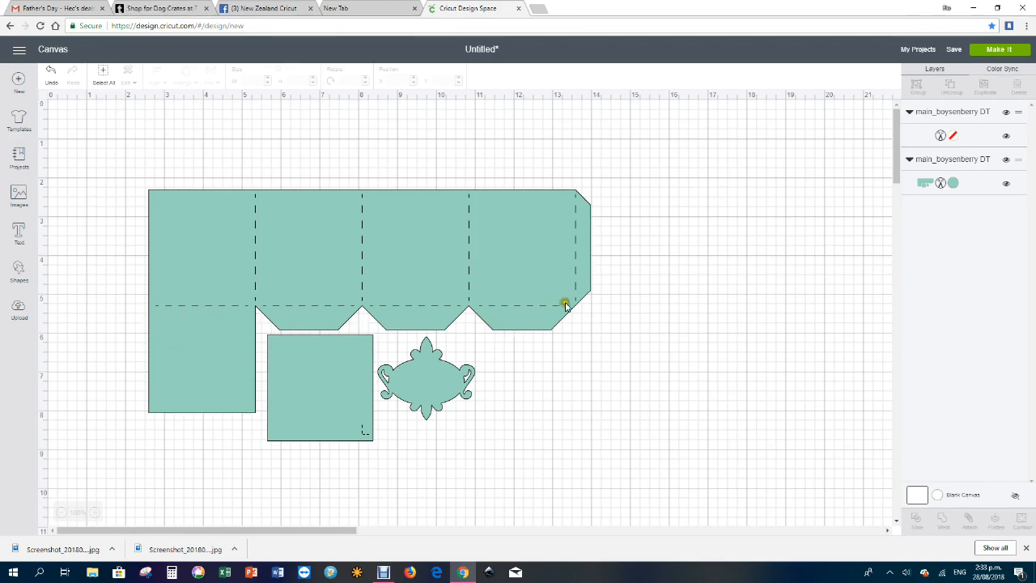
{"action": "mouse_move", "coordinate": [84, 330]}
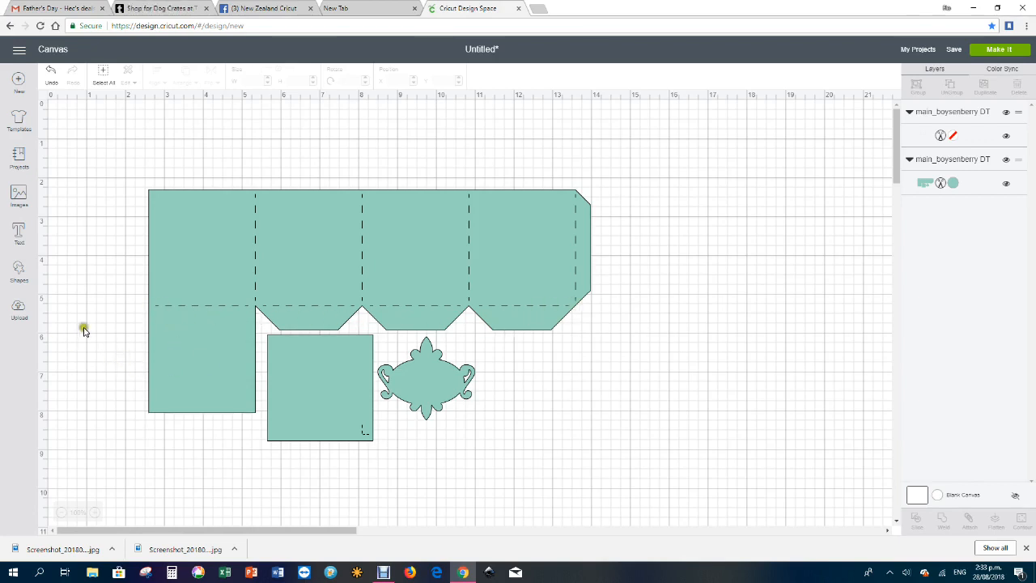
{"action": "mouse_move", "coordinate": [143, 306]}
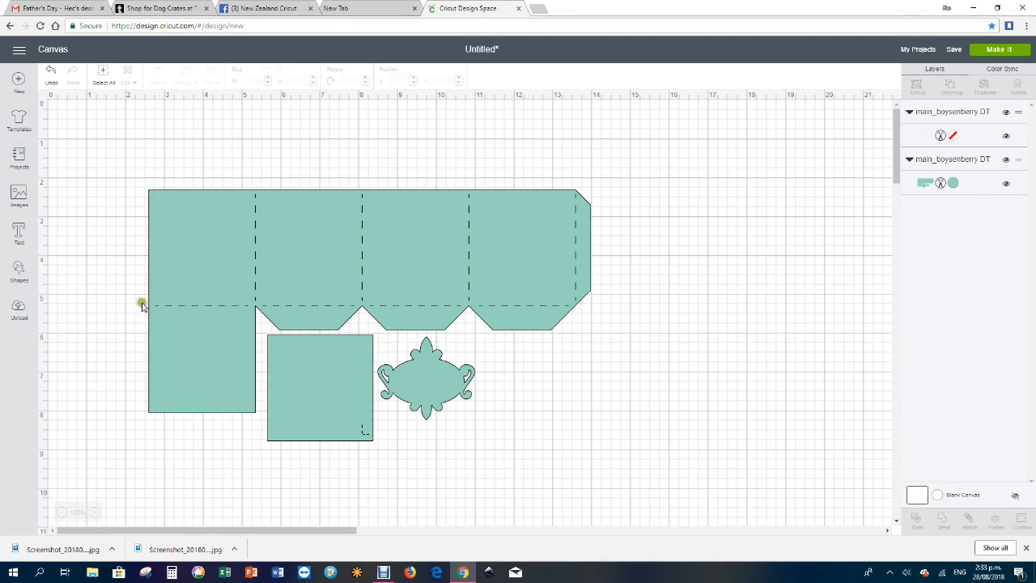
{"action": "mouse_move", "coordinate": [661, 323]}
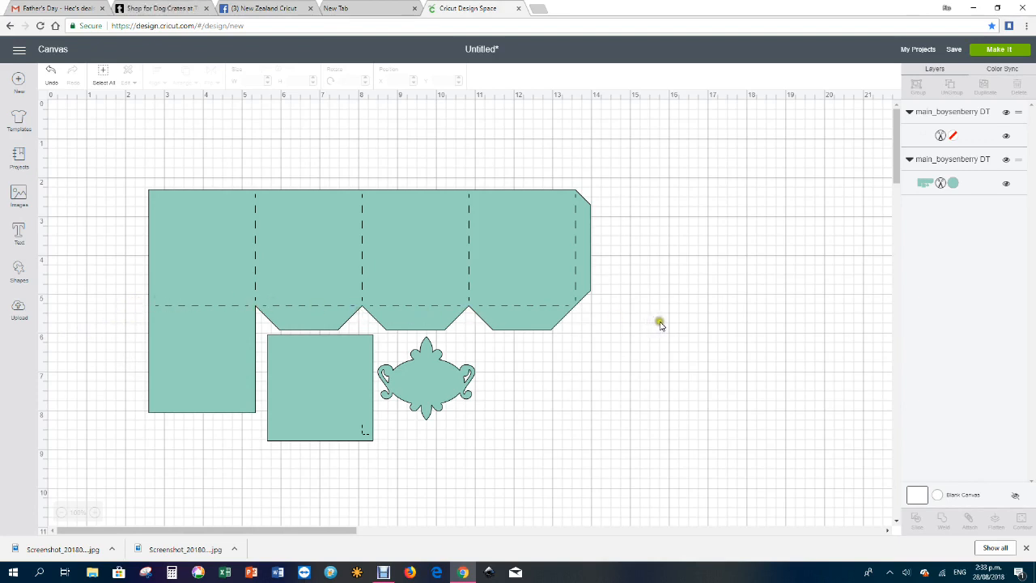
{"action": "mouse_move", "coordinate": [662, 324]}
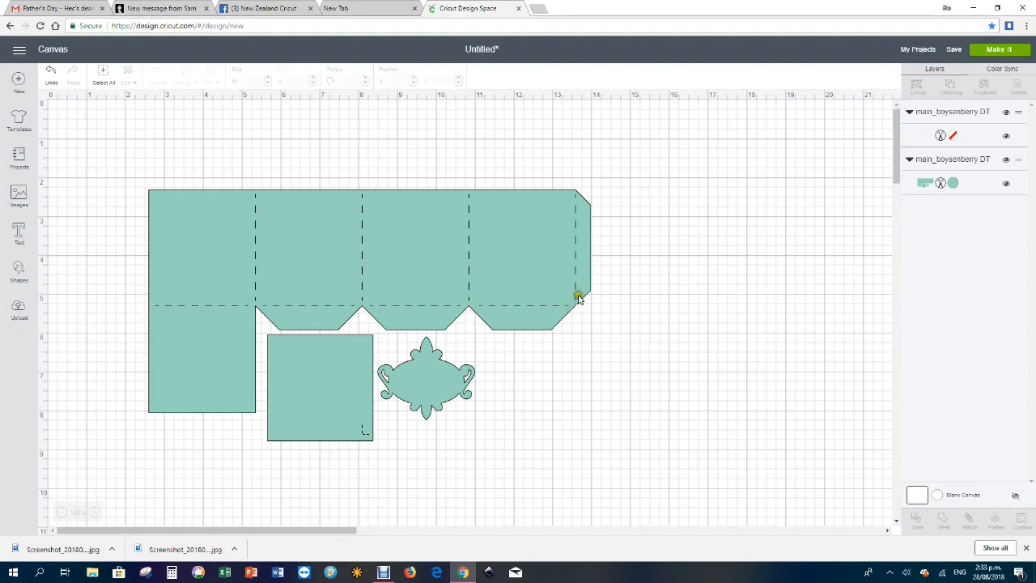
{"action": "mouse_move", "coordinate": [591, 306]}
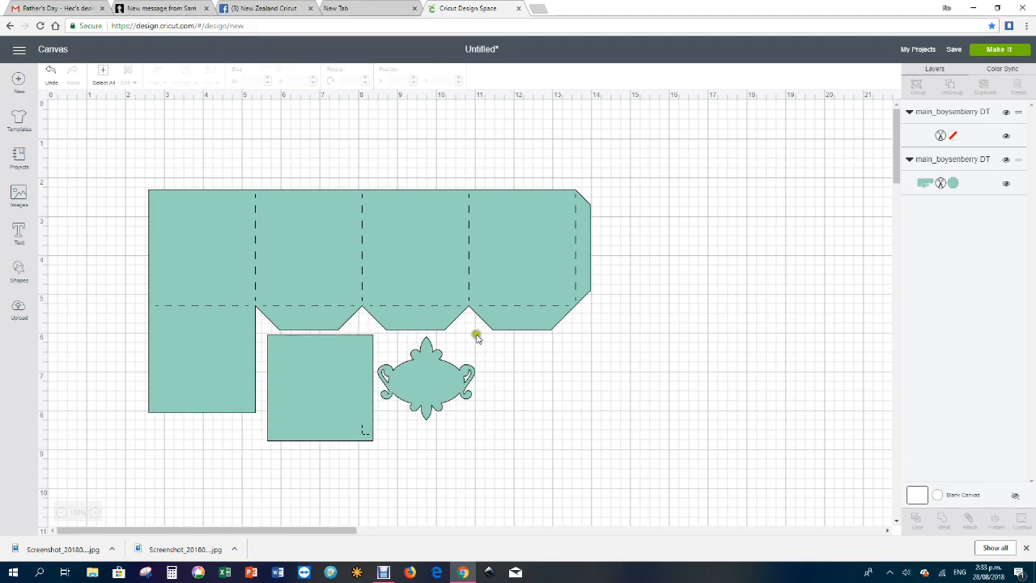
{"action": "mouse_move", "coordinate": [676, 338]}
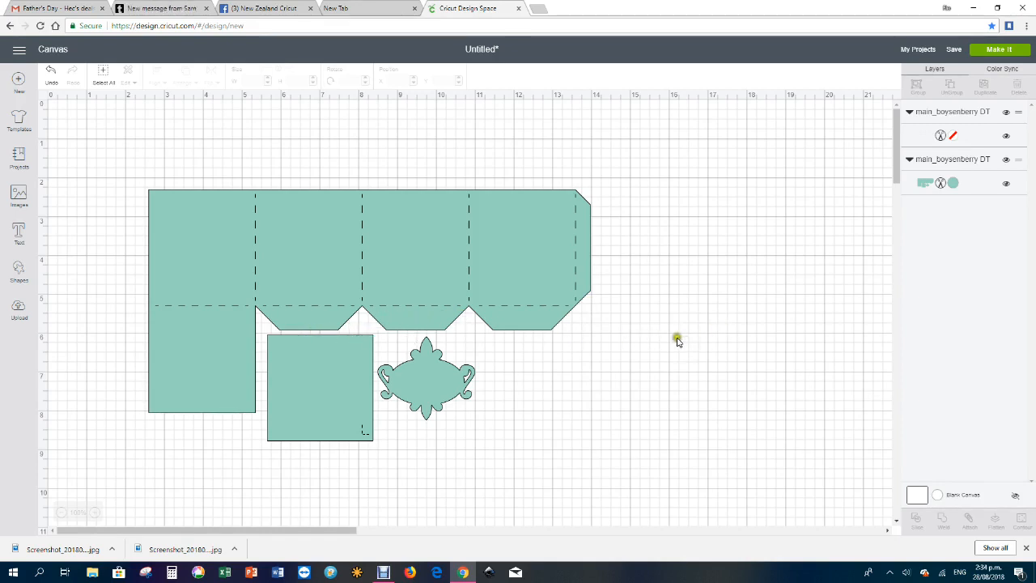
{"action": "mouse_move", "coordinate": [603, 212]}
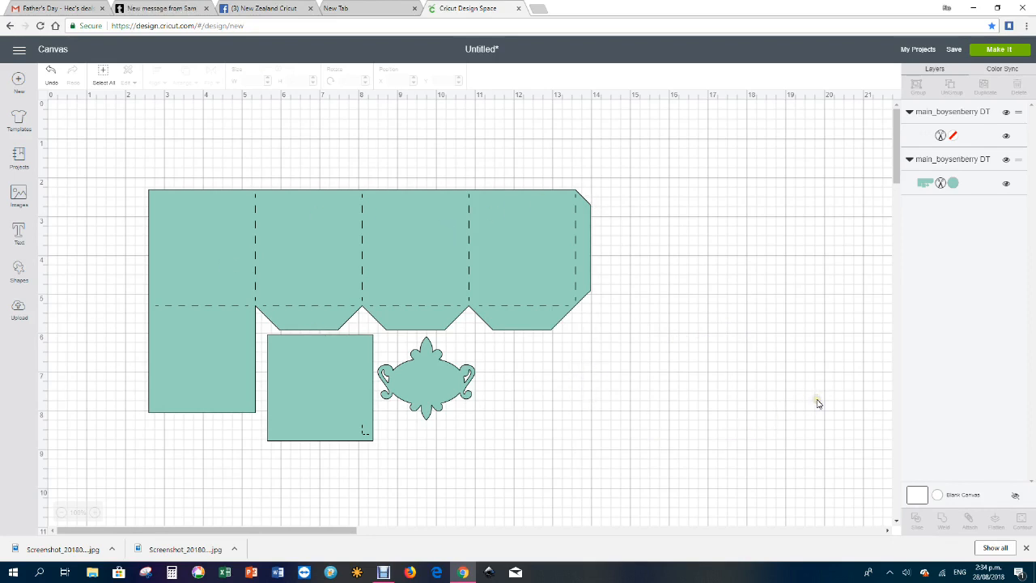
{"action": "mouse_move", "coordinate": [992, 396]}
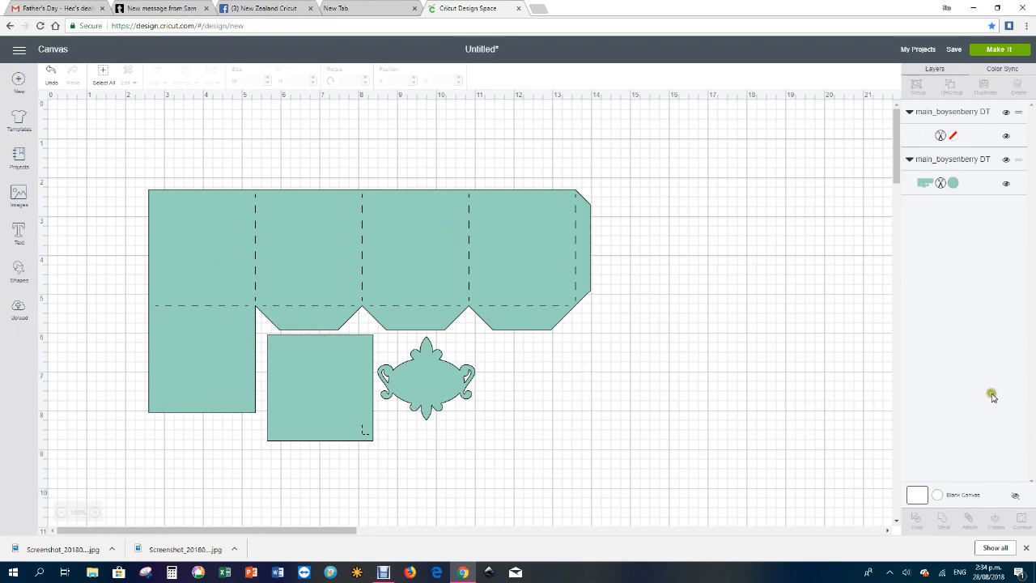
{"action": "mouse_move", "coordinate": [586, 340]}
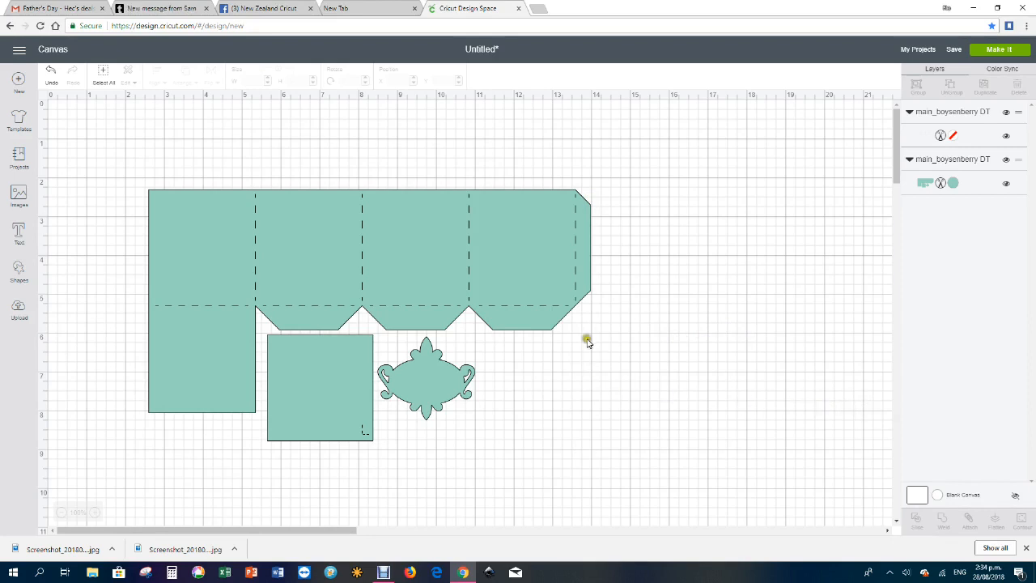
{"action": "mouse_move", "coordinate": [533, 104]}
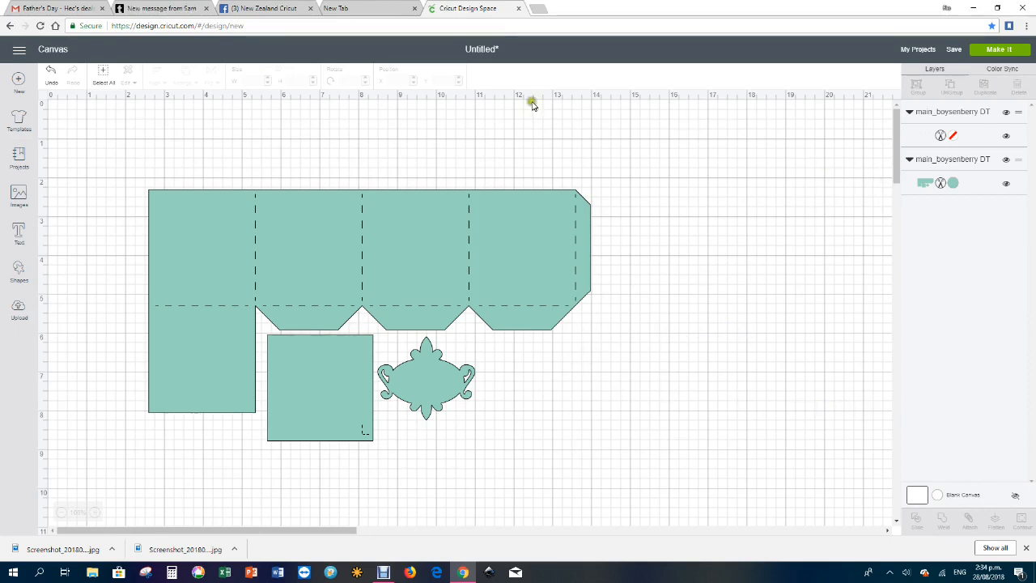
{"action": "mouse_move", "coordinate": [149, 288]}
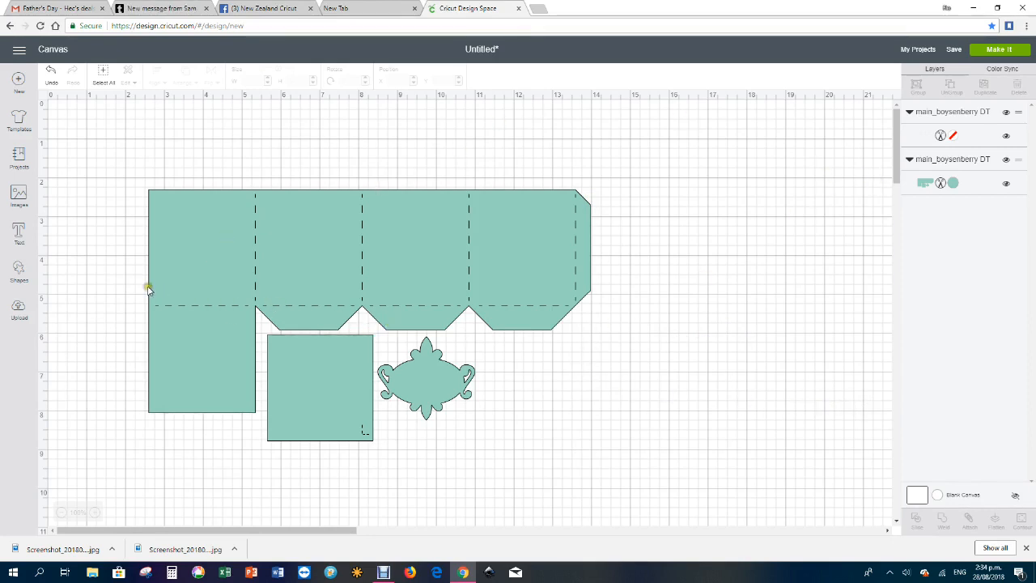
{"action": "mouse_move", "coordinate": [416, 291]}
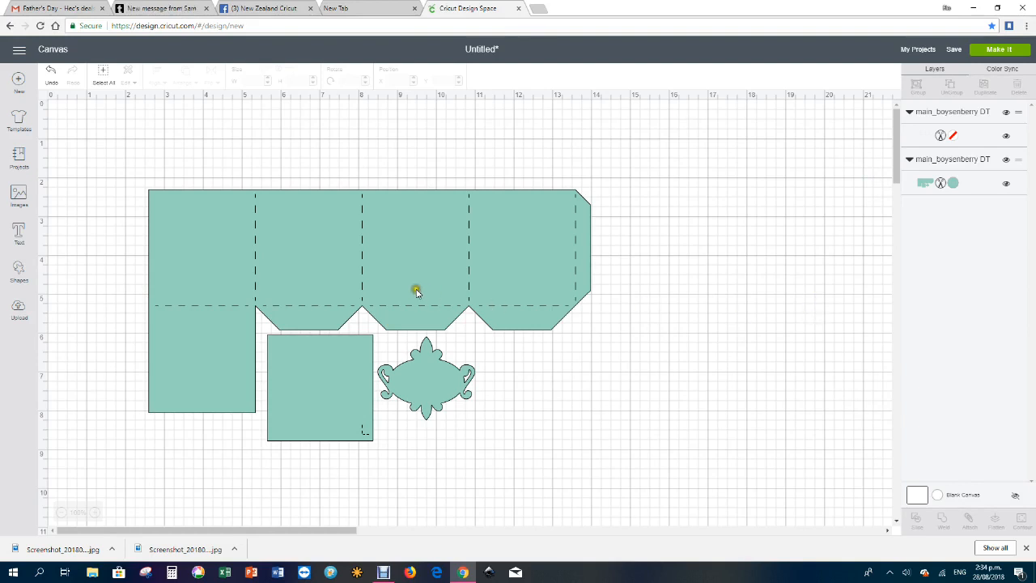
{"action": "mouse_move", "coordinate": [874, 136]}
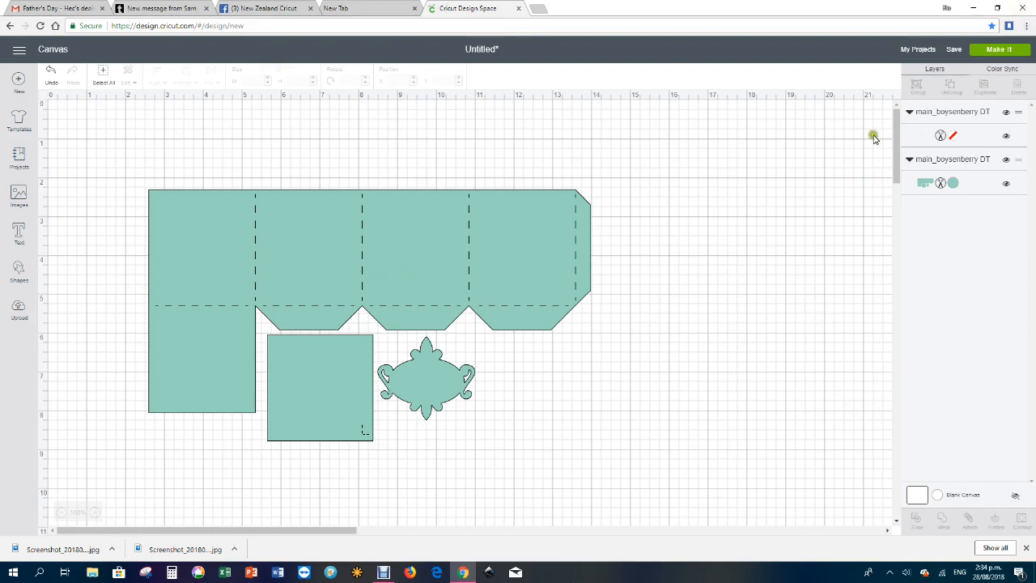
{"action": "mouse_move", "coordinate": [929, 123]}
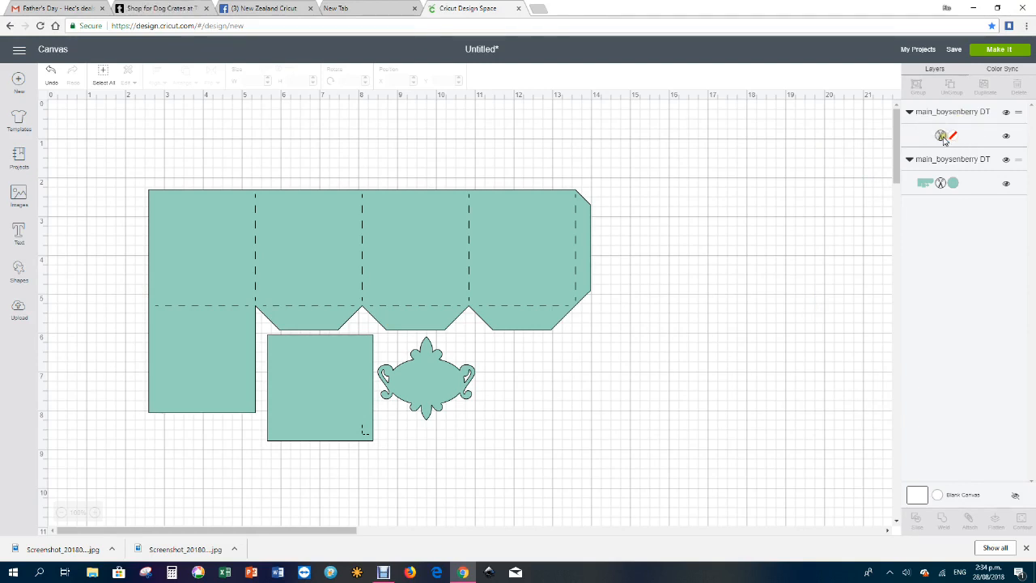
{"action": "left_click", "coordinate": [952, 136]}
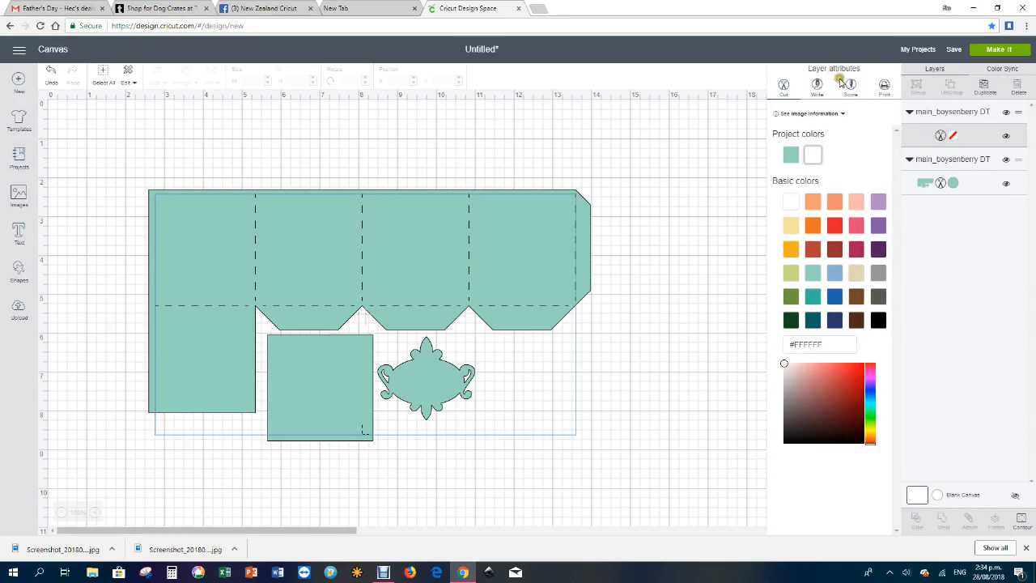
{"action": "mouse_move", "coordinate": [709, 142]}
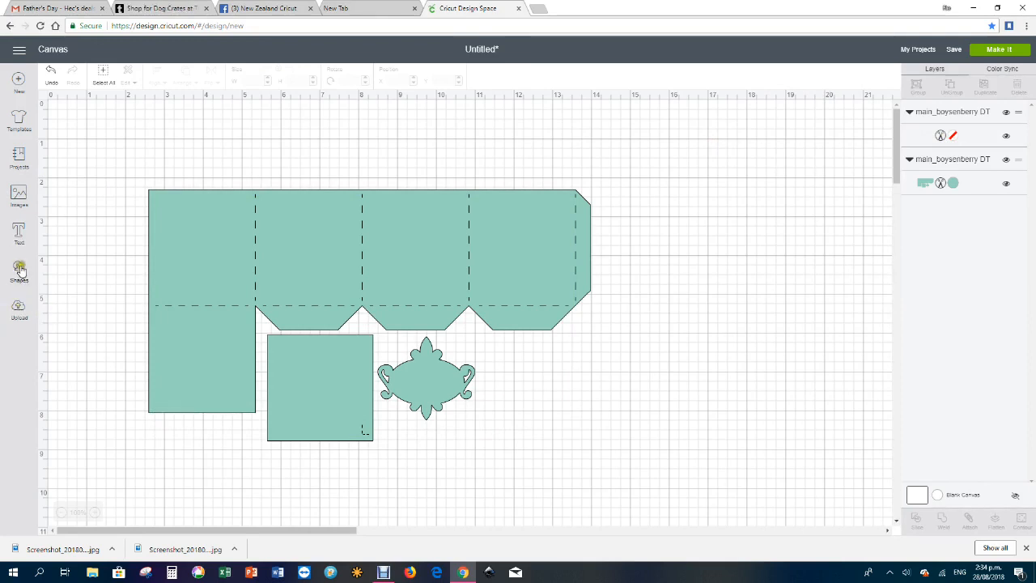
Step: Add a Score Line shape stretched along the template's leftmost vertical fold down to the horizontal fold
{"action": "left_click", "coordinate": [20, 274]}
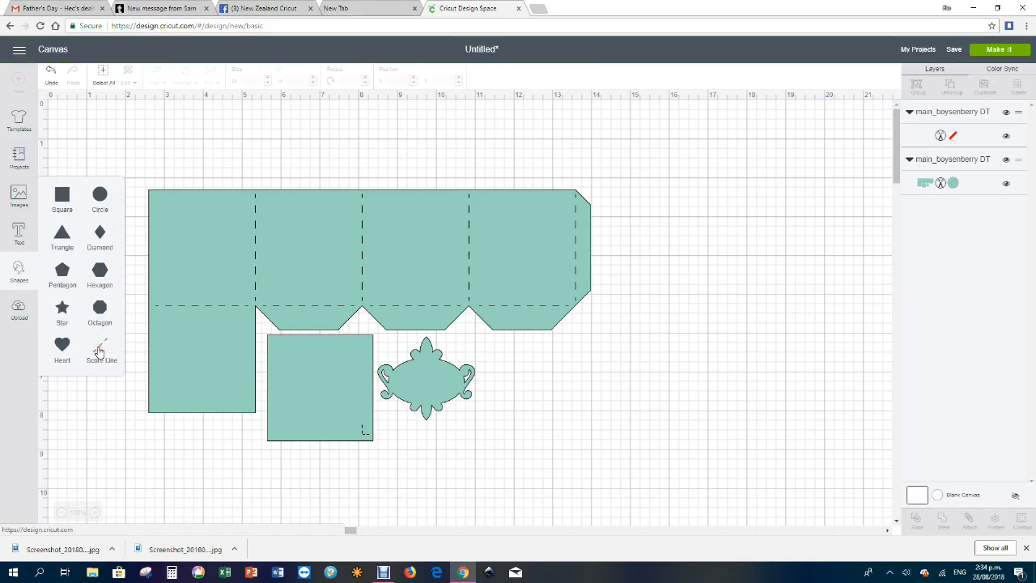
{"action": "left_click", "coordinate": [100, 349]}
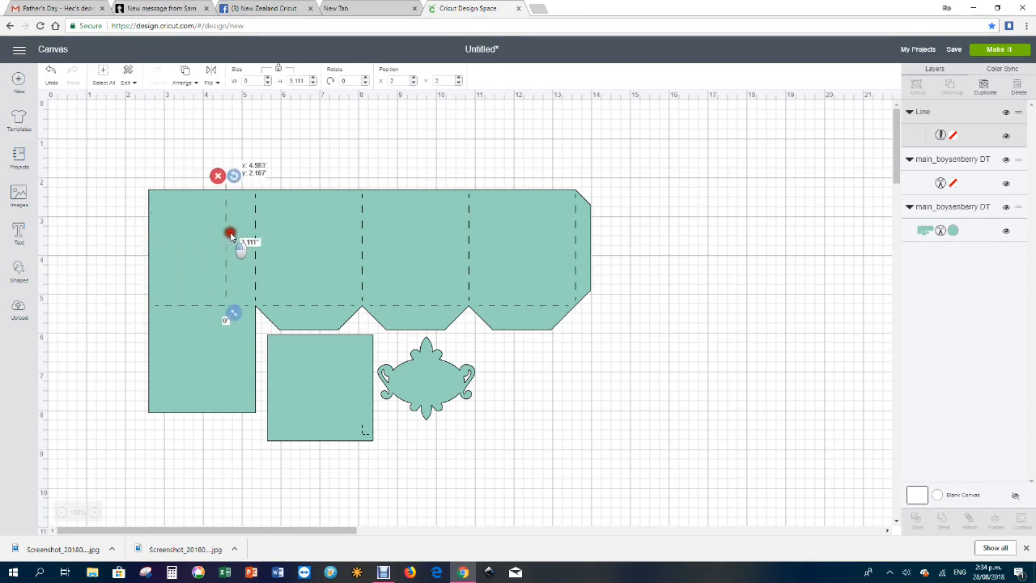
{"action": "left_click_drag", "start_coordinate": [230, 235], "coordinate": [256, 225]}
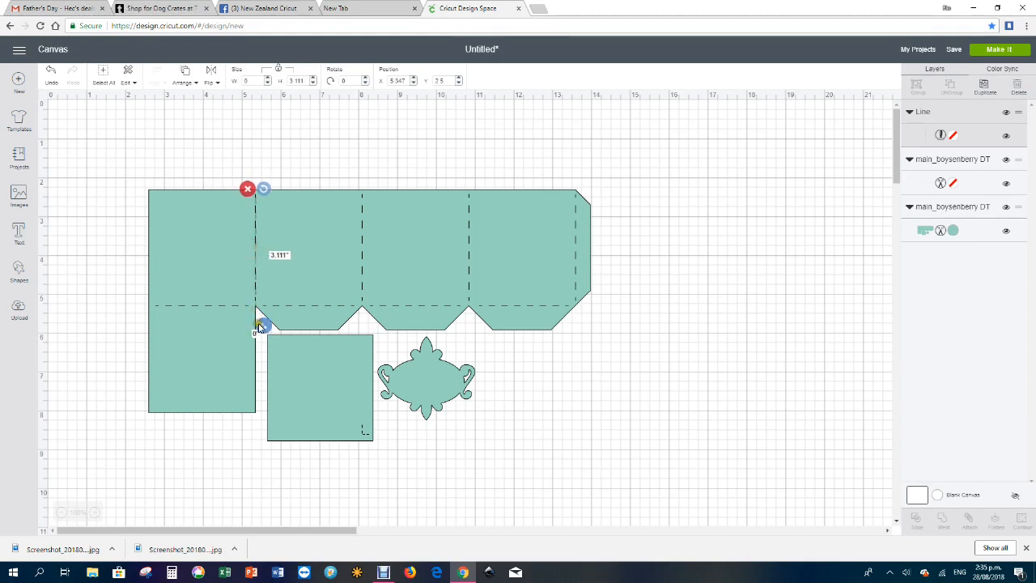
{"action": "left_click_drag", "start_coordinate": [259, 324], "coordinate": [262, 308]}
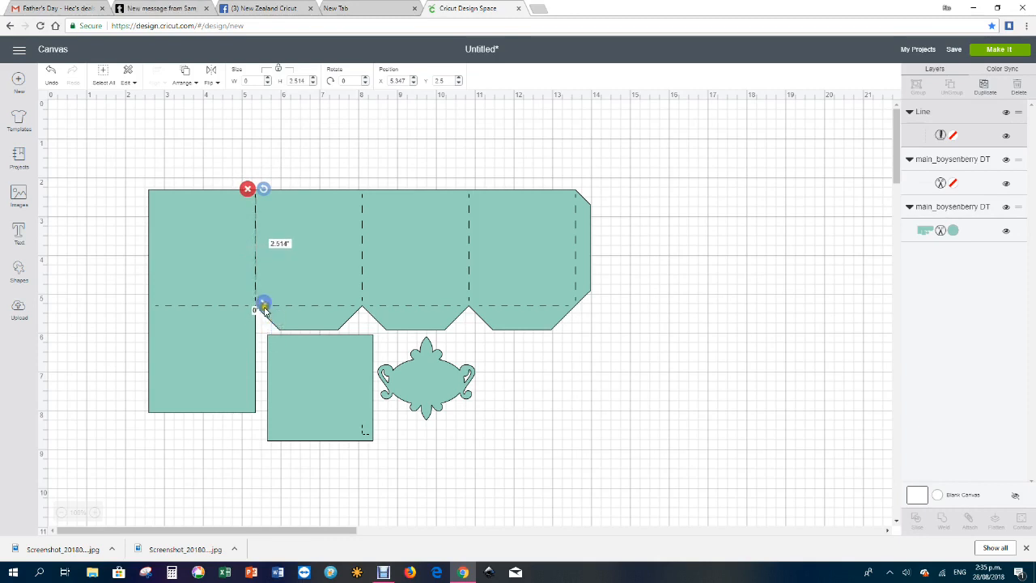
{"action": "mouse_move", "coordinate": [397, 330]}
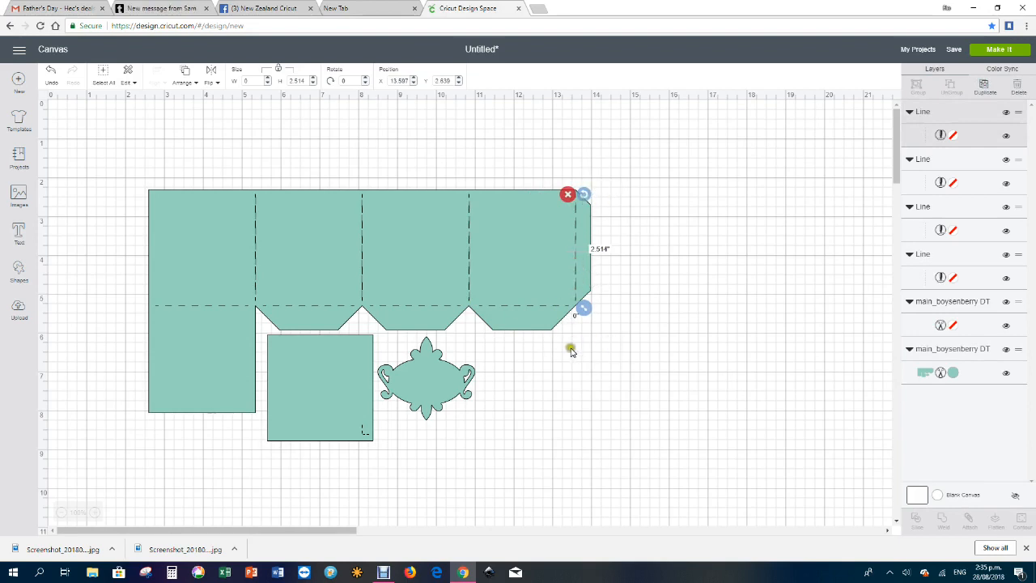
{"action": "mouse_move", "coordinate": [613, 275]}
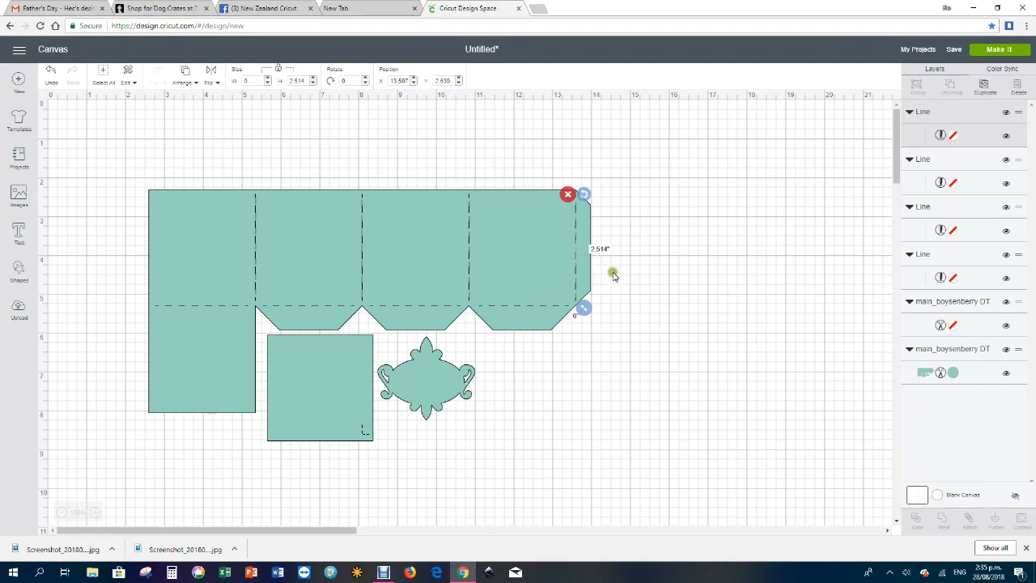
{"action": "mouse_move", "coordinate": [732, 249]}
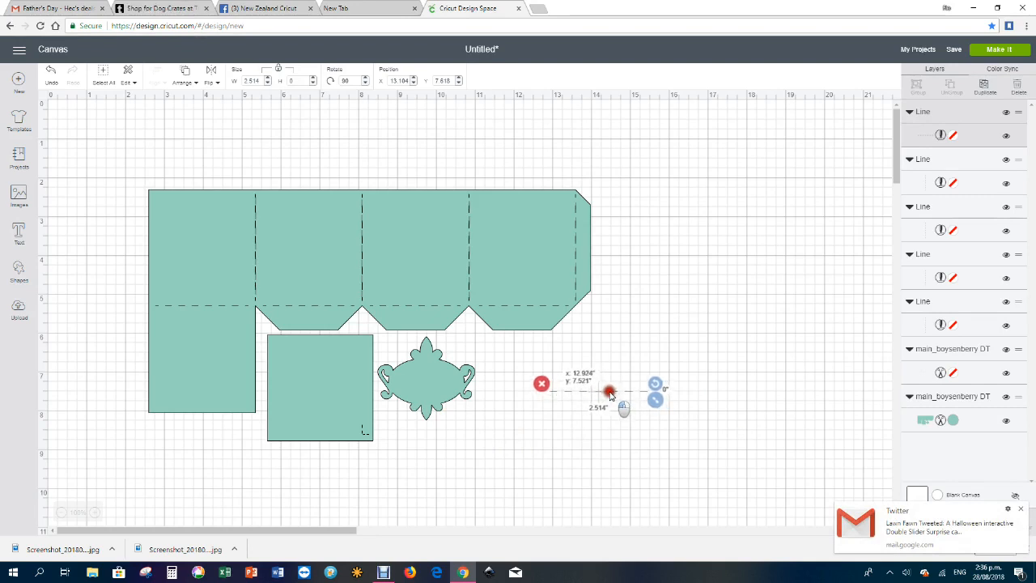
Step: Lay the score line on the horizontal fold and lengthen it to about 10.99 inches across the box
{"action": "left_click_drag", "start_coordinate": [612, 393], "coordinate": [436, 298]}
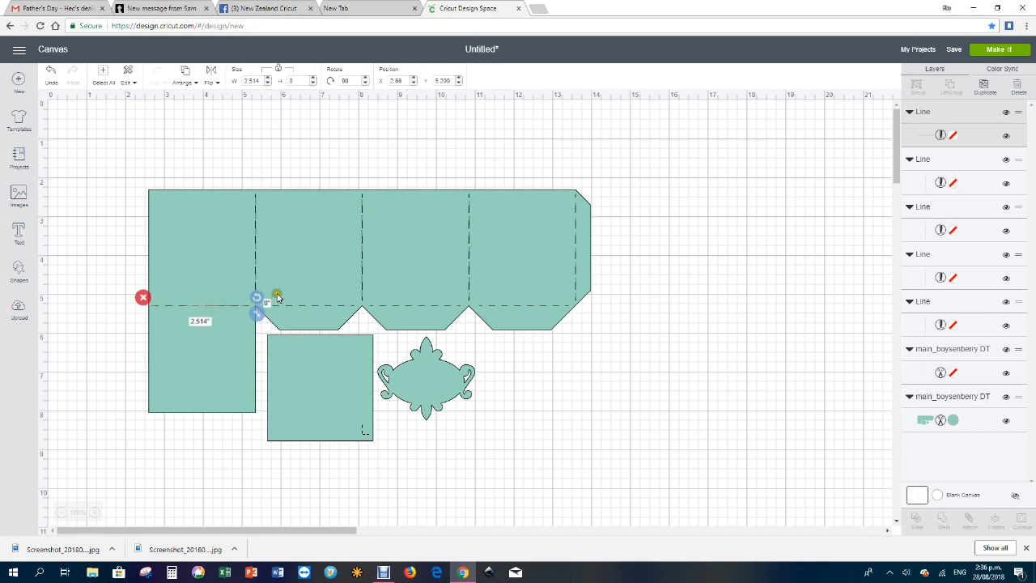
{"action": "mouse_move", "coordinate": [271, 288]}
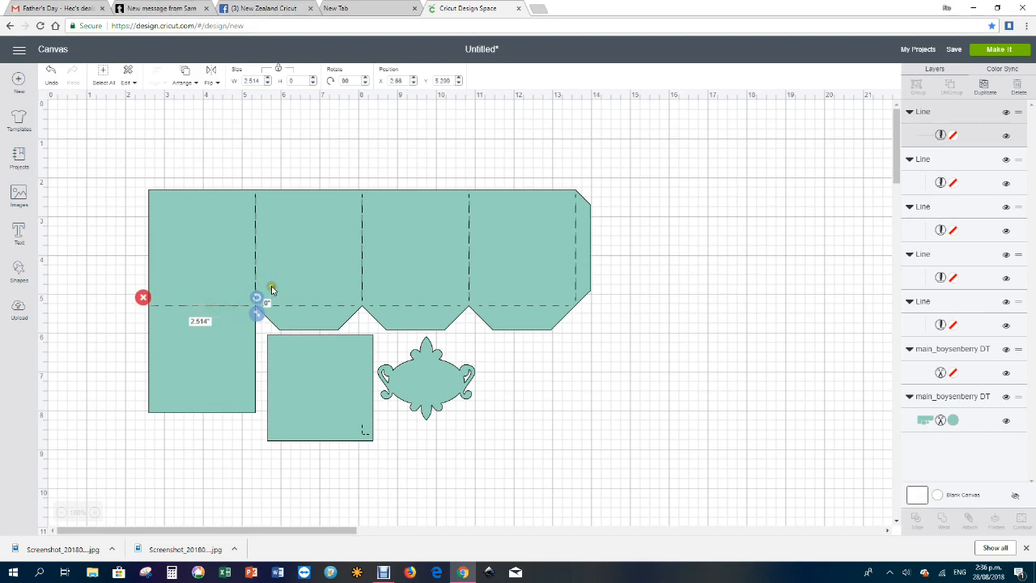
{"action": "mouse_move", "coordinate": [269, 284]}
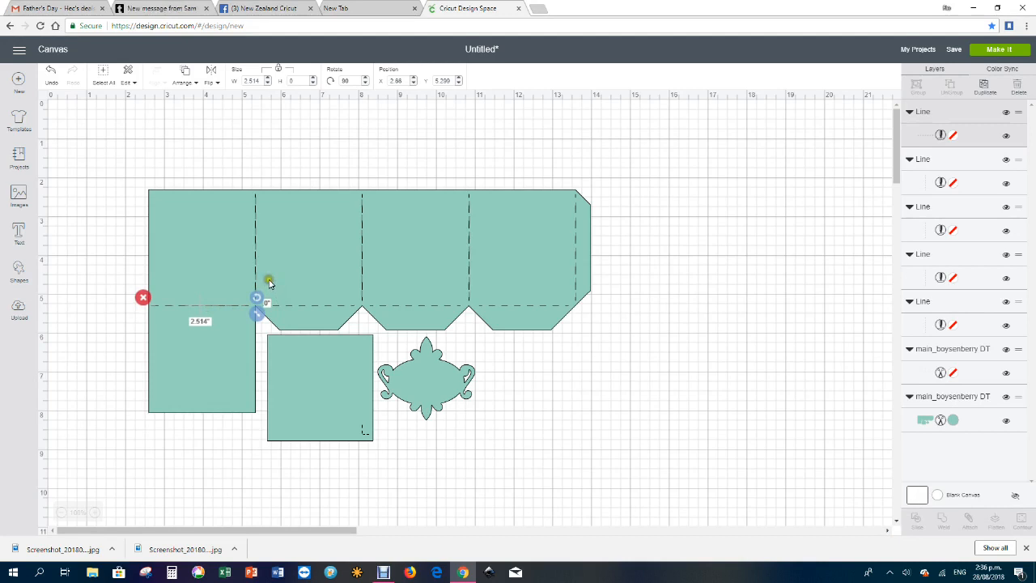
{"action": "mouse_move", "coordinate": [322, 266]}
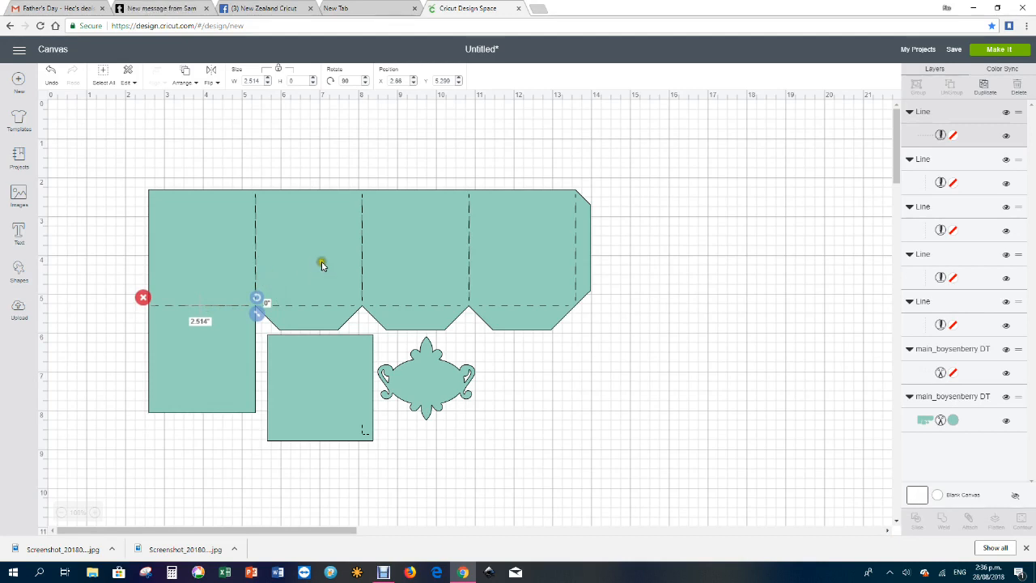
{"action": "mouse_move", "coordinate": [586, 415]}
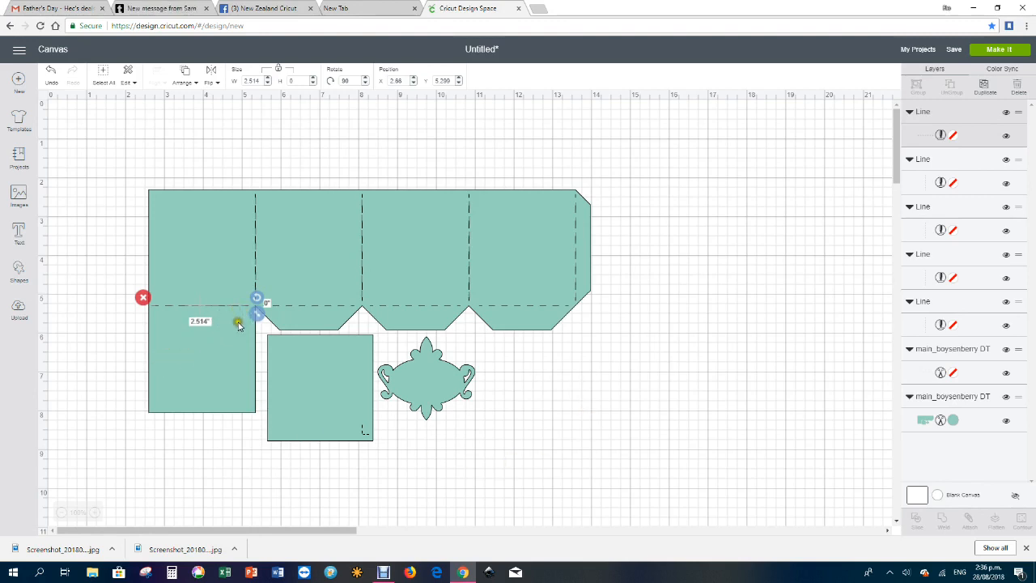
{"action": "left_click_drag", "start_coordinate": [255, 316], "coordinate": [408, 316]}
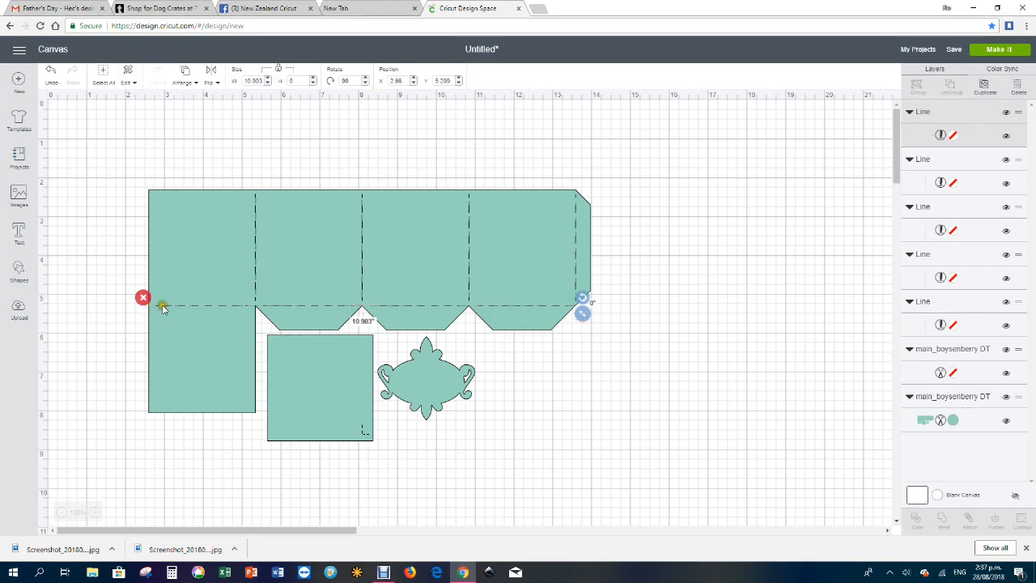
{"action": "mouse_move", "coordinate": [607, 316]}
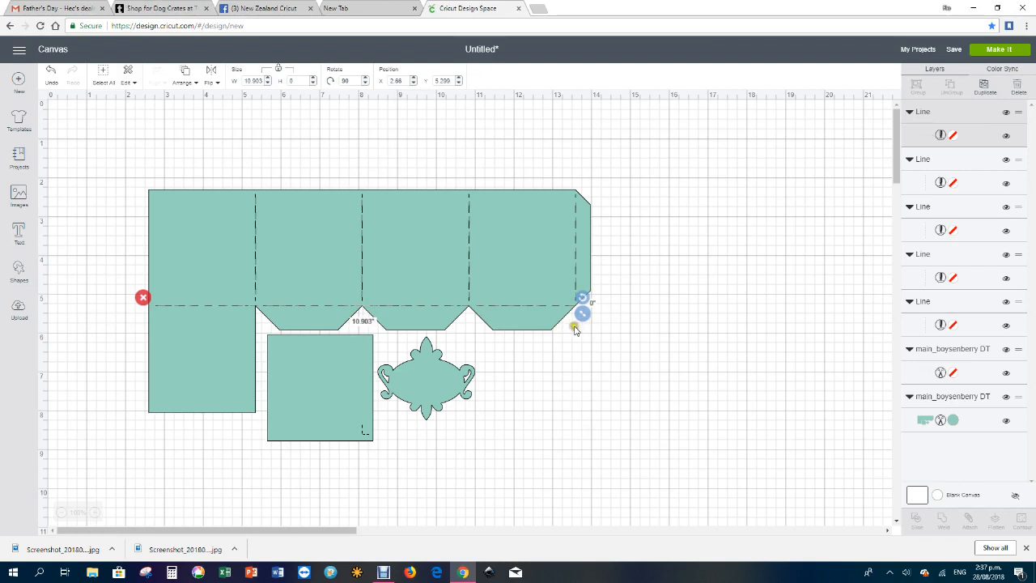
{"action": "mouse_move", "coordinate": [199, 300]}
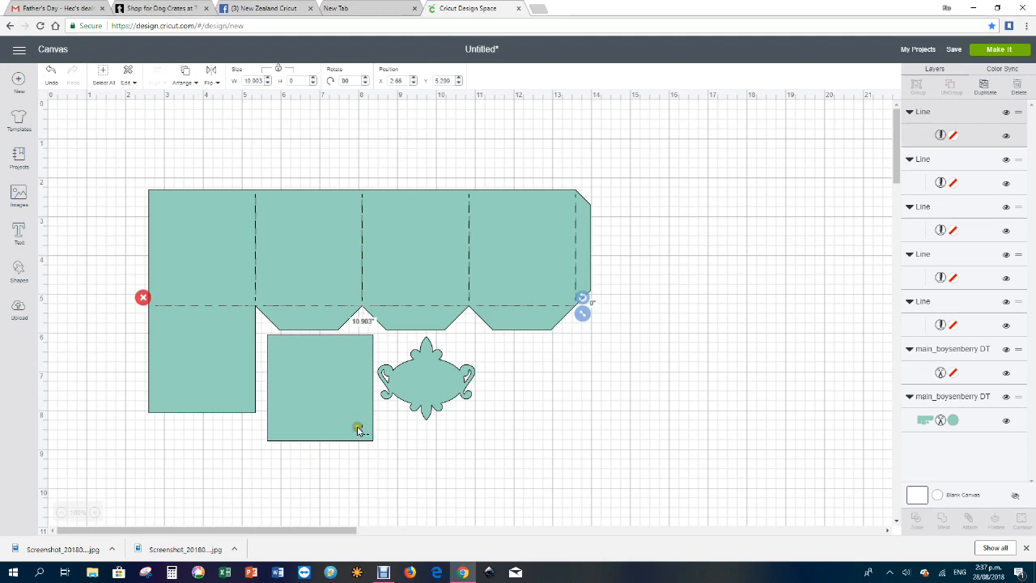
{"action": "mouse_move", "coordinate": [544, 357]}
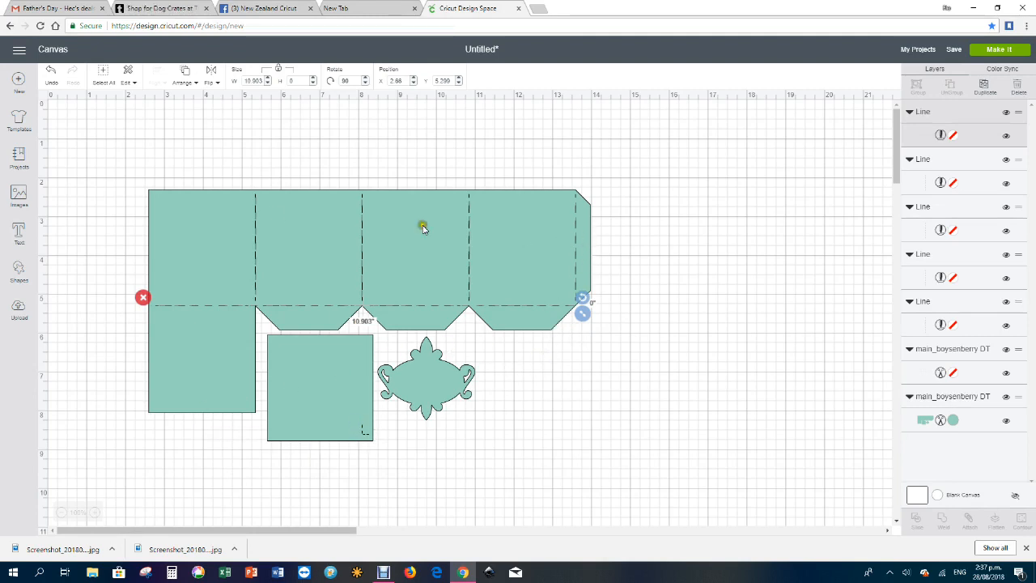
Step: Add a new score line and give it new X and Y position values below the square
{"action": "left_click", "coordinate": [19, 269]}
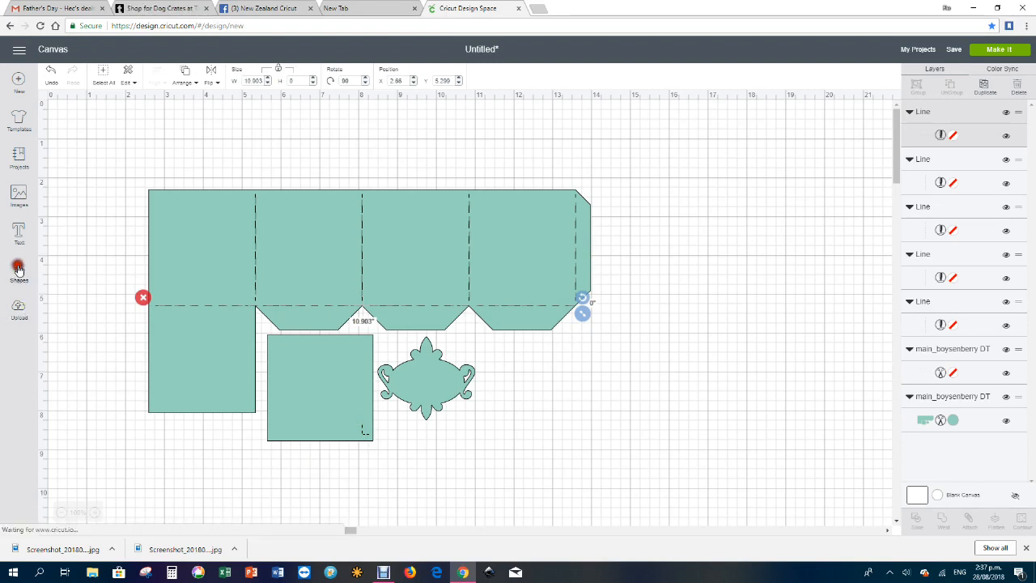
{"action": "left_click", "coordinate": [18, 271]}
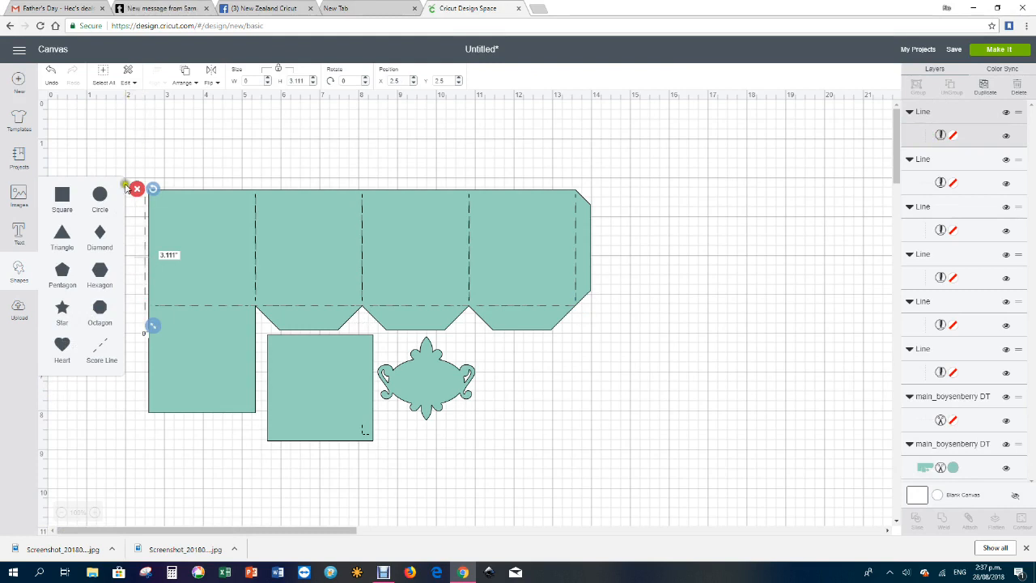
{"action": "mouse_move", "coordinate": [353, 138]}
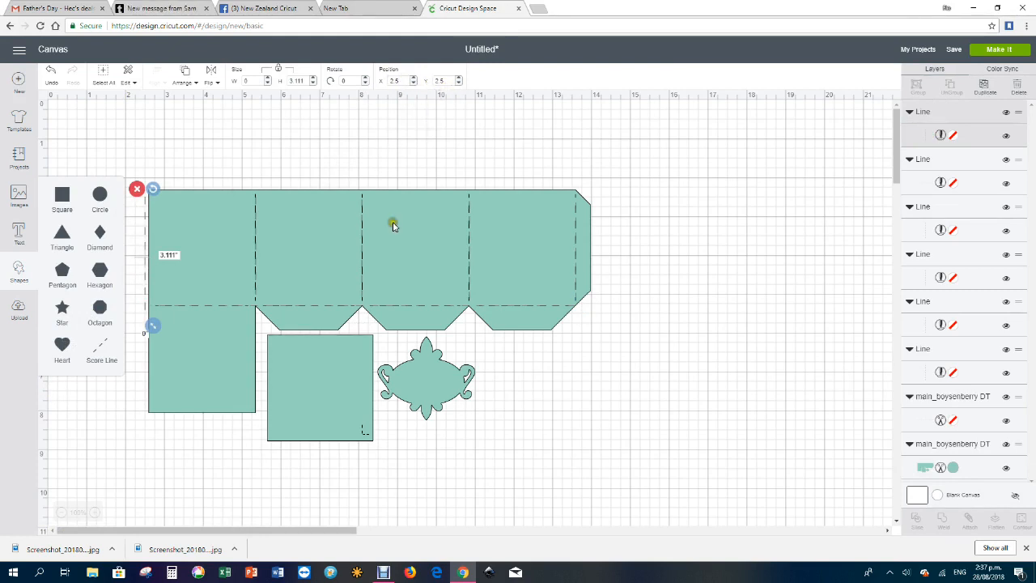
{"action": "mouse_move", "coordinate": [71, 441]}
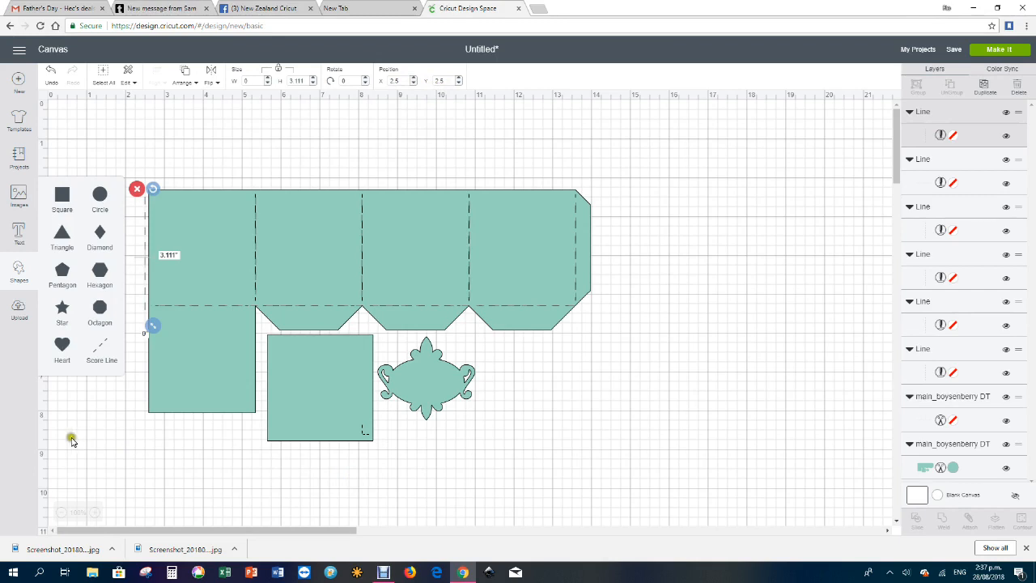
{"action": "mouse_move", "coordinate": [123, 250]}
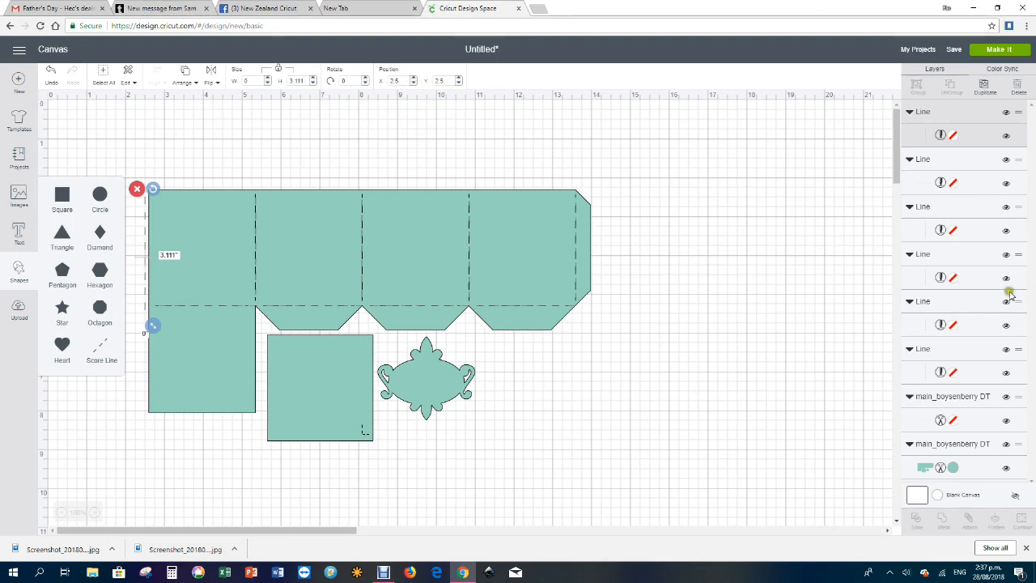
{"action": "mouse_move", "coordinate": [549, 353]}
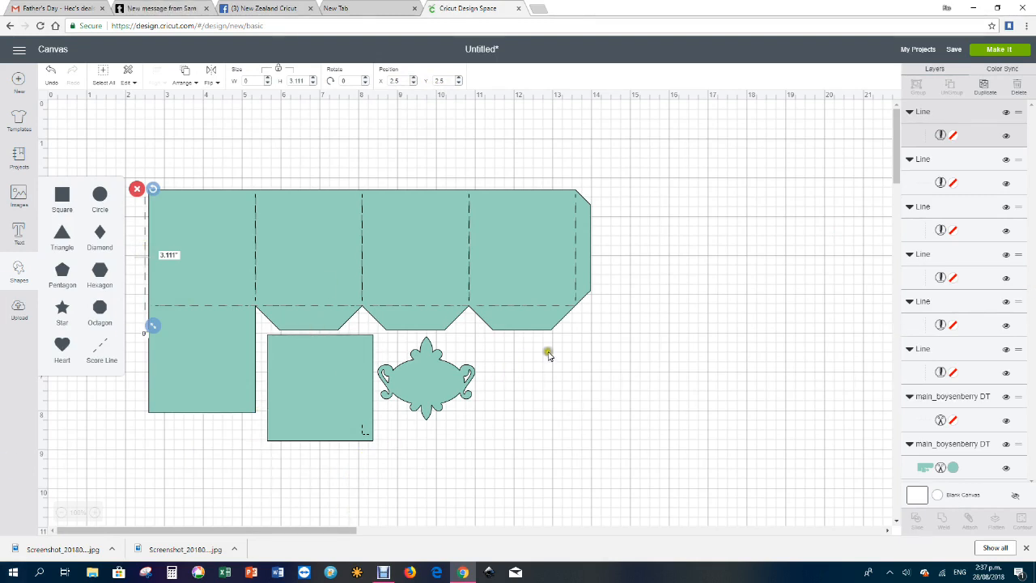
{"action": "mouse_move", "coordinate": [815, 366]}
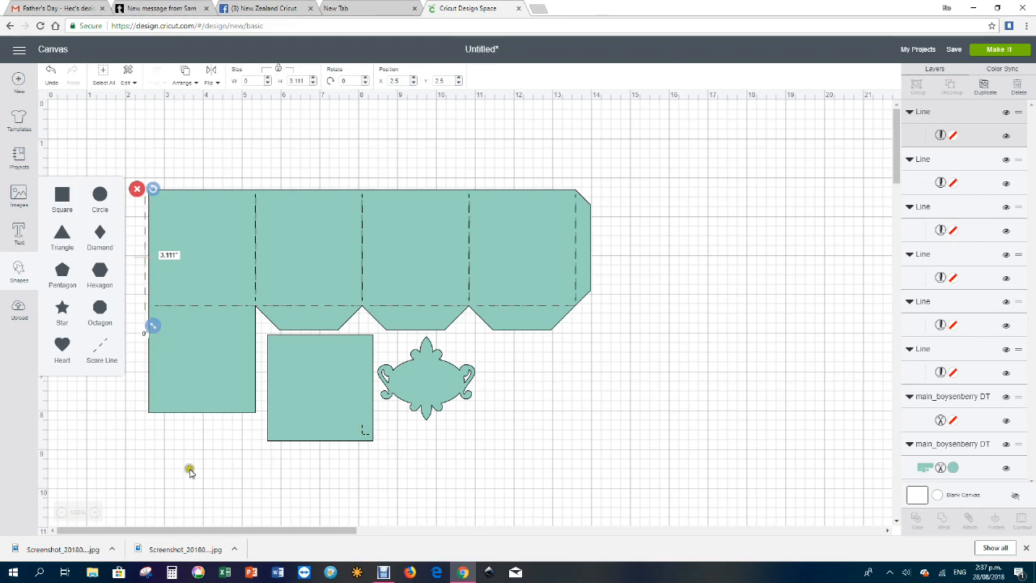
{"action": "mouse_move", "coordinate": [275, 460]}
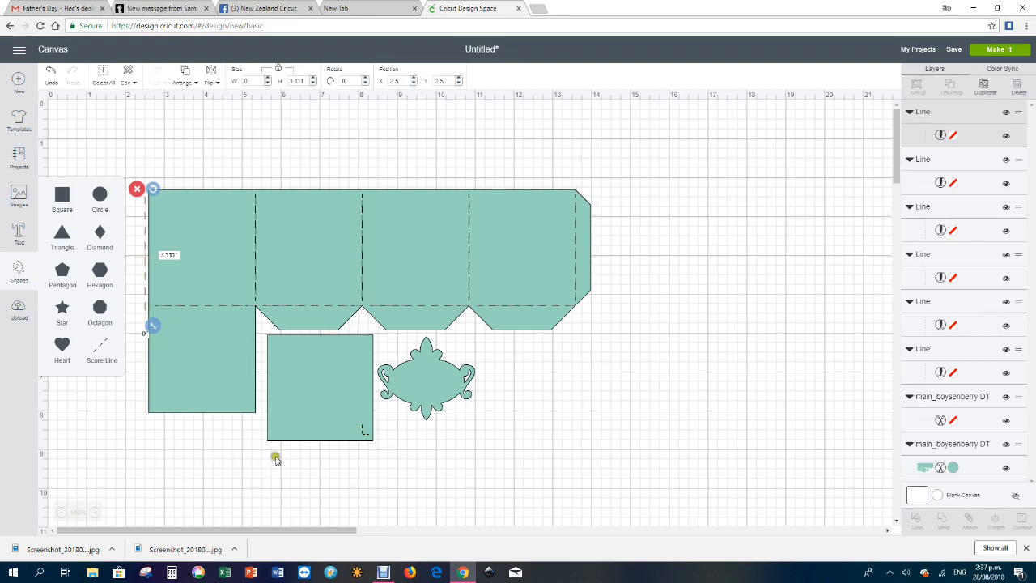
{"action": "mouse_move", "coordinate": [363, 463]}
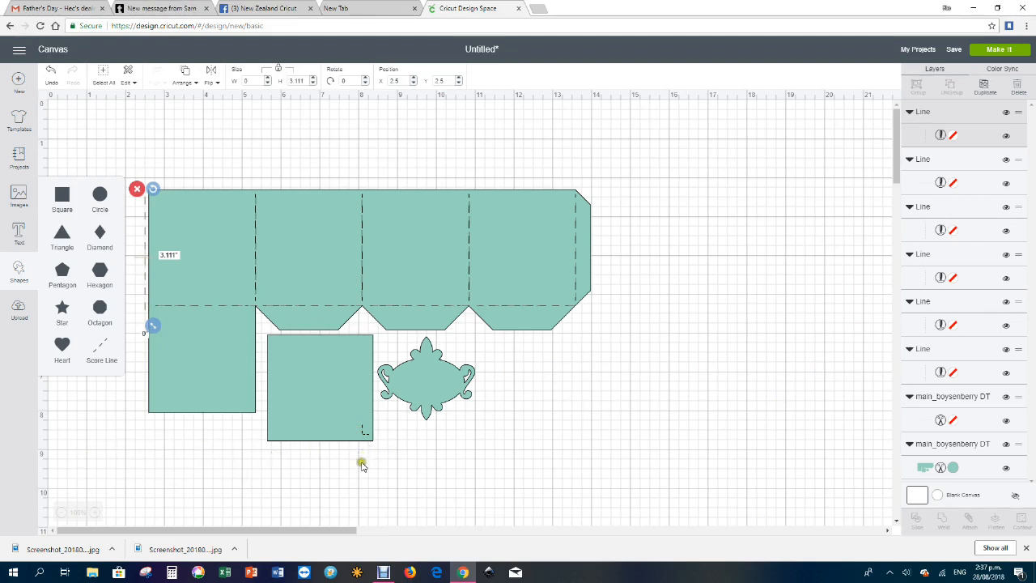
{"action": "mouse_move", "coordinate": [414, 123]}
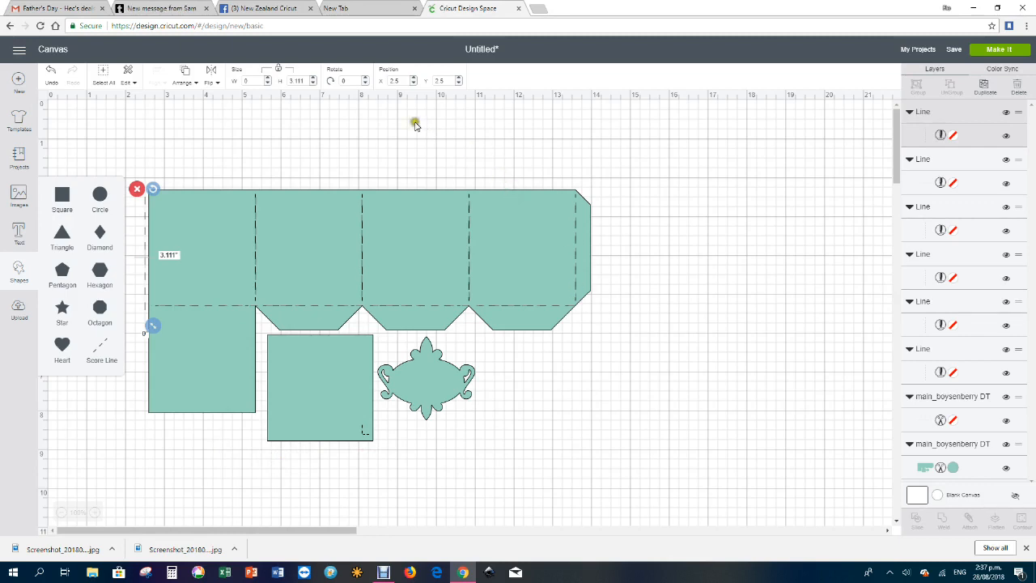
{"action": "left_click", "coordinate": [395, 79]}
{"action": "type", "text": "9"}
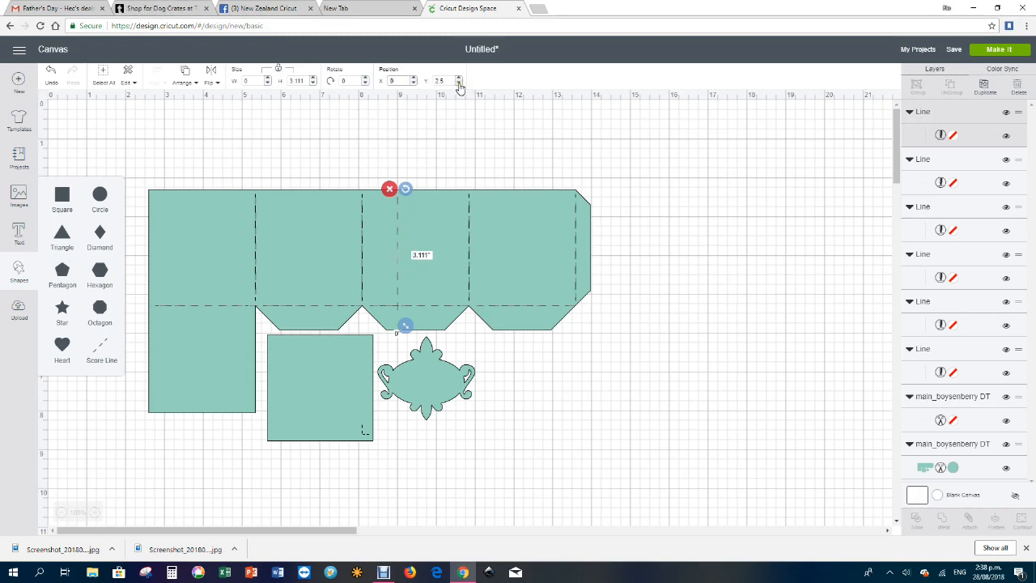
{"action": "left_click", "coordinate": [460, 78]}
{"action": "type", "text": "9"}
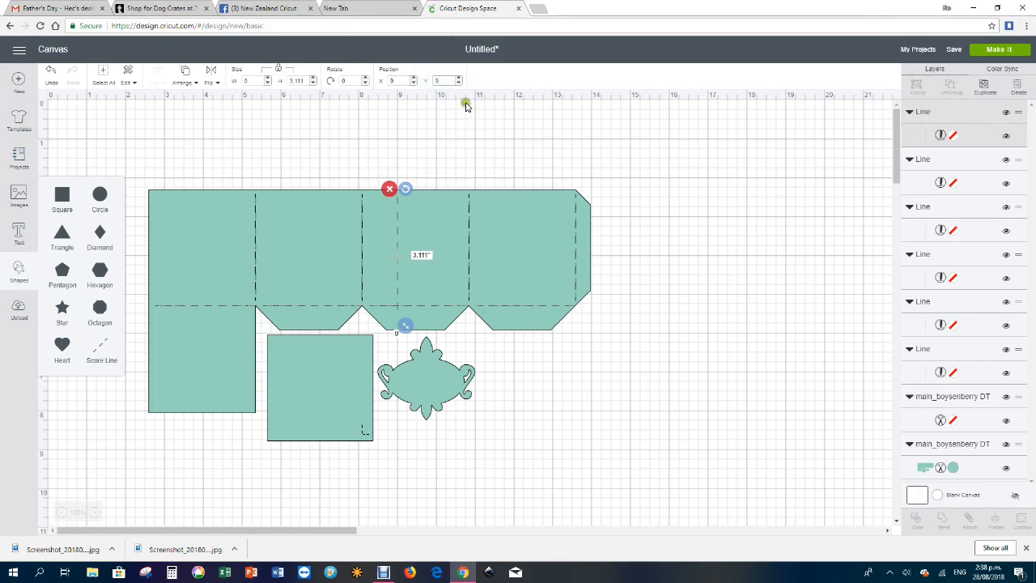
{"action": "left_click_drag", "start_coordinate": [405, 327], "coordinate": [411, 521]}
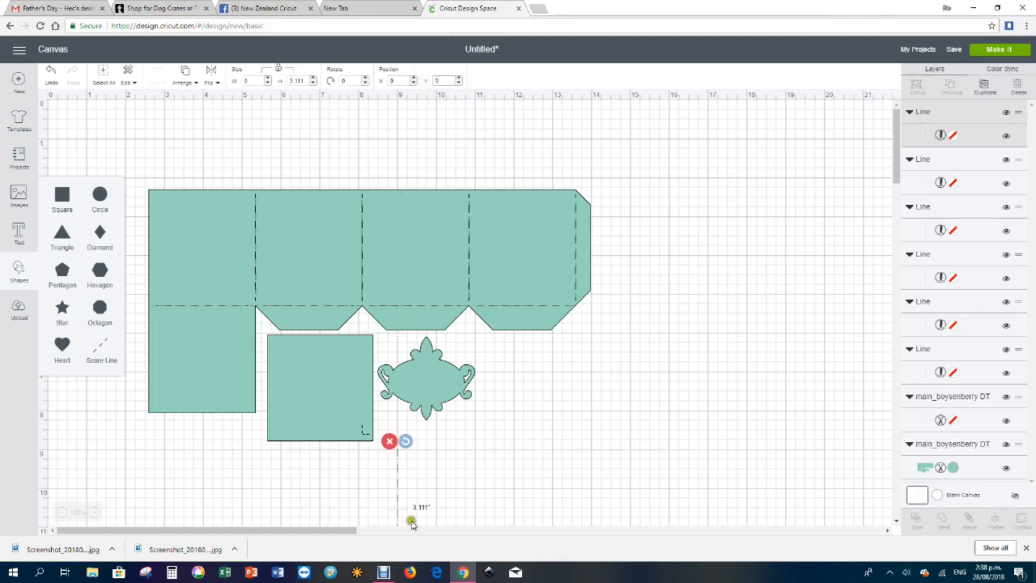
{"action": "mouse_move", "coordinate": [117, 161]}
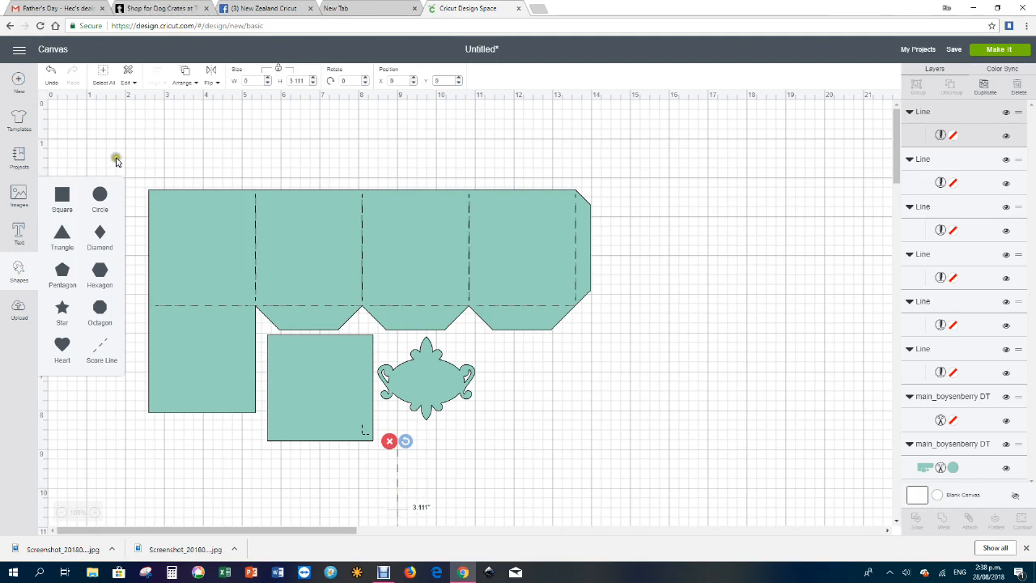
{"action": "mouse_move", "coordinate": [414, 483]}
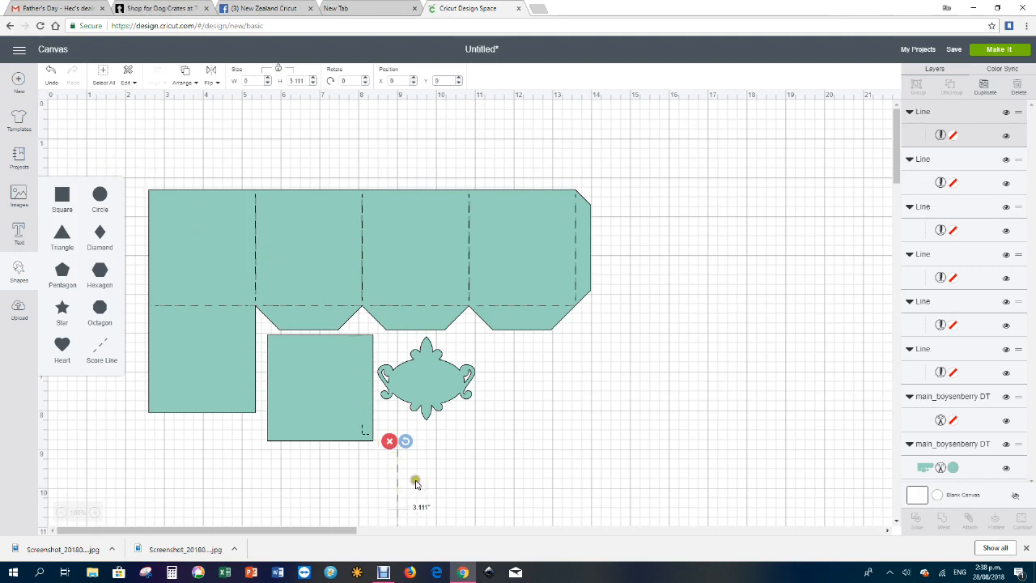
{"action": "mouse_move", "coordinate": [462, 469]}
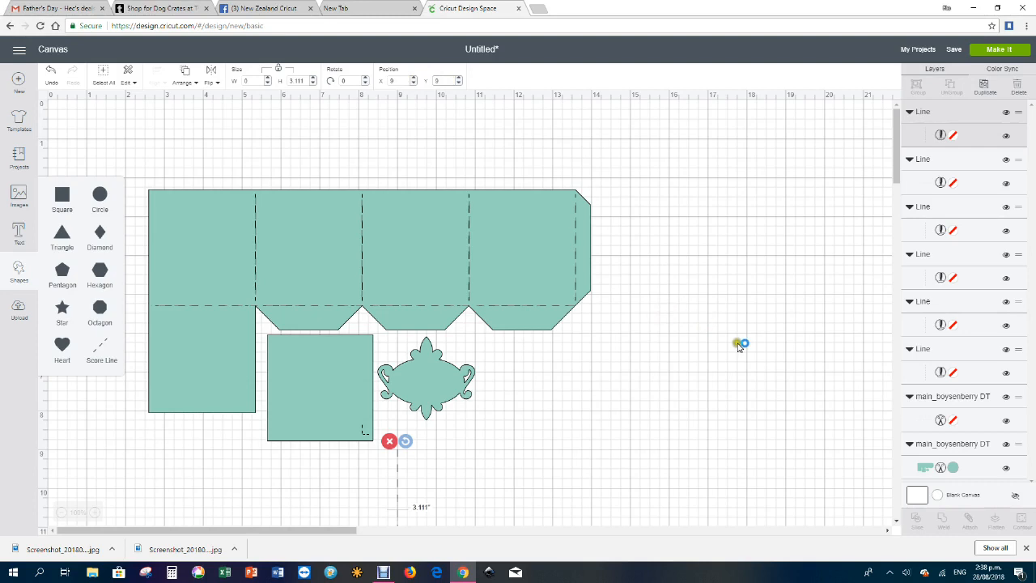
{"action": "mouse_move", "coordinate": [785, 282]}
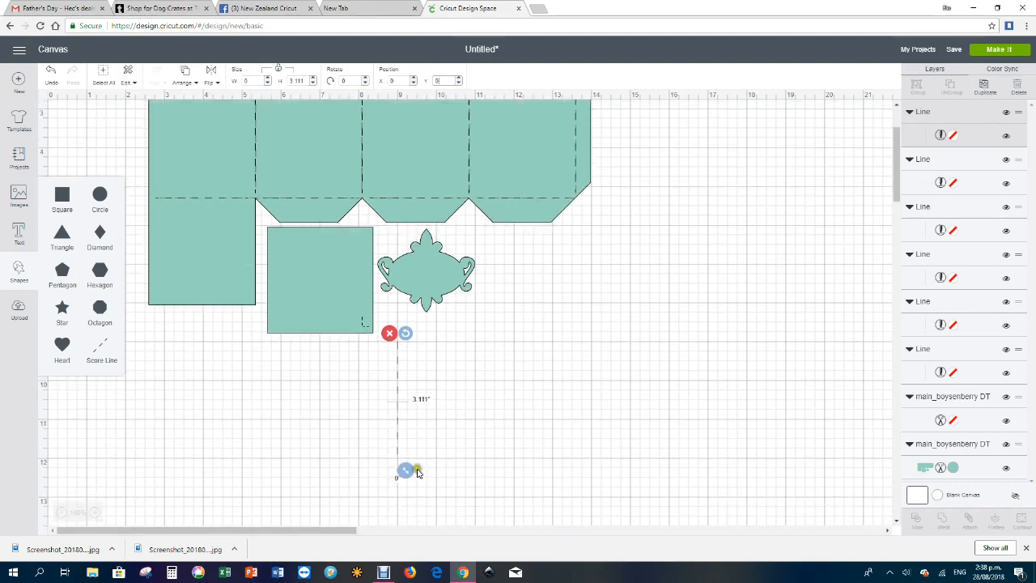
Step: Shorten the score line to a stub under an inch and tilt it to an angle
{"action": "left_click_drag", "start_coordinate": [405, 469], "coordinate": [404, 376]}
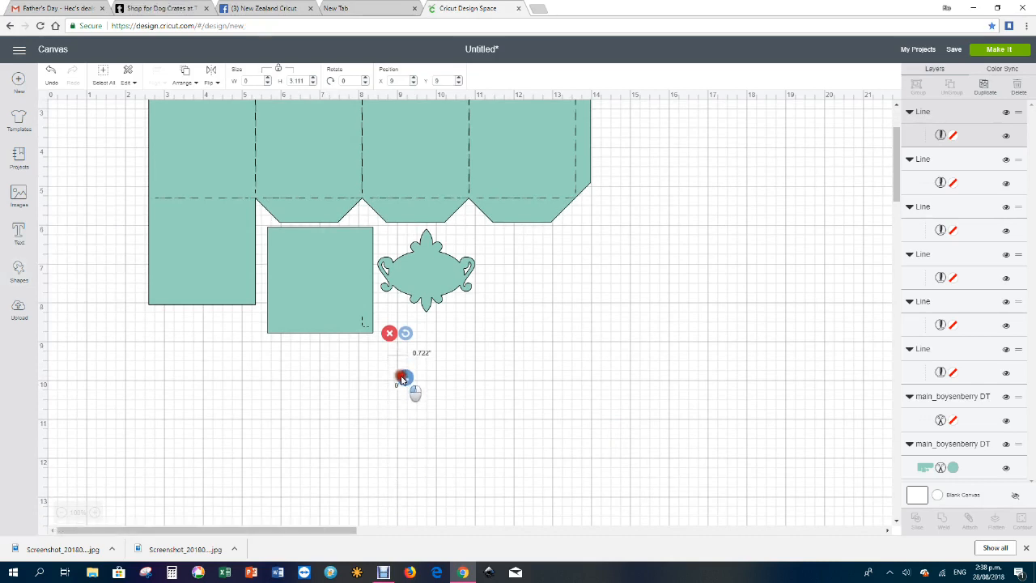
{"action": "left_click_drag", "start_coordinate": [405, 378], "coordinate": [404, 349]}
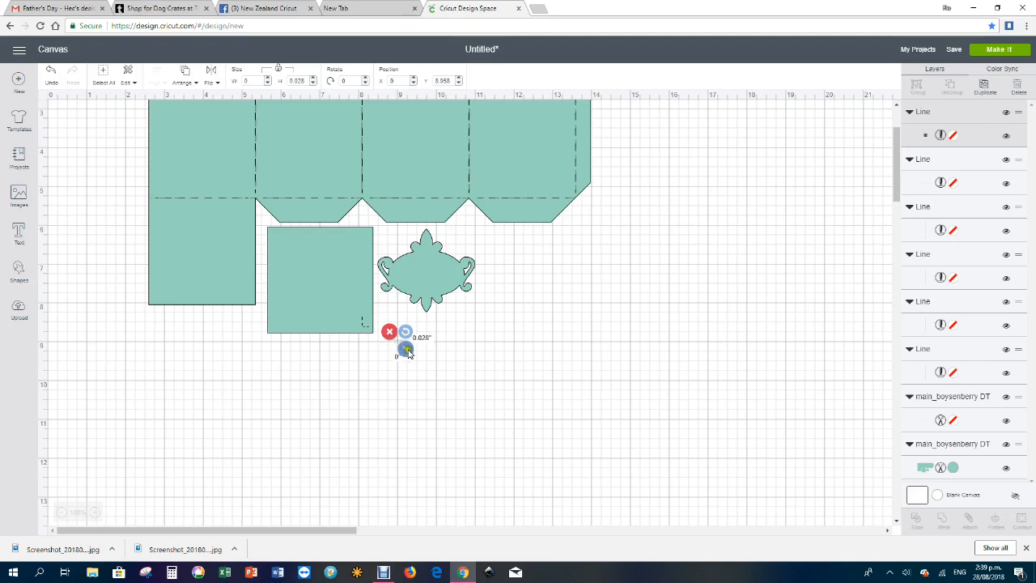
{"action": "left_click_drag", "start_coordinate": [407, 350], "coordinate": [405, 363]}
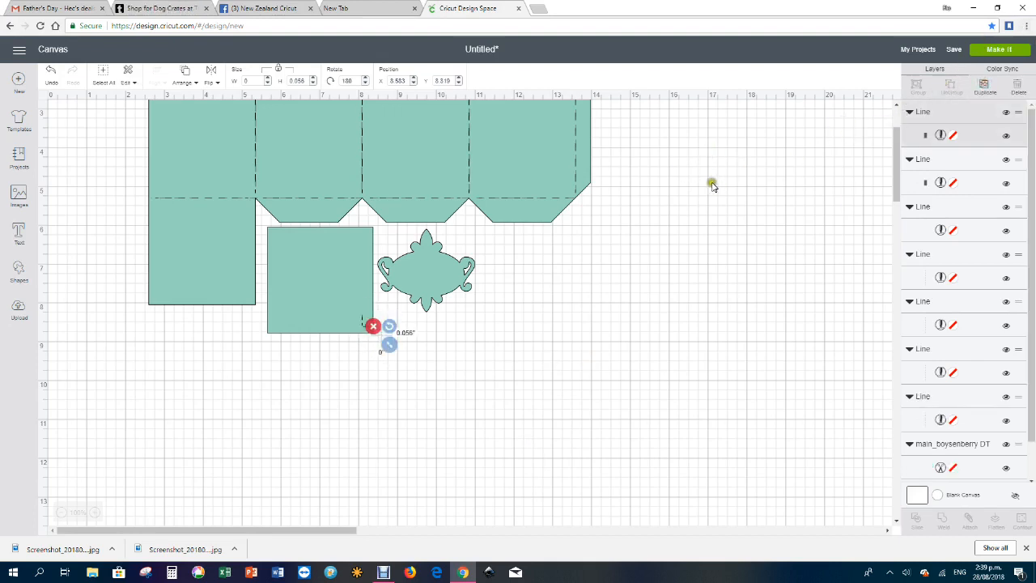
{"action": "mouse_move", "coordinate": [651, 261]}
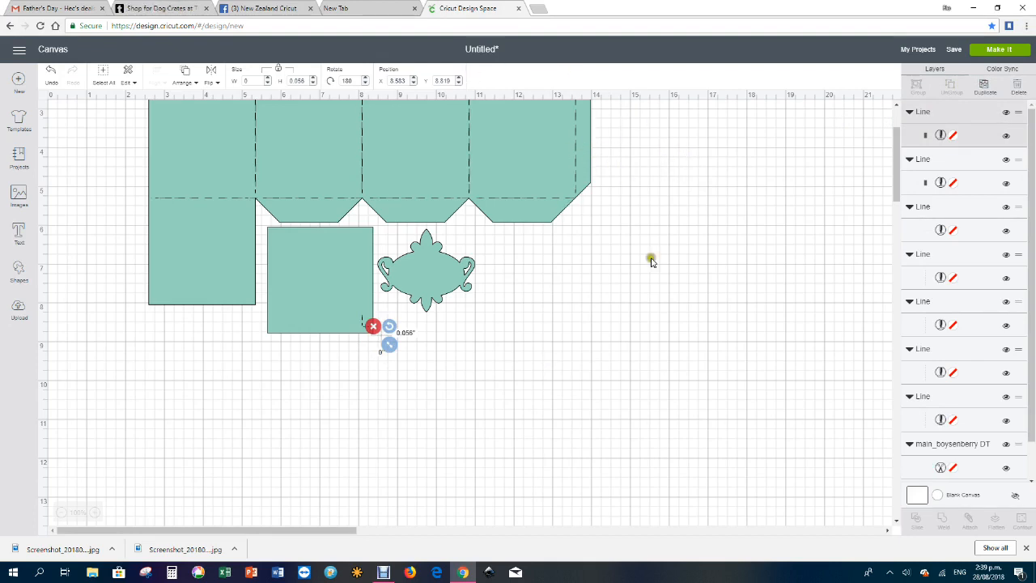
{"action": "mouse_move", "coordinate": [402, 330]}
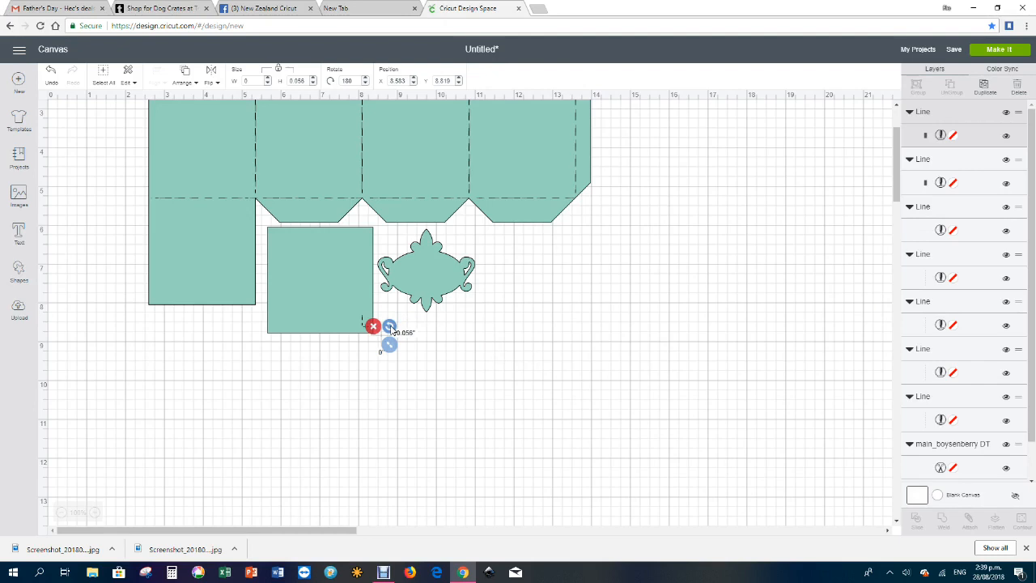
{"action": "mouse_move", "coordinate": [392, 327]}
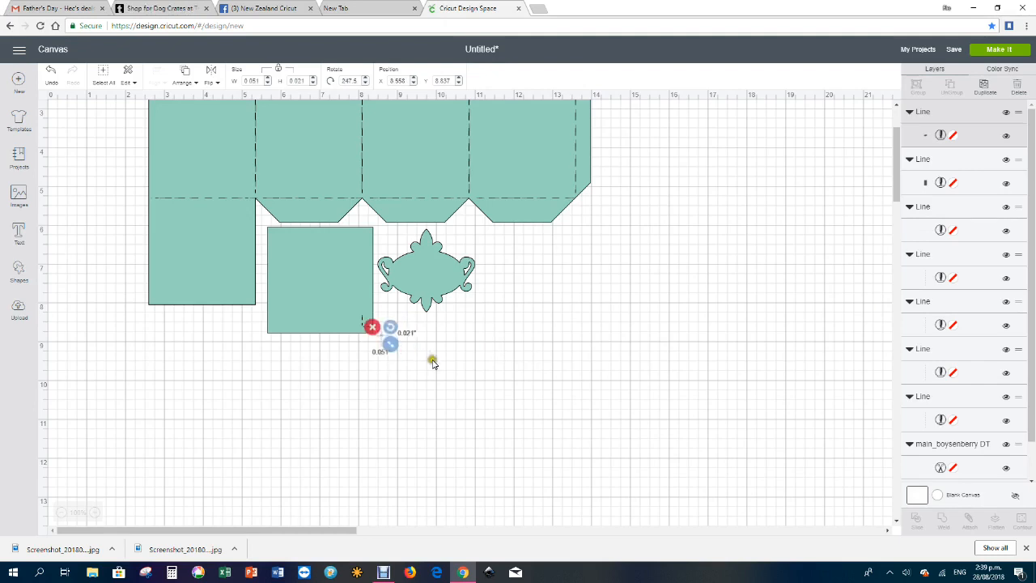
{"action": "mouse_move", "coordinate": [445, 347]}
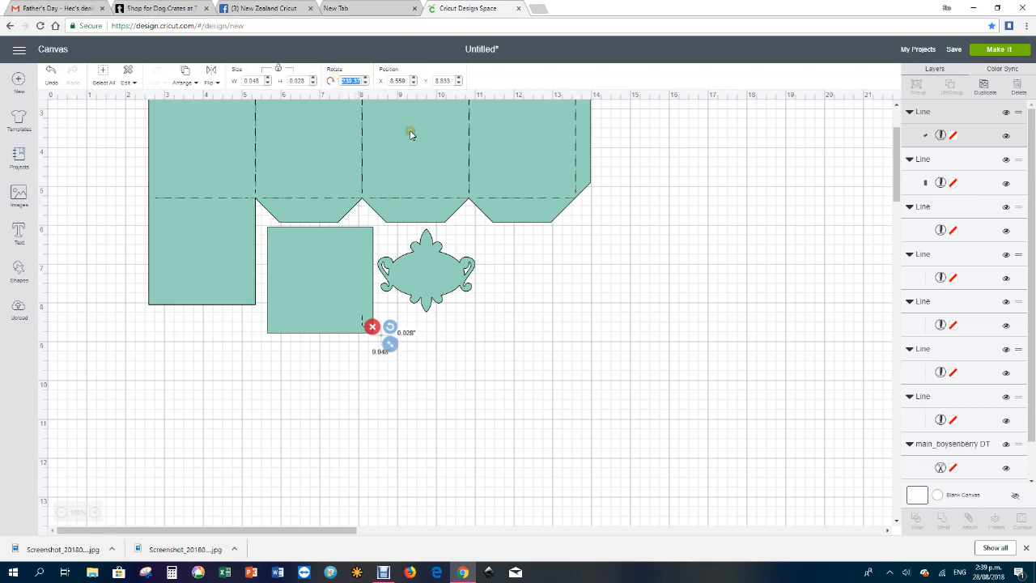
Step: Rotate the short score line below the square by entering a new Rotate value
{"action": "type", "text": "1"}
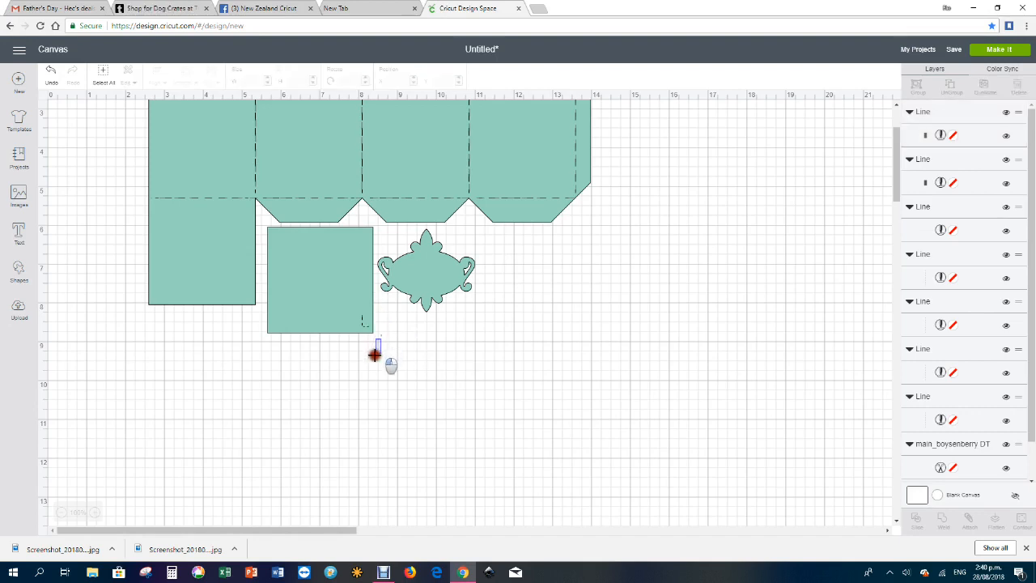
{"action": "left_click", "coordinate": [376, 327]}
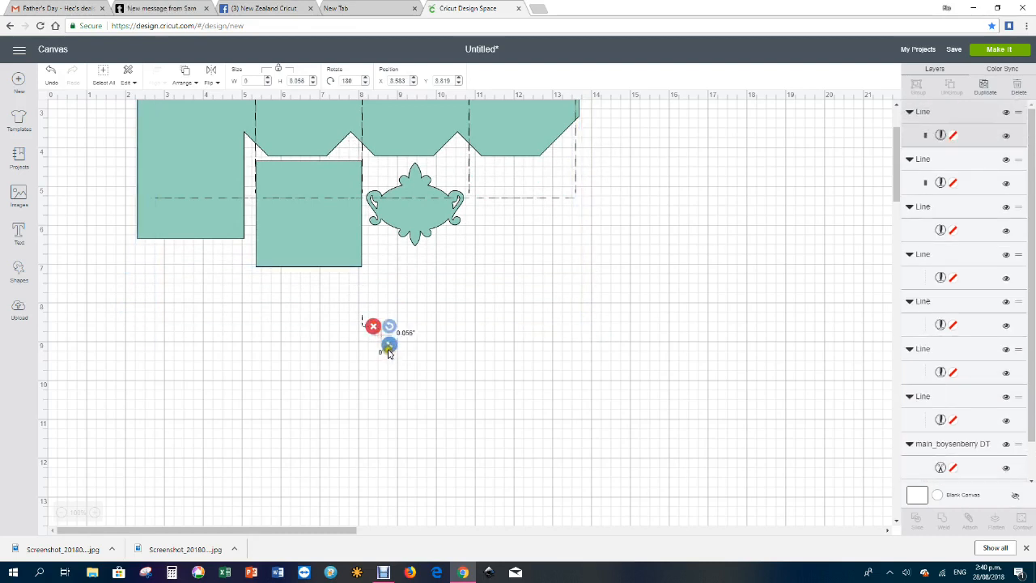
Step: Turn the short score line upright, back to horizontal, and shrink it to a small stub
{"action": "left_click_drag", "start_coordinate": [388, 343], "coordinate": [389, 408]}
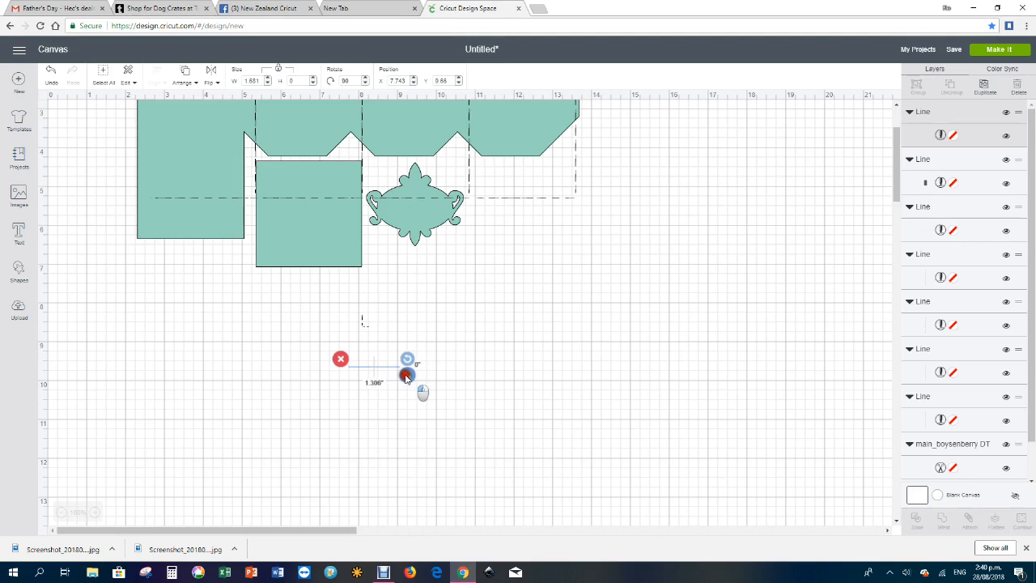
{"action": "left_click_drag", "start_coordinate": [404, 375], "coordinate": [364, 364]}
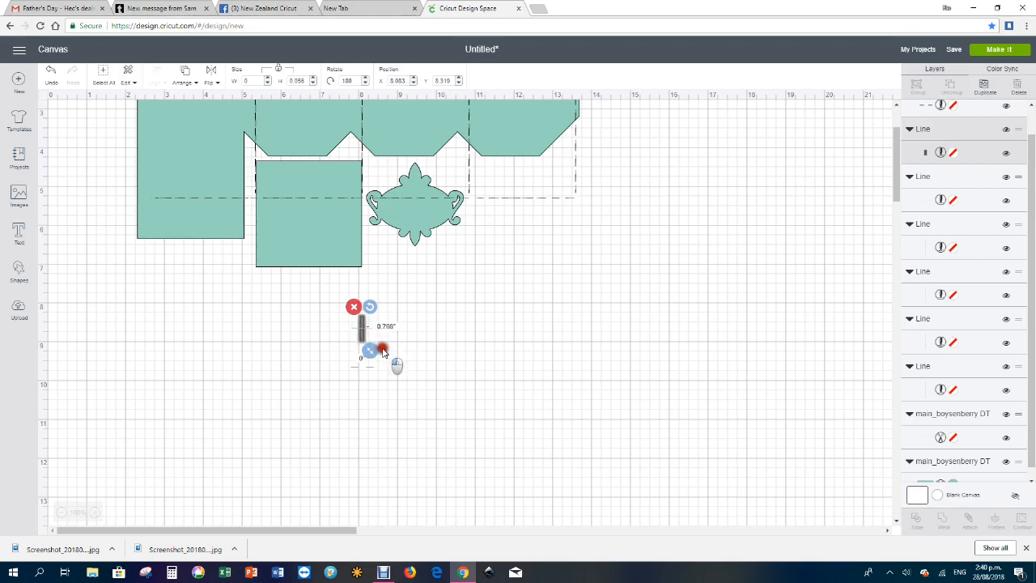
{"action": "left_click_drag", "start_coordinate": [382, 348], "coordinate": [370, 350]}
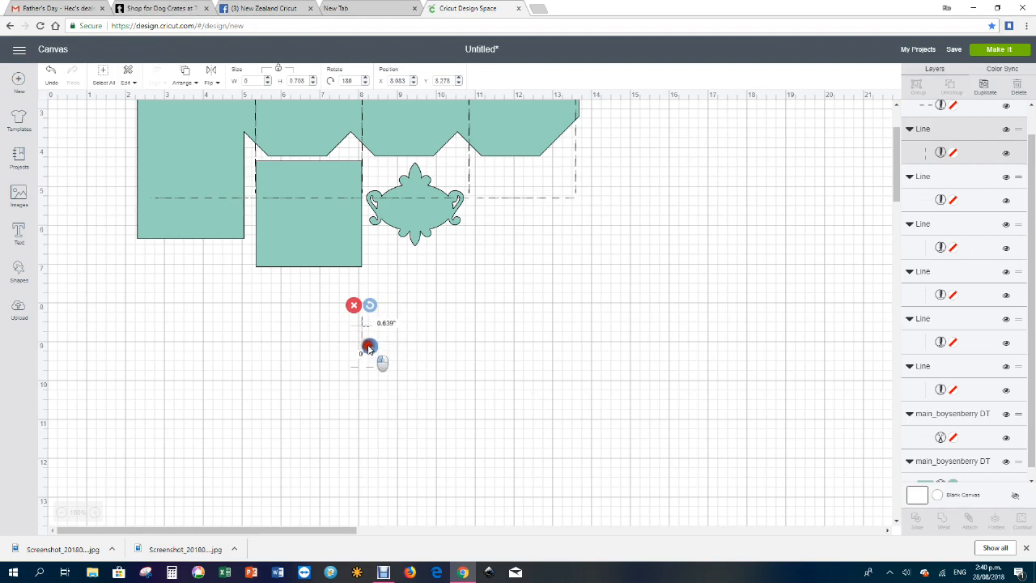
{"action": "left_click_drag", "start_coordinate": [369, 346], "coordinate": [369, 334]}
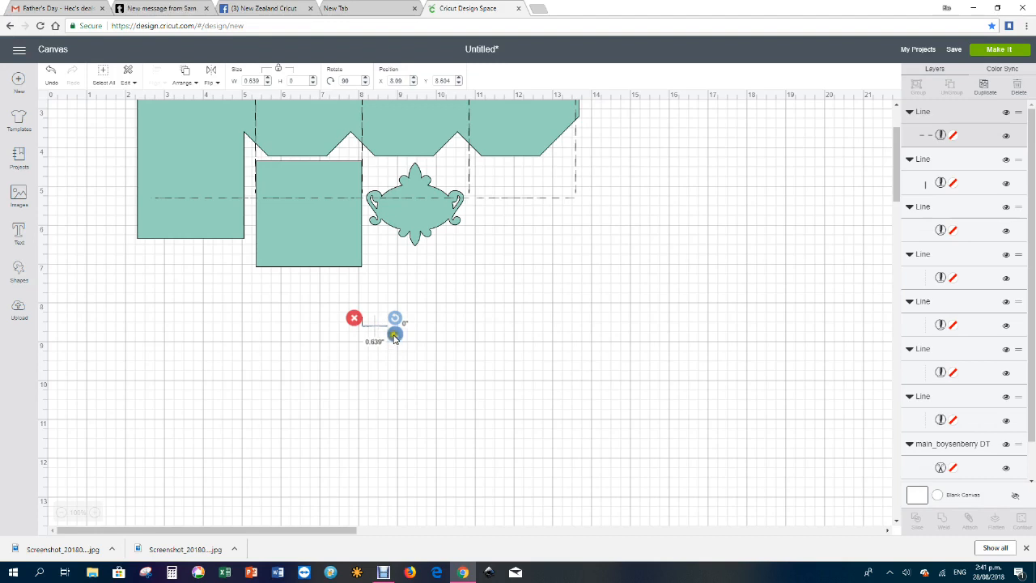
{"action": "left_click_drag", "start_coordinate": [395, 334], "coordinate": [385, 335]}
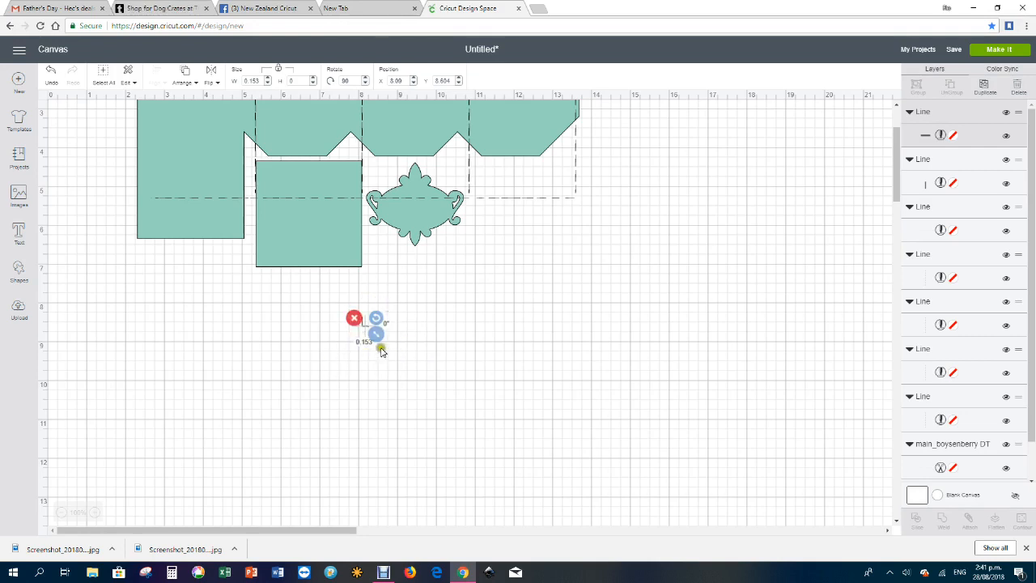
{"action": "mouse_move", "coordinate": [289, 240]}
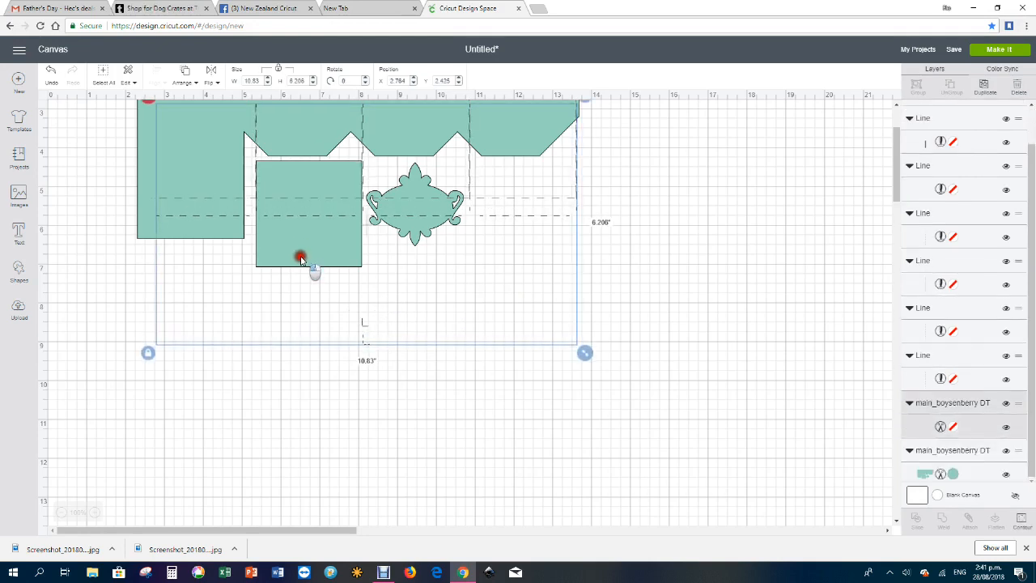
Step: Drag and nudge the box template until its panels sit under the score lines, including the 2.5-inch right-edge line
{"action": "left_click_drag", "start_coordinate": [302, 257], "coordinate": [286, 298]}
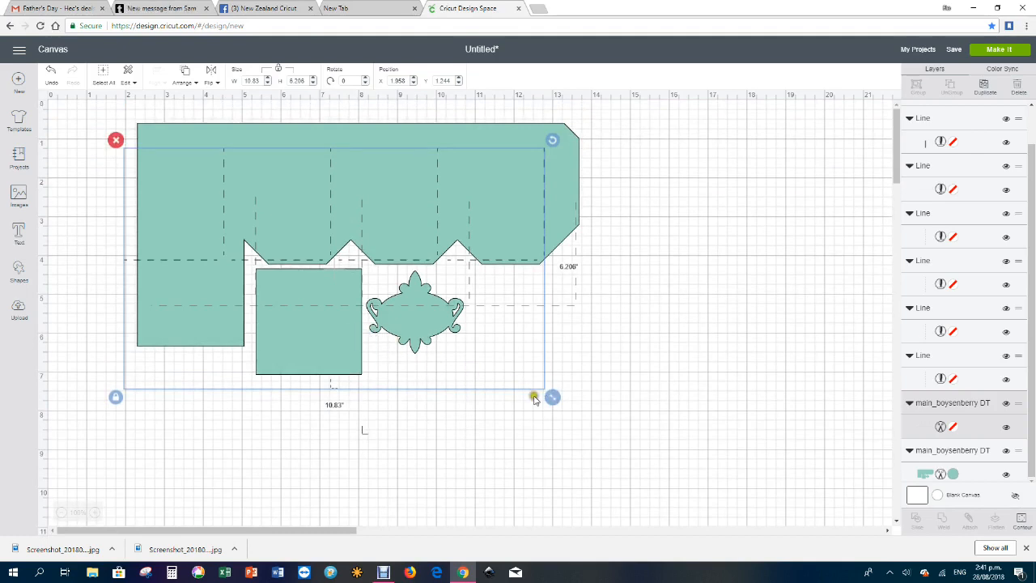
{"action": "left_click_drag", "start_coordinate": [535, 397], "coordinate": [521, 365]}
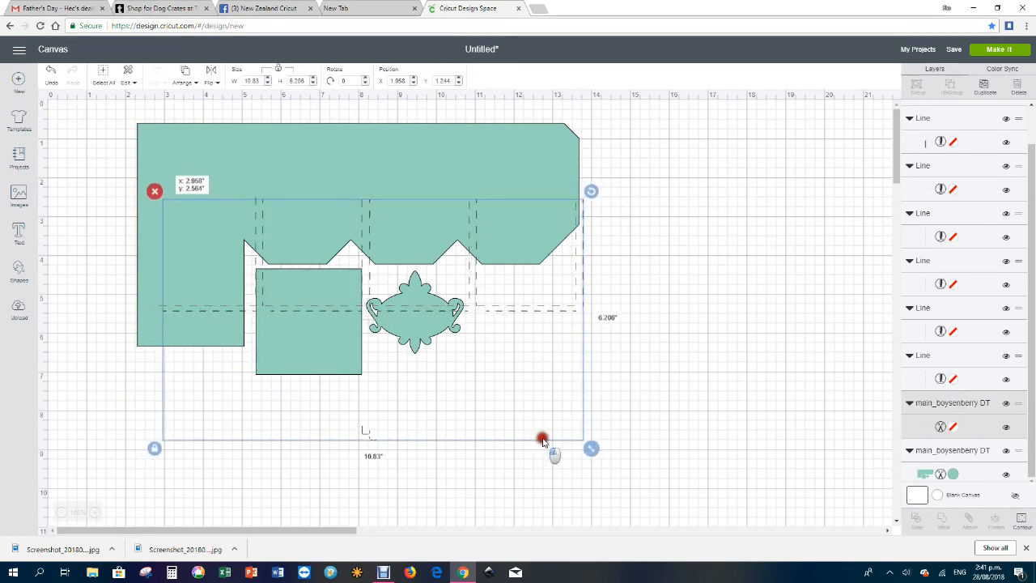
{"action": "left_click_drag", "start_coordinate": [543, 437], "coordinate": [806, 457]}
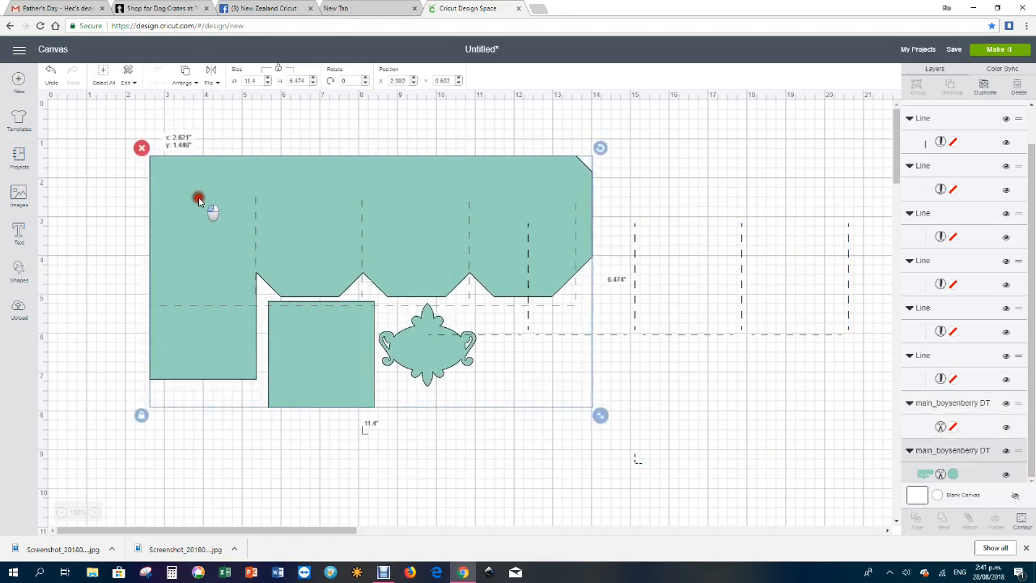
{"action": "left_click_drag", "start_coordinate": [197, 200], "coordinate": [198, 219]}
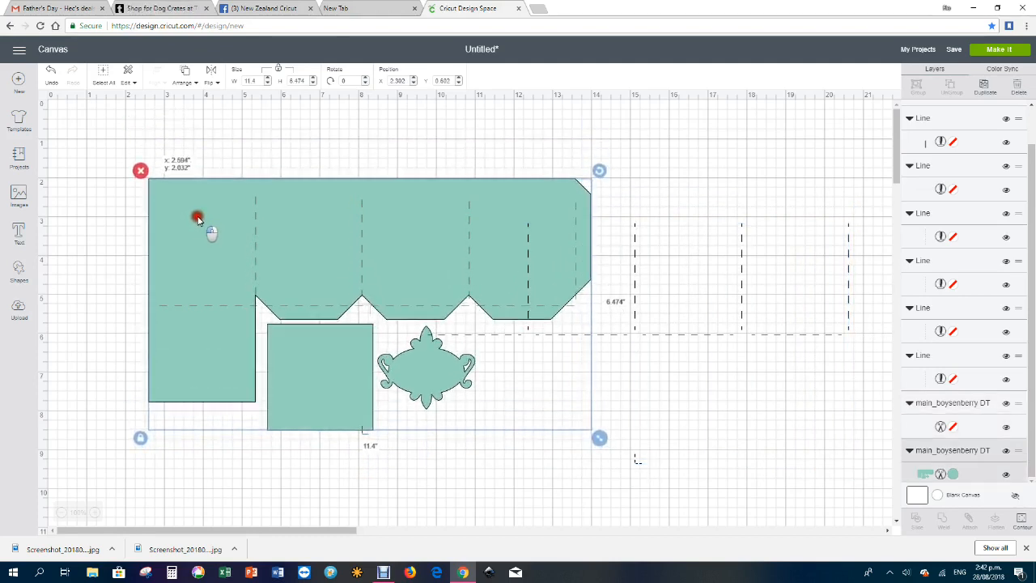
{"action": "left_click_drag", "start_coordinate": [198, 217], "coordinate": [201, 230]}
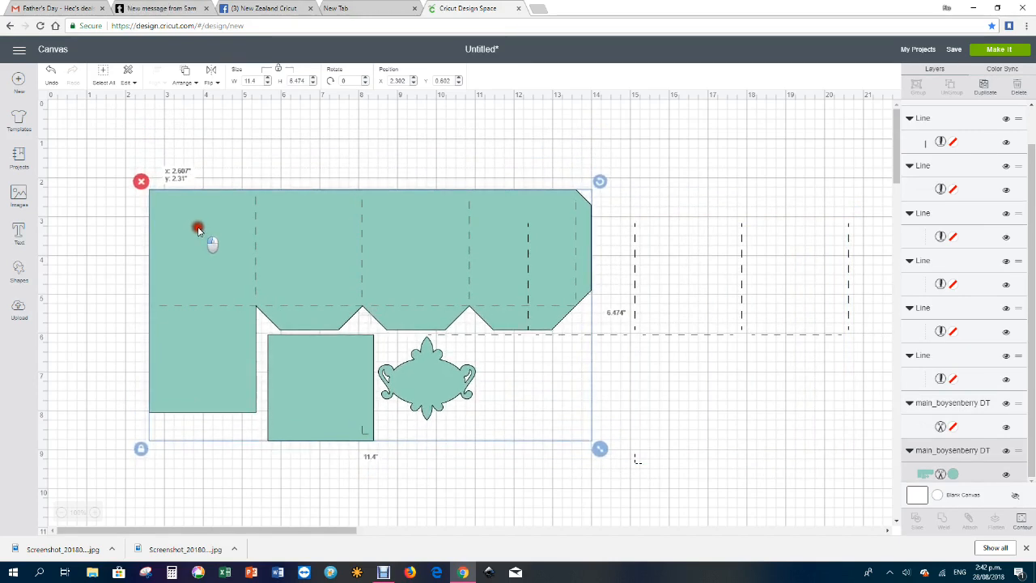
{"action": "left_click_drag", "start_coordinate": [198, 228], "coordinate": [202, 224]}
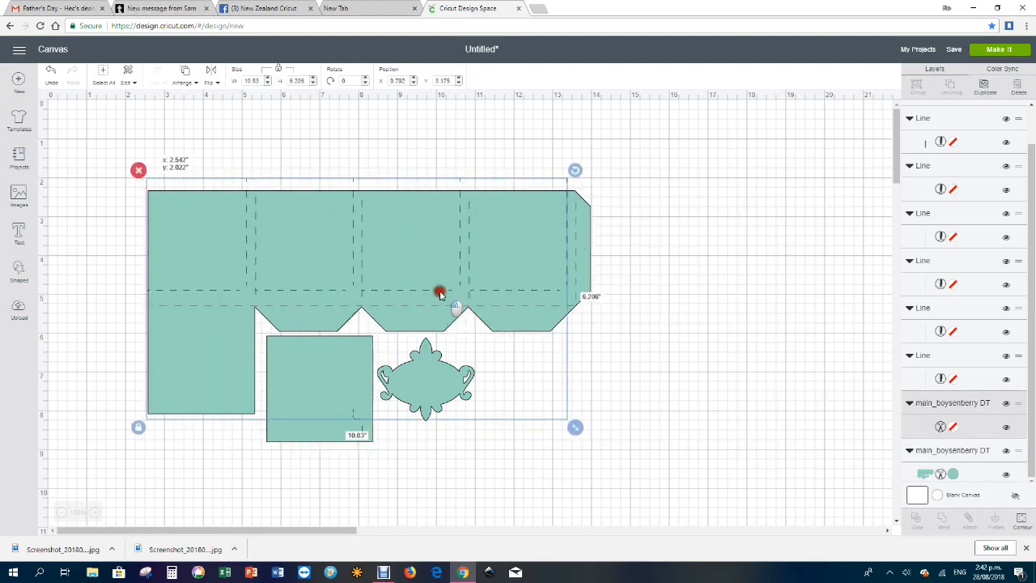
{"action": "left_click_drag", "start_coordinate": [440, 291], "coordinate": [447, 304]}
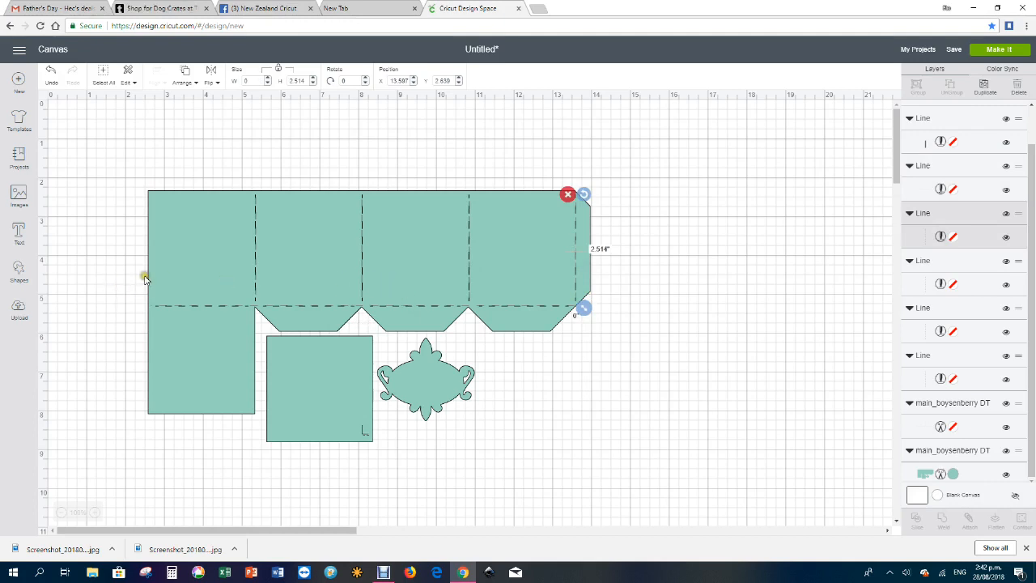
{"action": "mouse_move", "coordinate": [372, 369]}
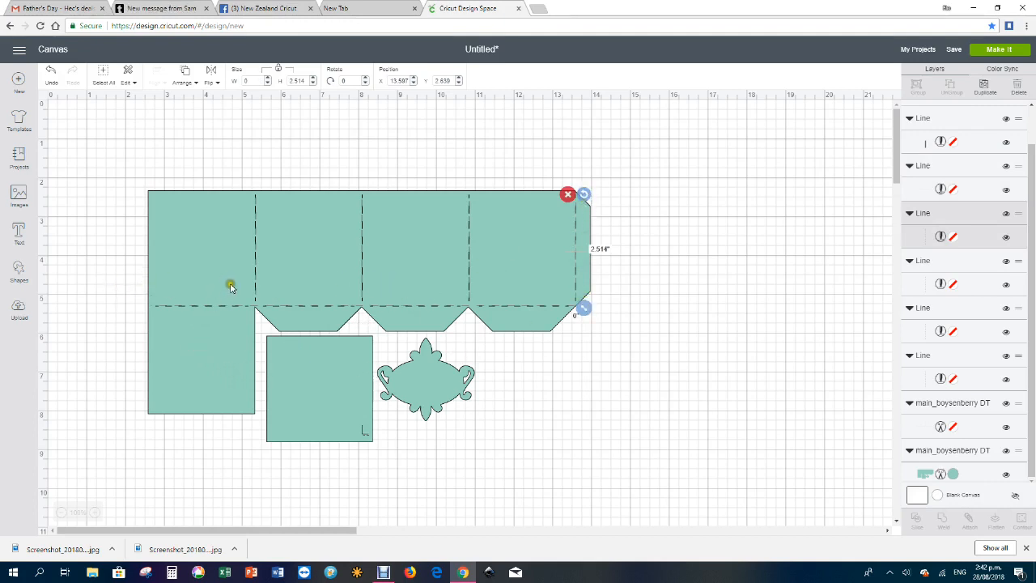
{"action": "mouse_move", "coordinate": [268, 291]}
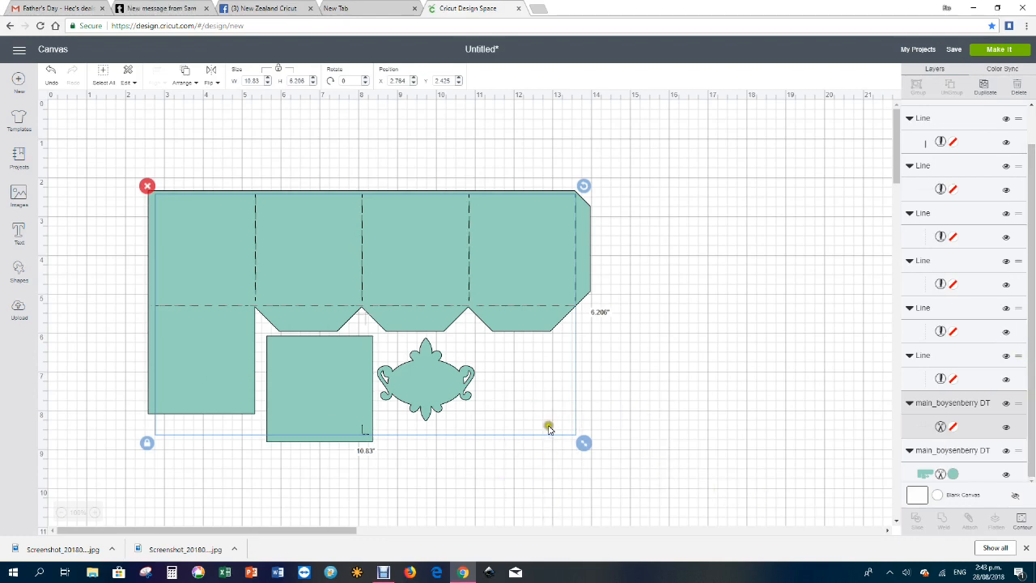
{"action": "mouse_move", "coordinate": [784, 511]}
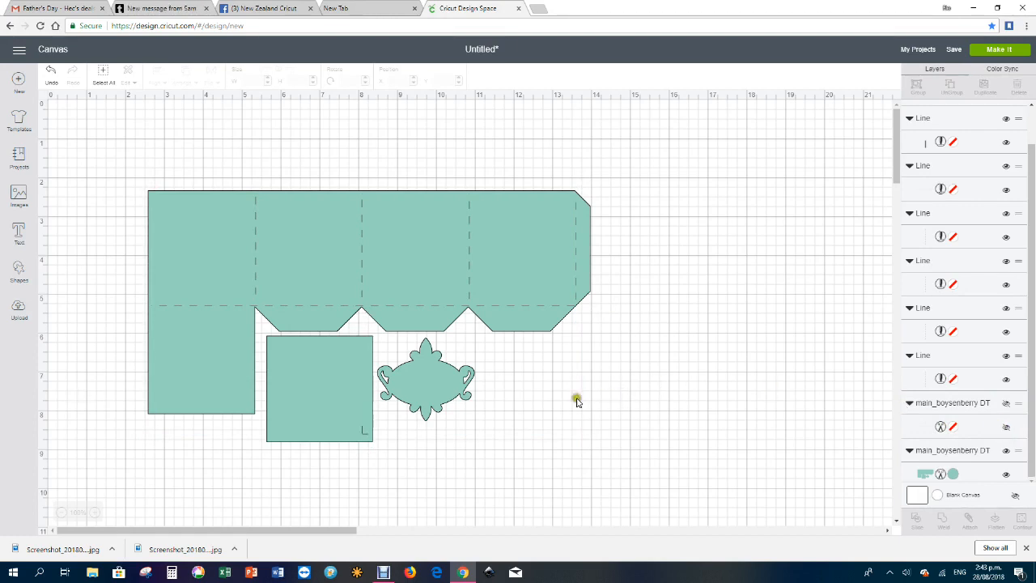
{"action": "mouse_move", "coordinate": [560, 275]}
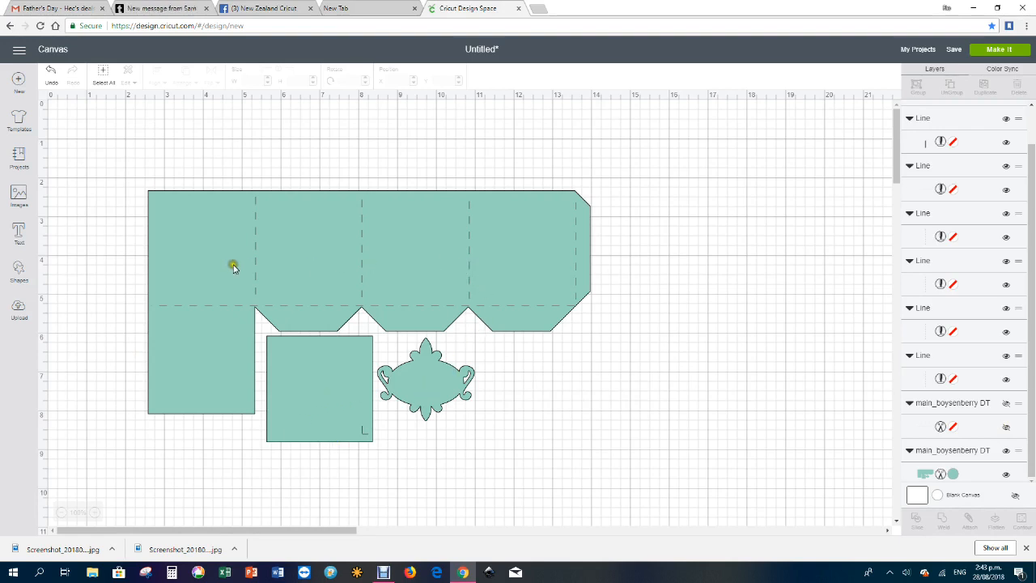
{"action": "mouse_move", "coordinate": [551, 335]}
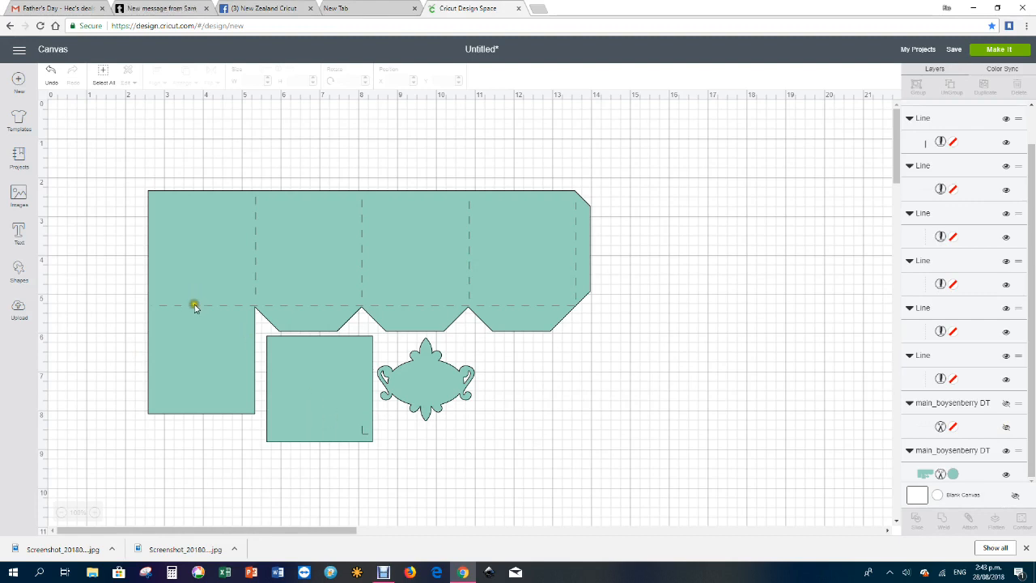
{"action": "mouse_move", "coordinate": [683, 335]}
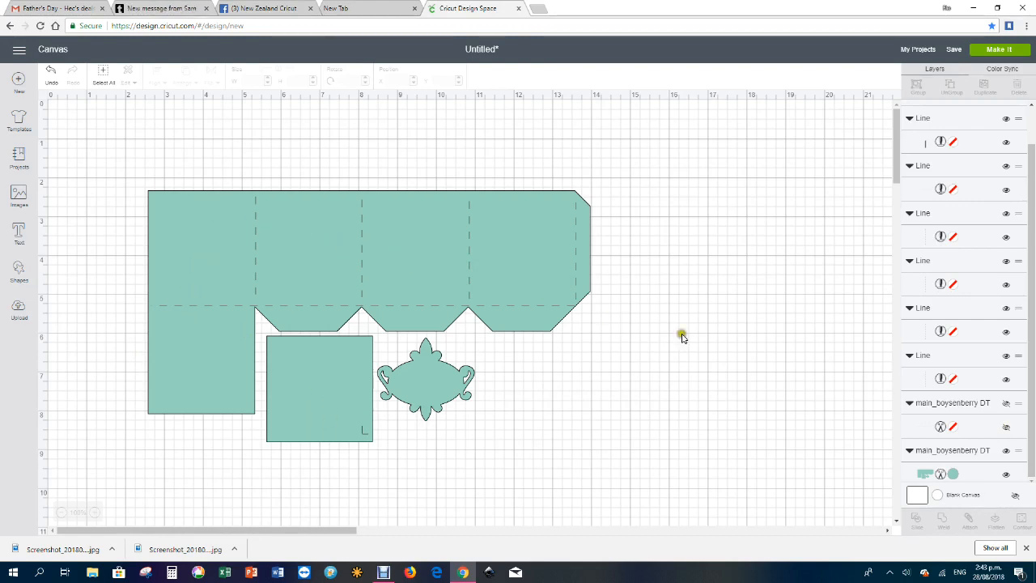
{"action": "mouse_move", "coordinate": [959, 275]}
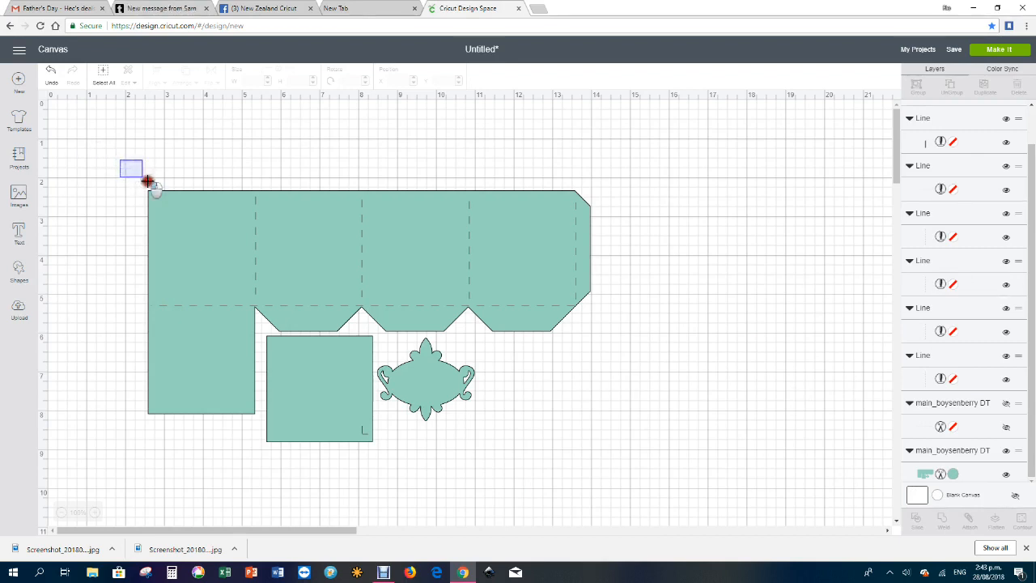
{"action": "left_click_drag", "start_coordinate": [154, 180], "coordinate": [647, 482]}
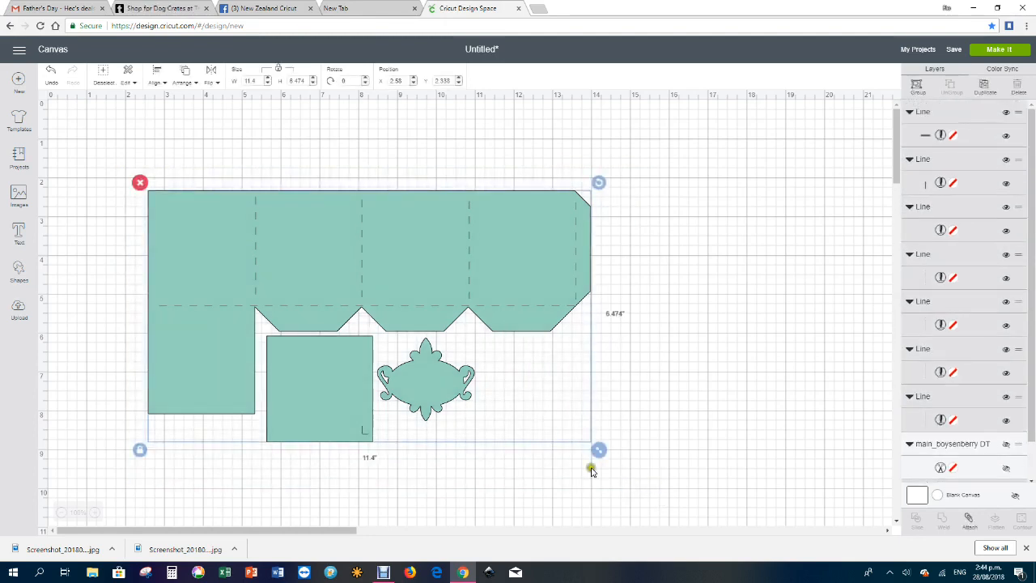
{"action": "mouse_move", "coordinate": [759, 373]}
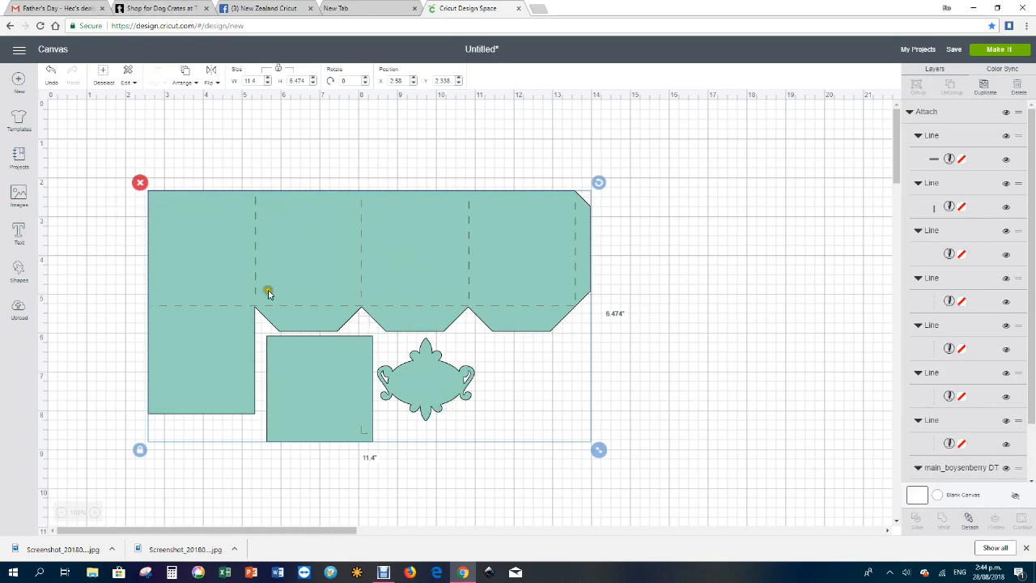
{"action": "mouse_move", "coordinate": [602, 230]}
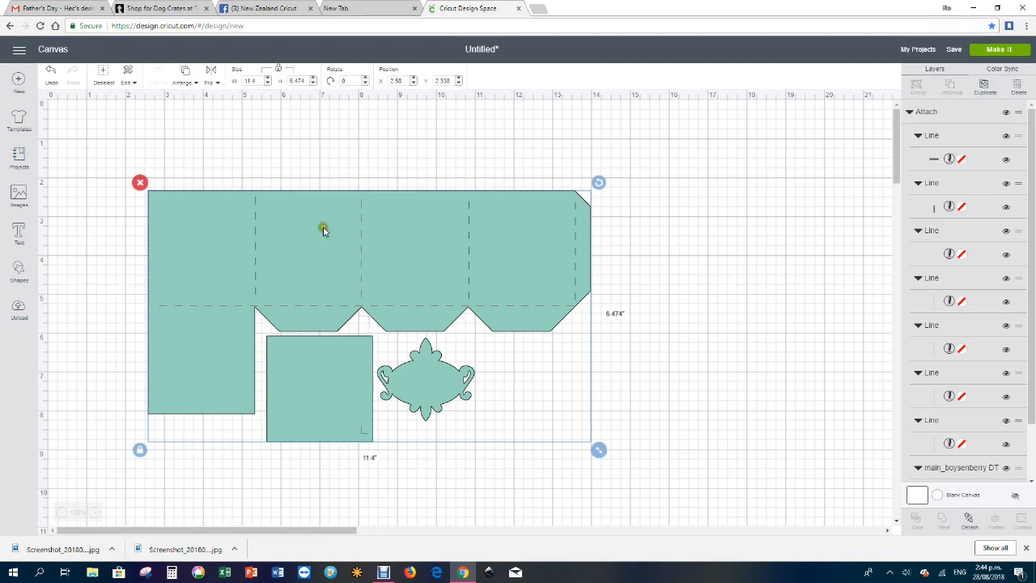
{"action": "mouse_move", "coordinate": [650, 327]}
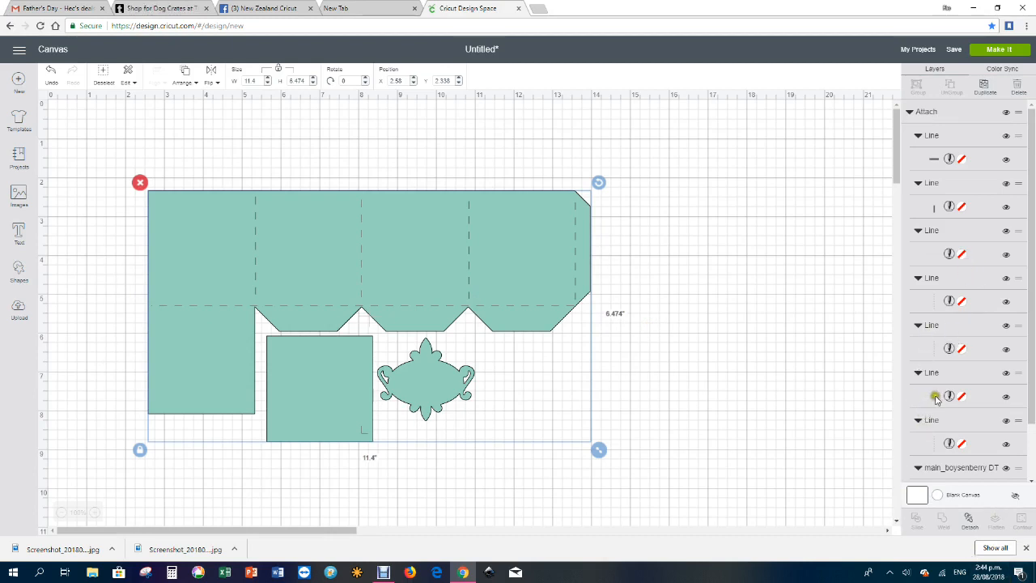
Step: Drag the teal box shape down and right, leaving its dashed score lines above it
{"action": "scroll", "scroll_direction": "down", "scroll_amount": 3}
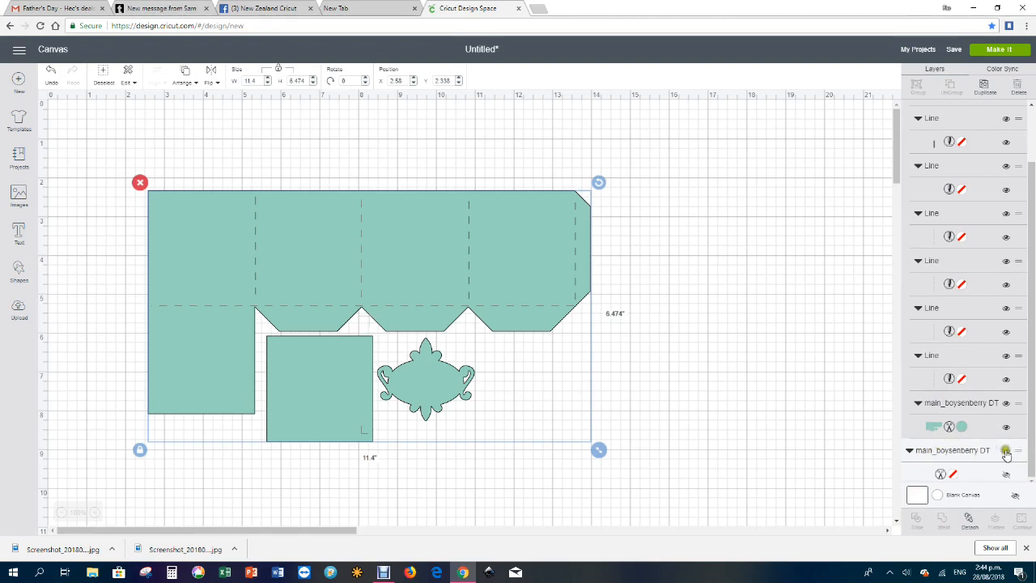
{"action": "mouse_move", "coordinate": [962, 476]}
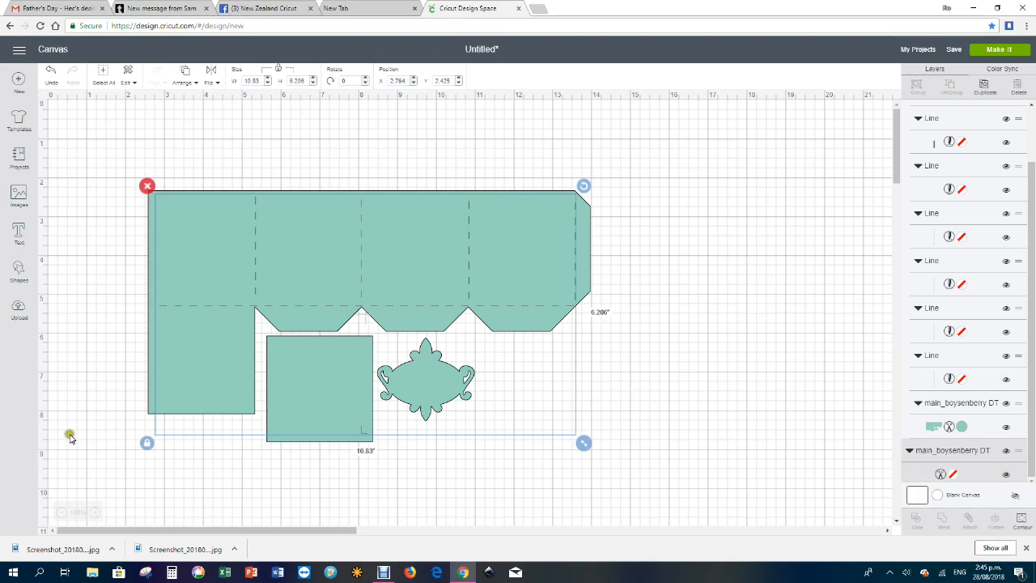
{"action": "mouse_move", "coordinate": [528, 437]}
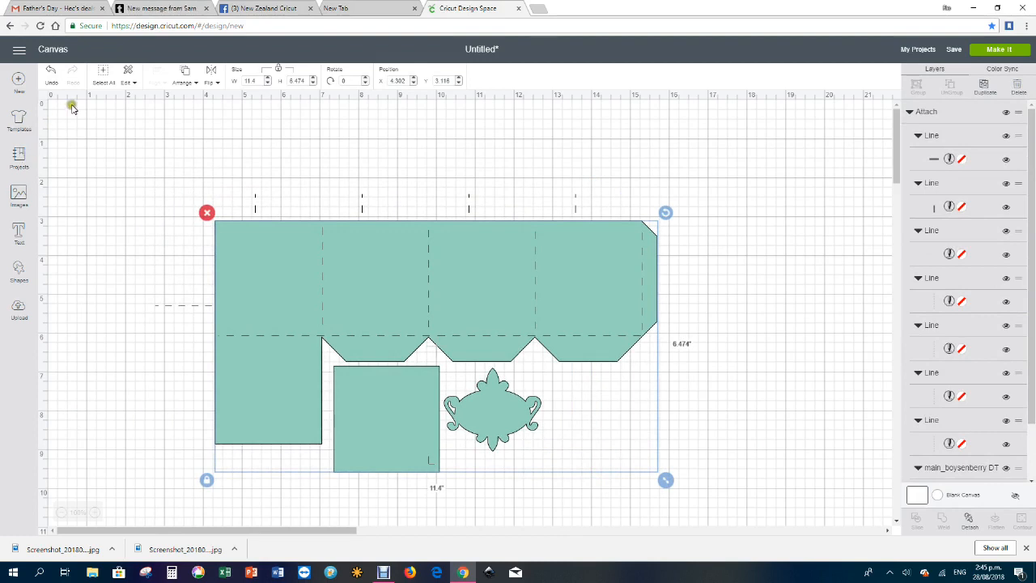
{"action": "mouse_move", "coordinate": [589, 526]}
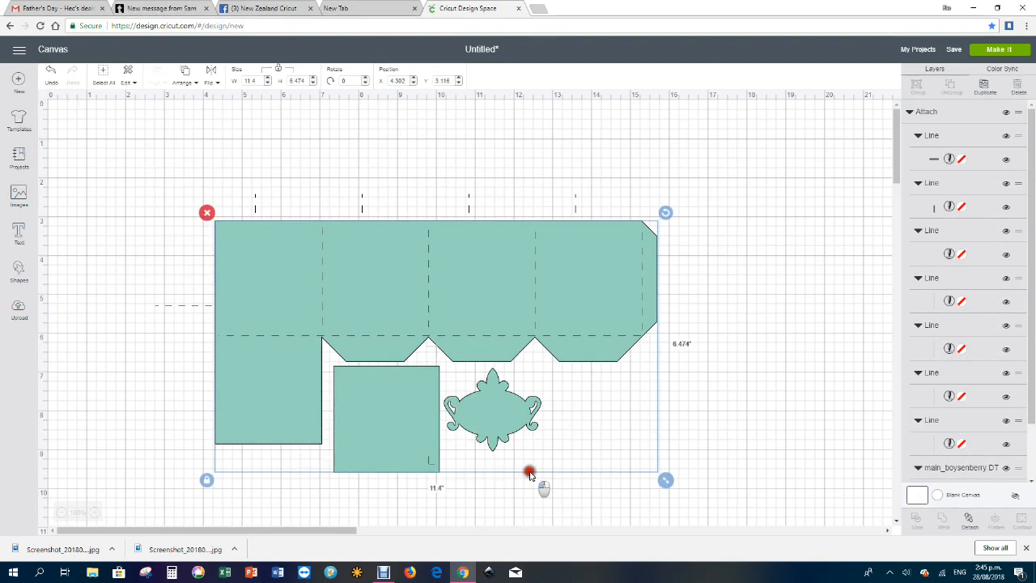
{"action": "left_click_drag", "start_coordinate": [531, 473], "coordinate": [657, 358]}
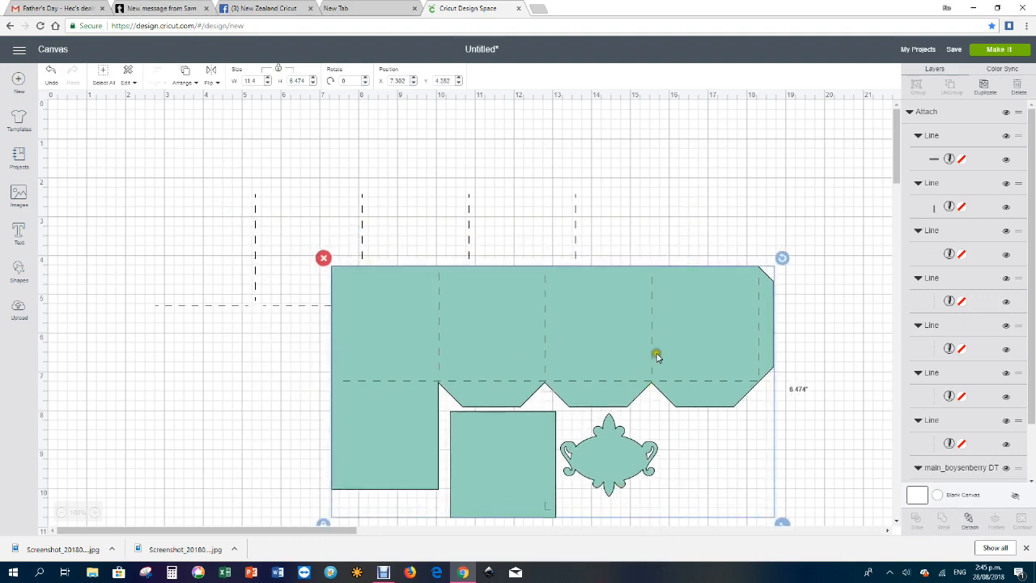
{"action": "left_click_drag", "start_coordinate": [656, 355], "coordinate": [670, 444]}
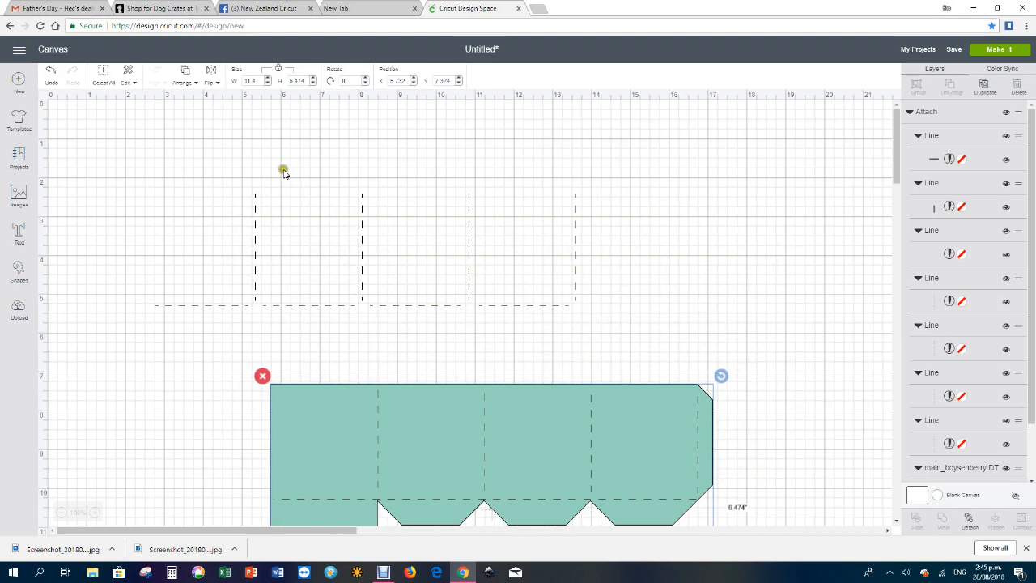
{"action": "mouse_move", "coordinate": [457, 250]}
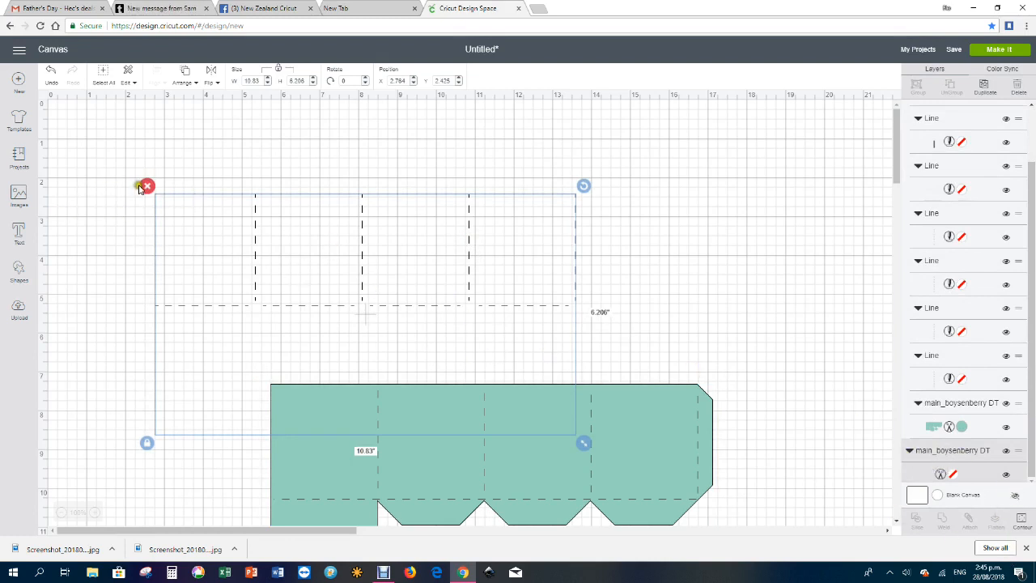
{"action": "mouse_move", "coordinate": [722, 60]}
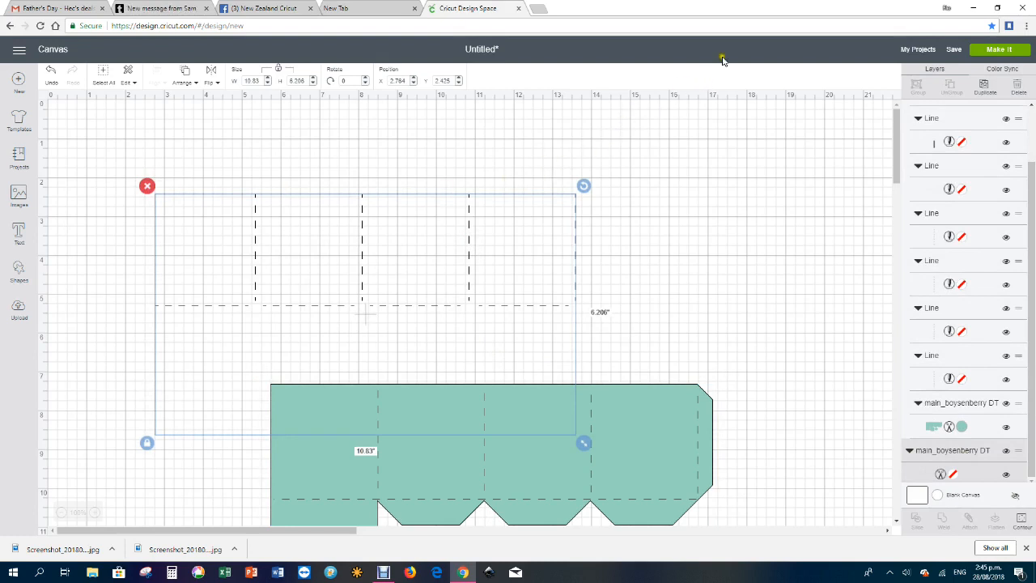
{"action": "mouse_move", "coordinate": [861, 81]}
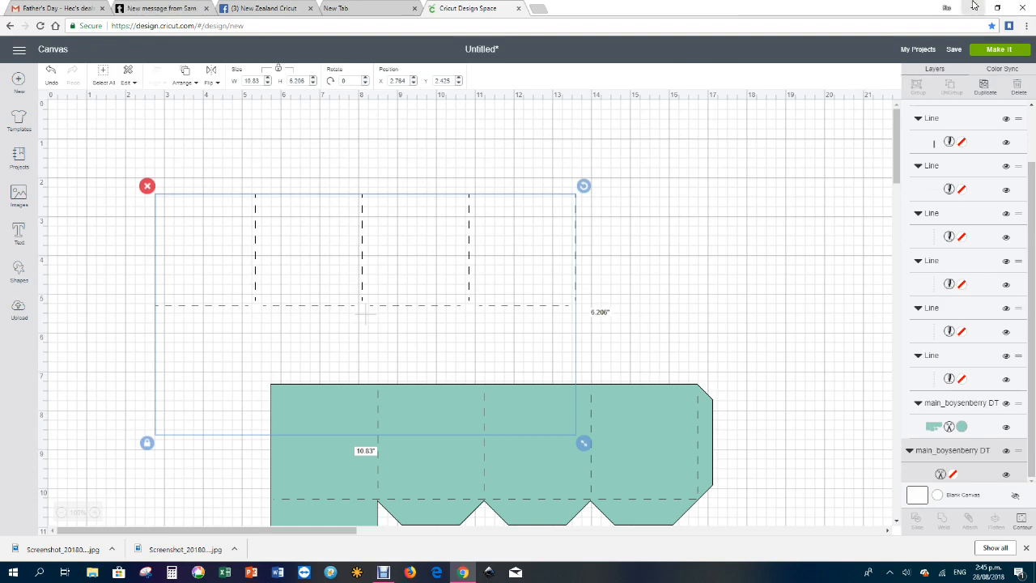
{"action": "mouse_move", "coordinate": [987, 8]}
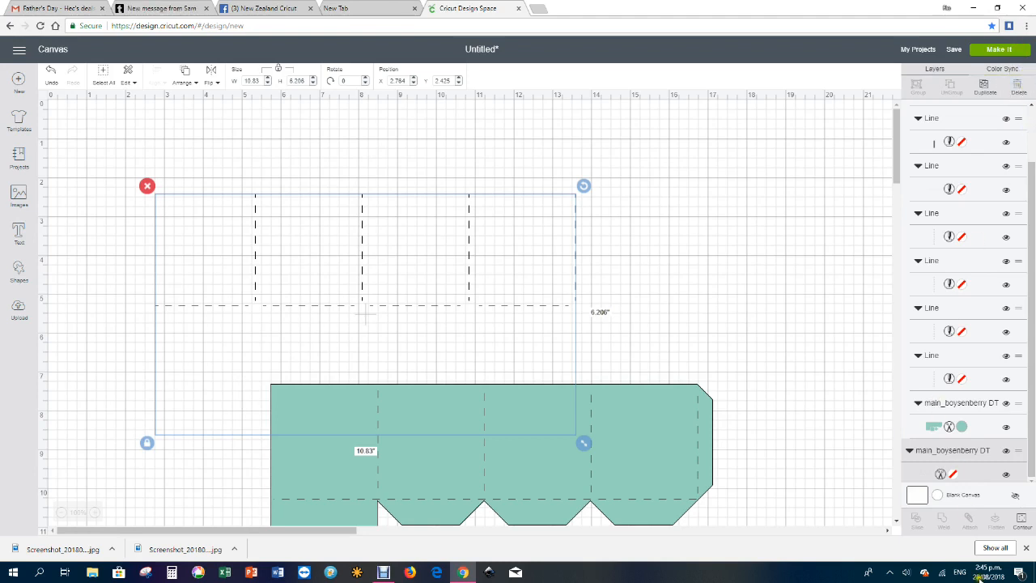
{"action": "mouse_move", "coordinate": [728, 99]}
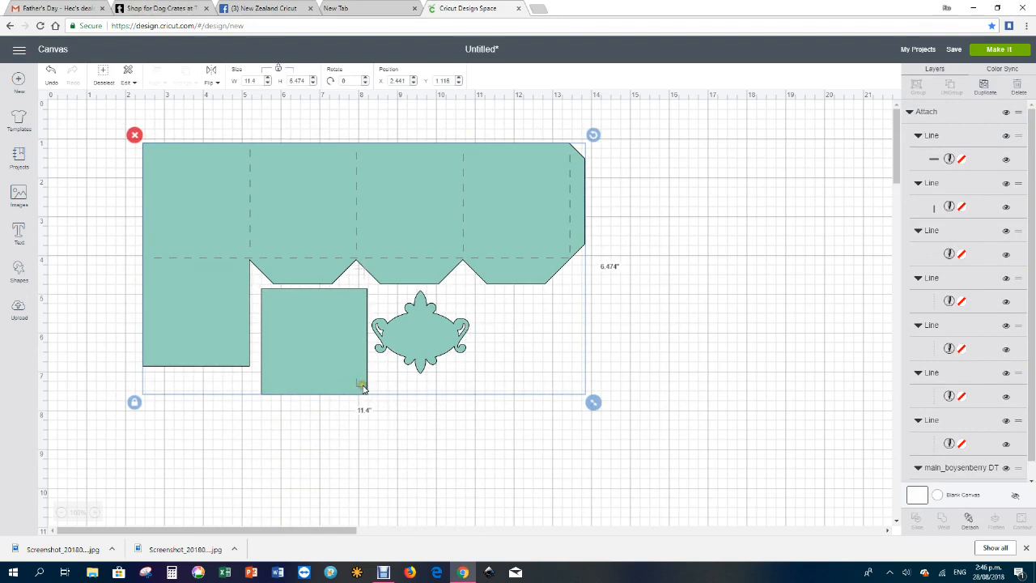
{"action": "mouse_move", "coordinate": [375, 405]}
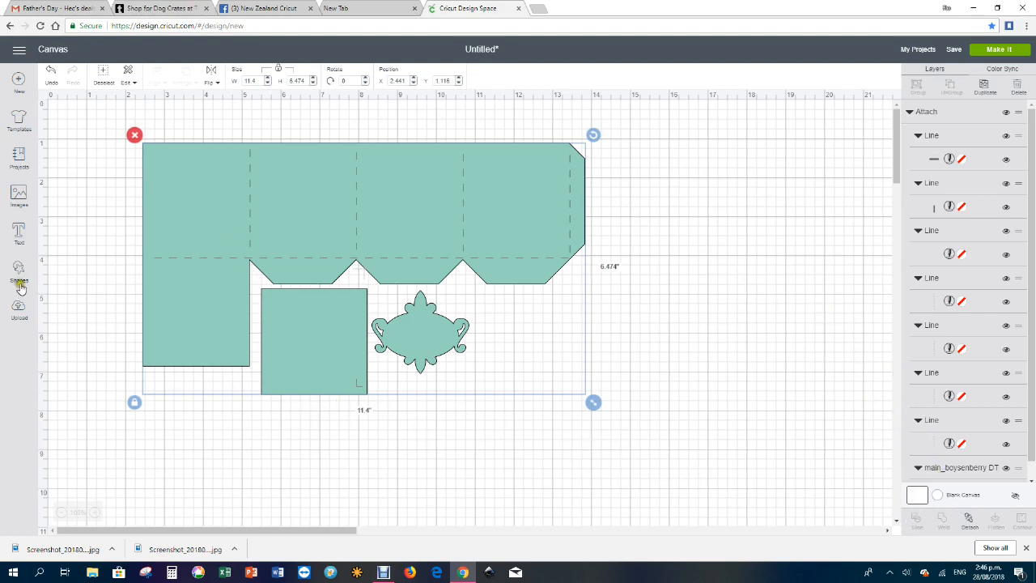
{"action": "mouse_move", "coordinate": [542, 159]}
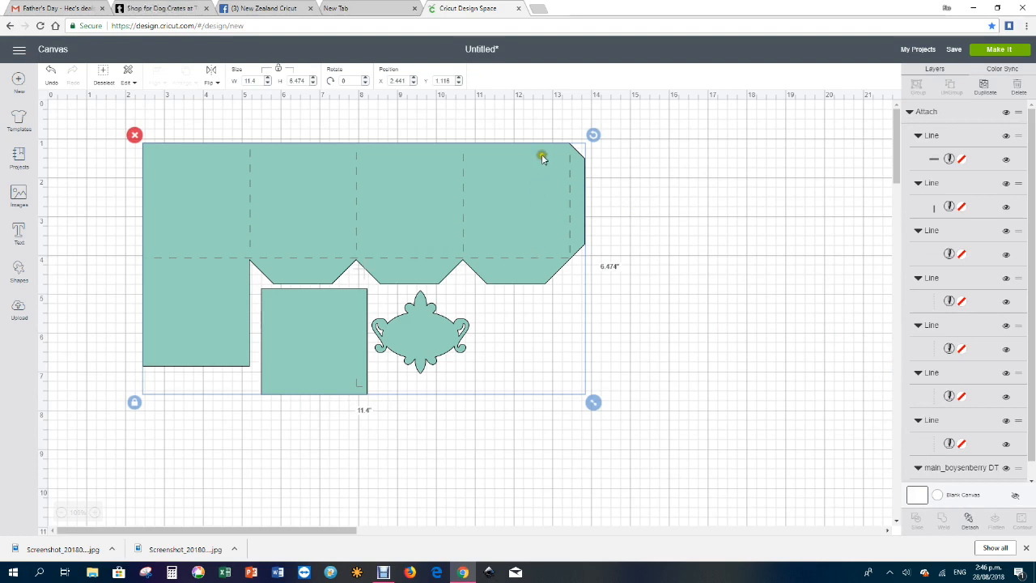
{"action": "mouse_move", "coordinate": [197, 257]}
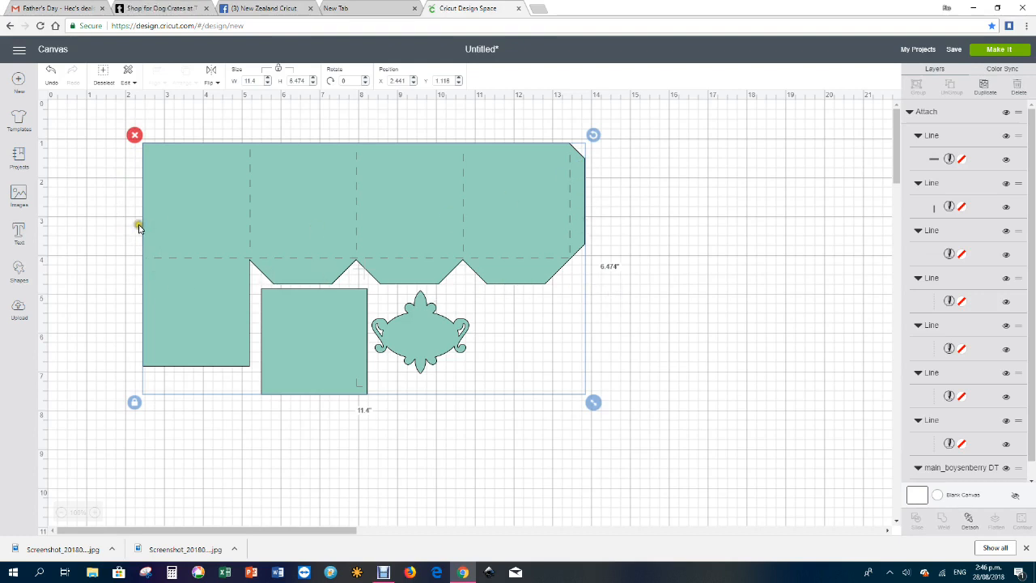
{"action": "mouse_move", "coordinate": [590, 213]}
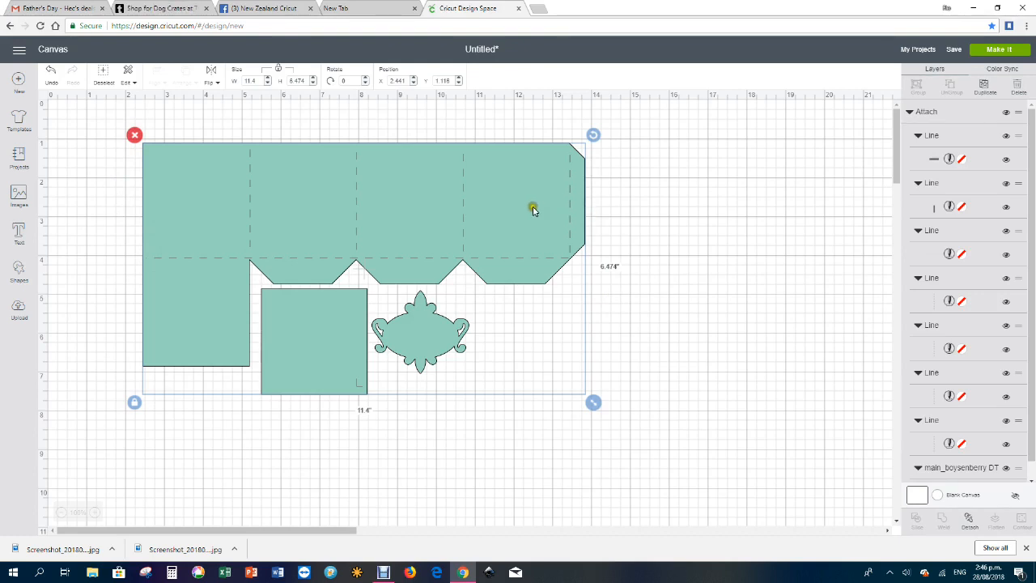
{"action": "mouse_move", "coordinate": [143, 207]}
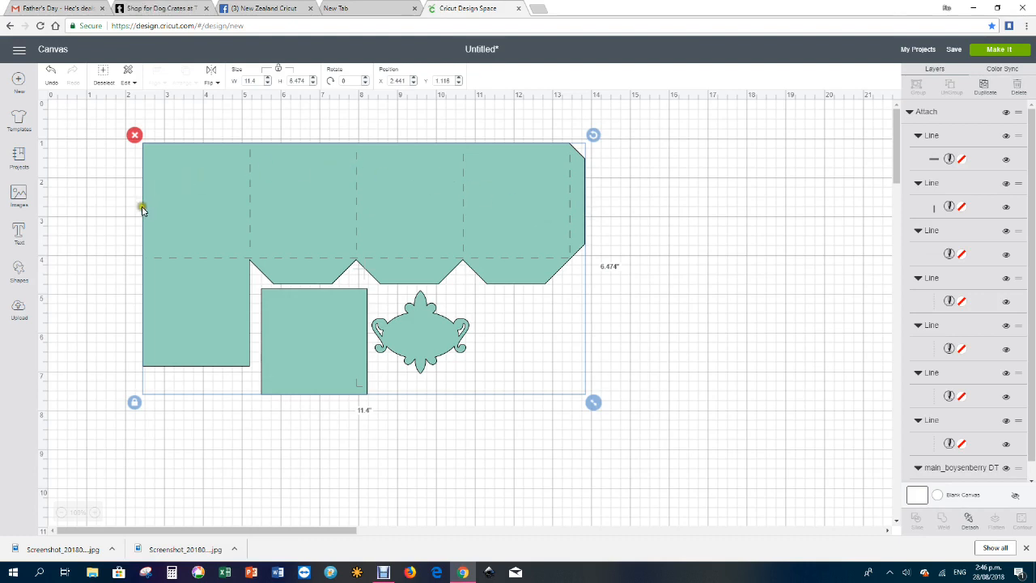
{"action": "mouse_move", "coordinate": [489, 209]}
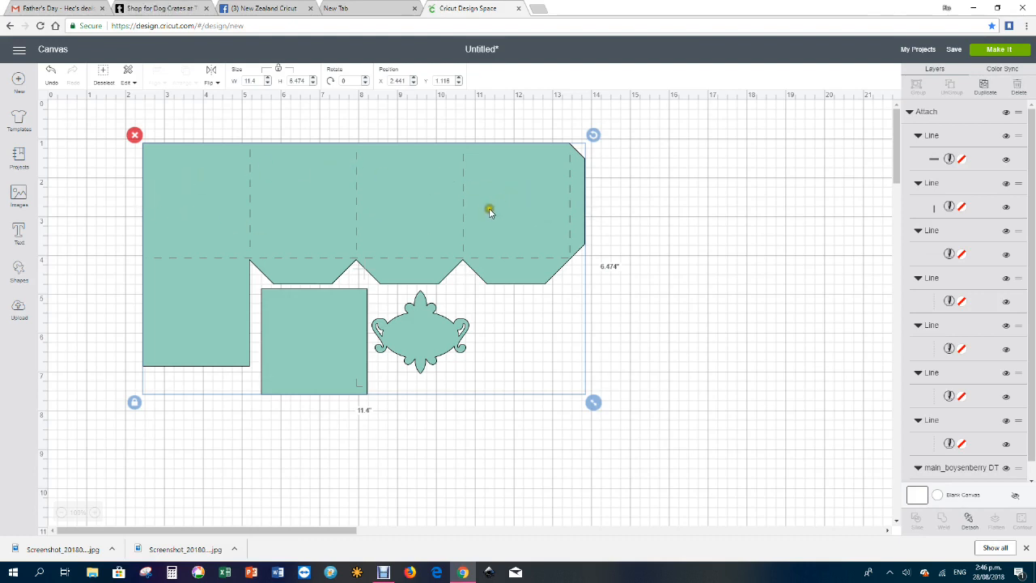
{"action": "mouse_move", "coordinate": [570, 172]}
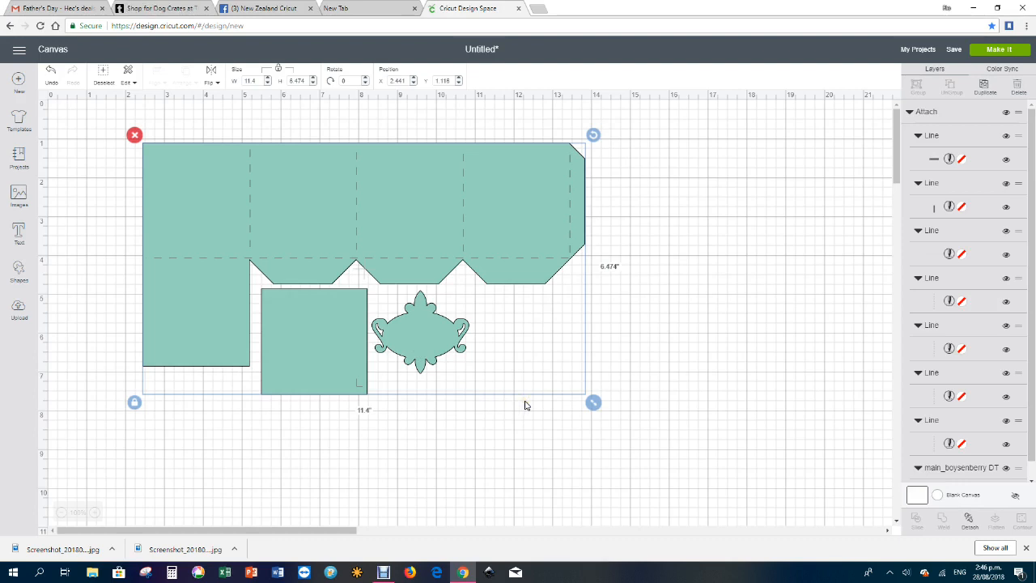
{"action": "mouse_move", "coordinate": [709, 288]}
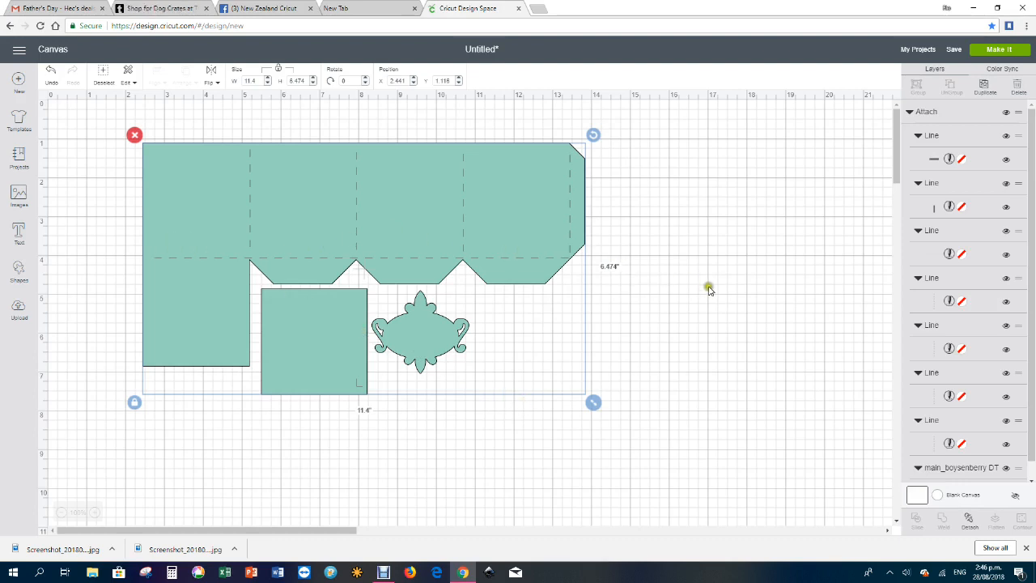
{"action": "mouse_move", "coordinate": [486, 182]}
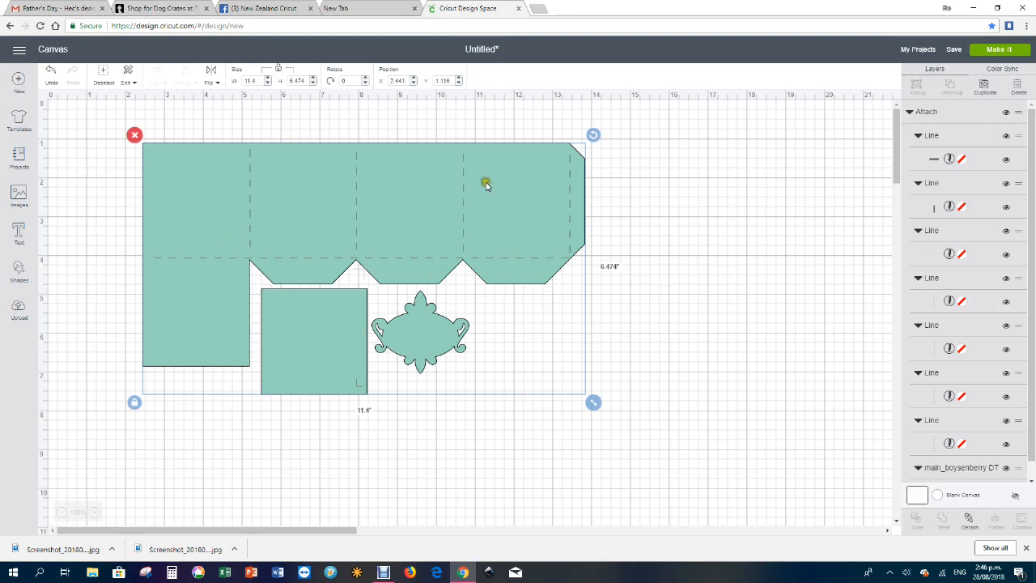
{"action": "mouse_move", "coordinate": [680, 440]}
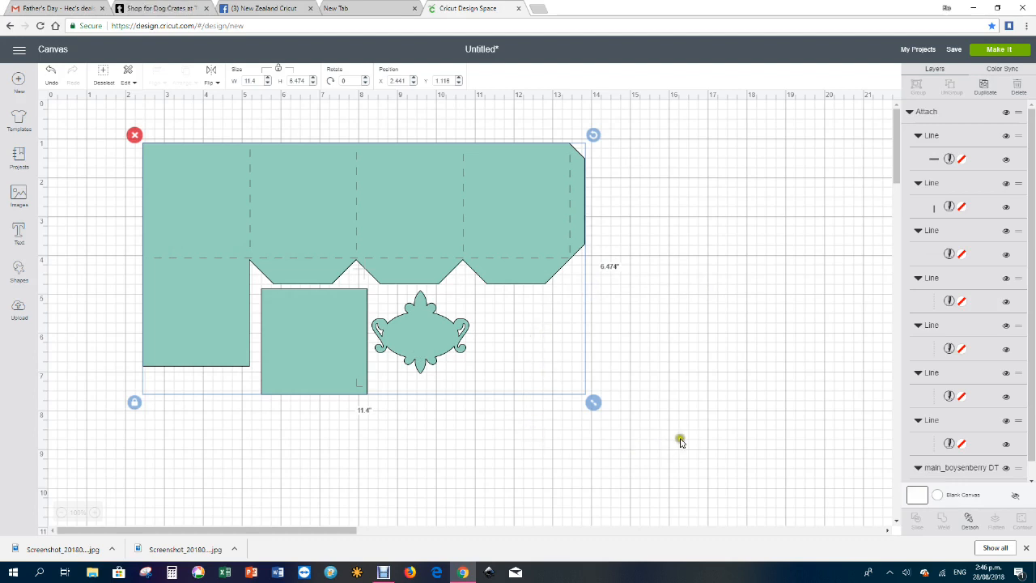
{"action": "mouse_move", "coordinate": [654, 427]}
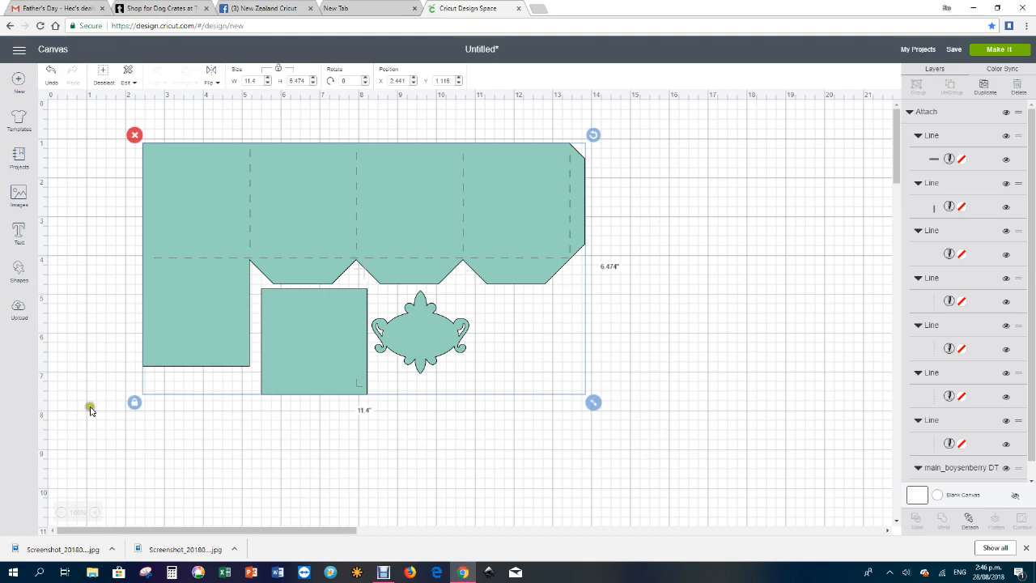
{"action": "mouse_move", "coordinate": [112, 346]}
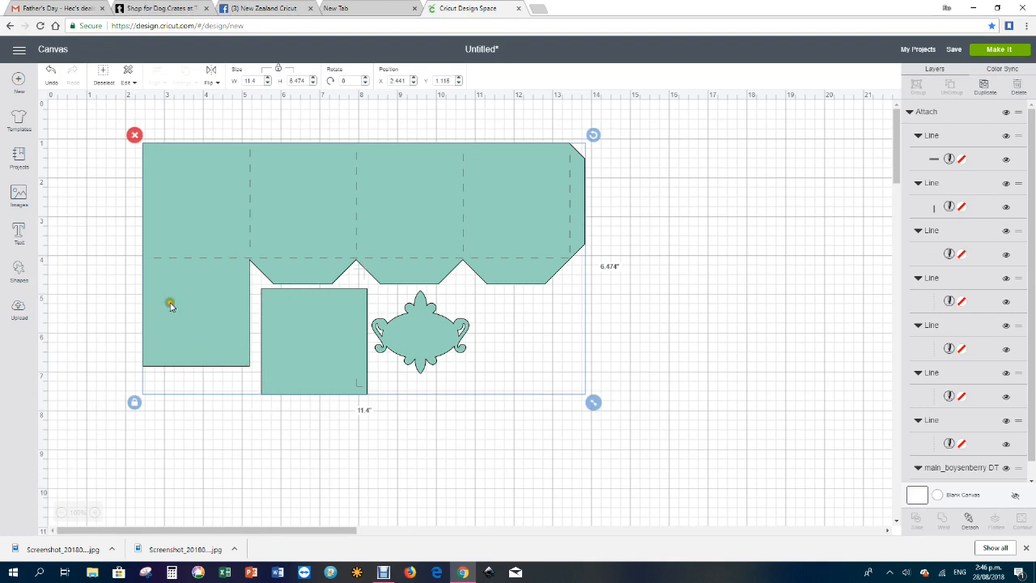
{"action": "mouse_move", "coordinate": [246, 158]}
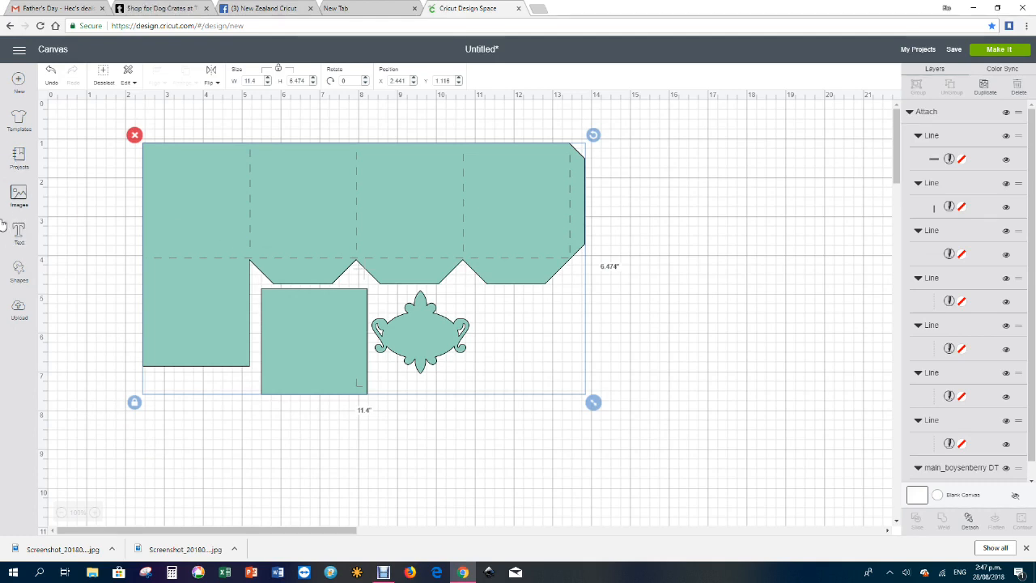
Step: Add a square from Shapes and resize it to about 2.7 inches so its corner meets the score-line intersection
{"action": "left_click", "coordinate": [17, 267]}
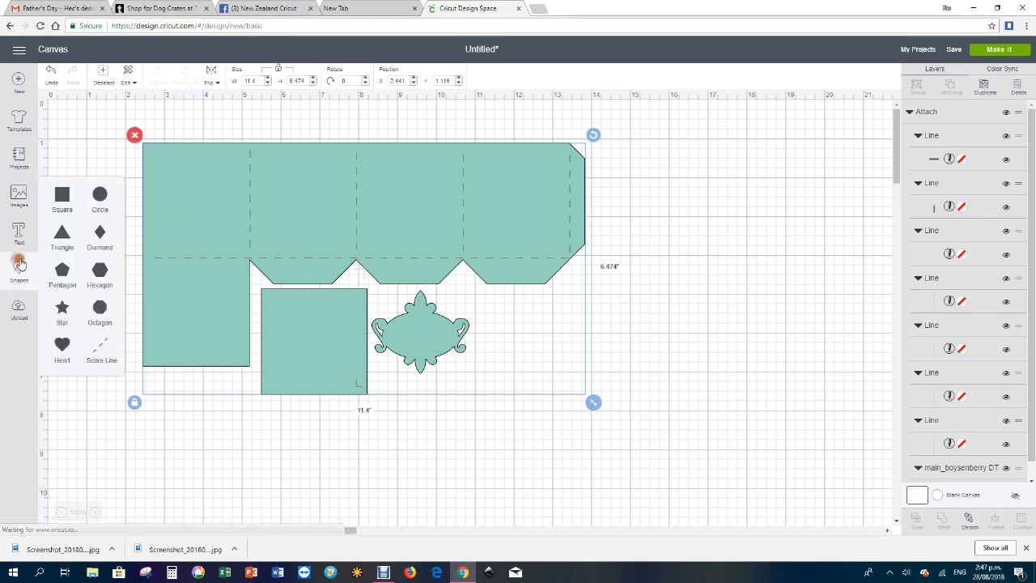
{"action": "mouse_move", "coordinate": [62, 194]}
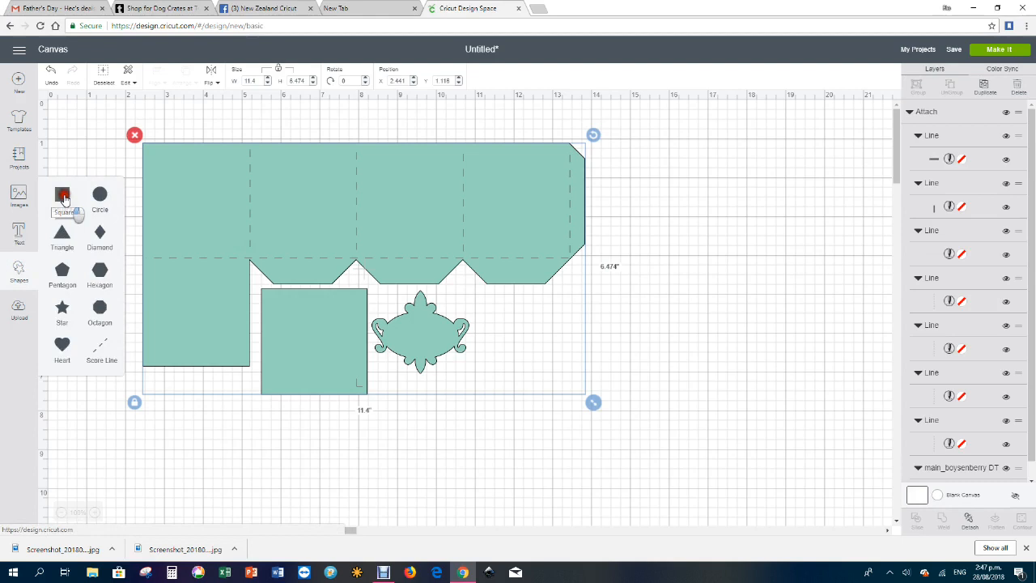
{"action": "left_click", "coordinate": [61, 194]}
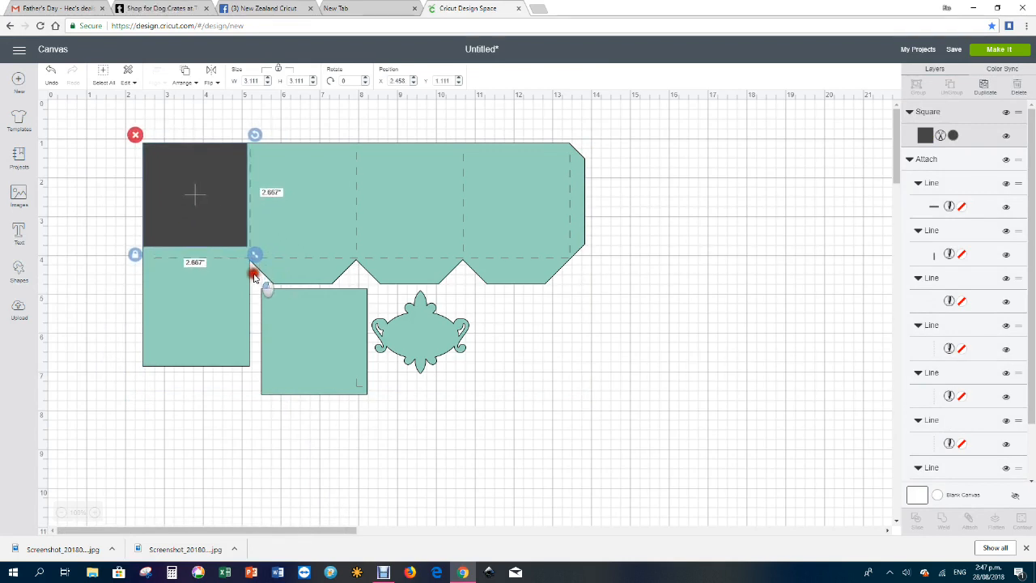
{"action": "left_click_drag", "start_coordinate": [253, 272], "coordinate": [258, 288]}
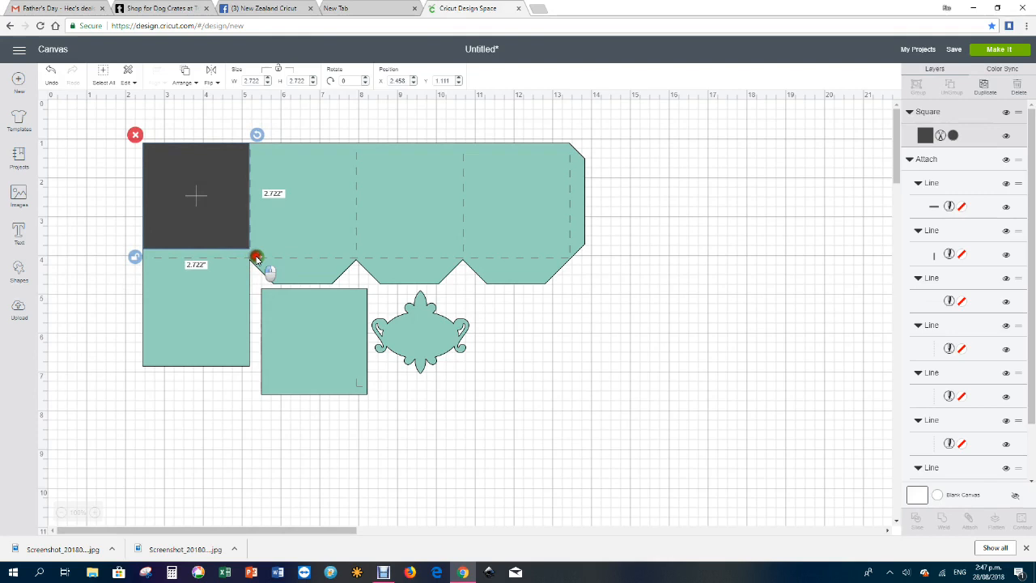
{"action": "left_click_drag", "start_coordinate": [257, 257], "coordinate": [257, 267]}
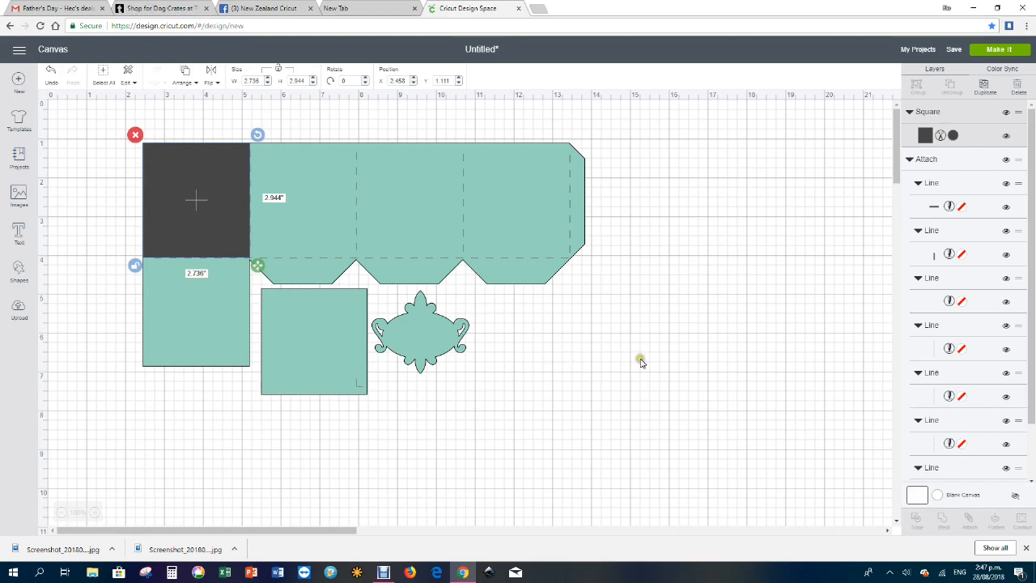
{"action": "mouse_move", "coordinate": [834, 10]}
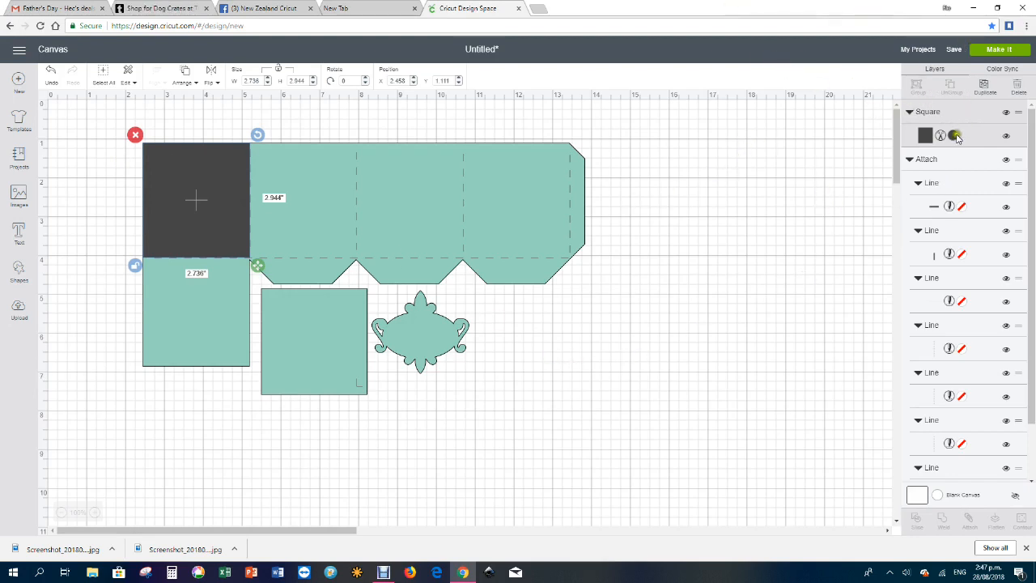
Step: Change the square's linetype from Cut to Score so it shows as a dashed outline
{"action": "left_click", "coordinate": [956, 136]}
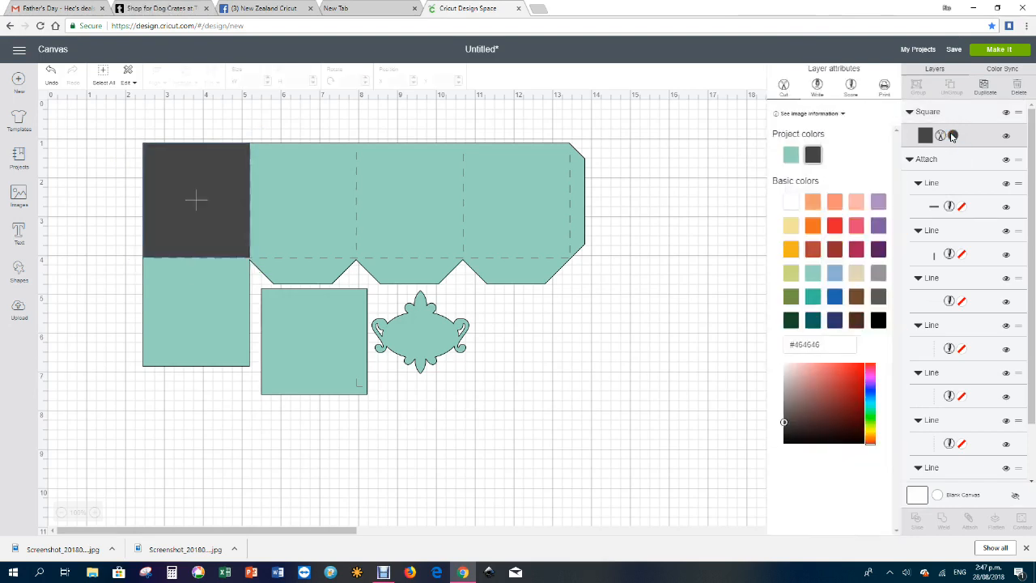
{"action": "left_click", "coordinate": [851, 84]}
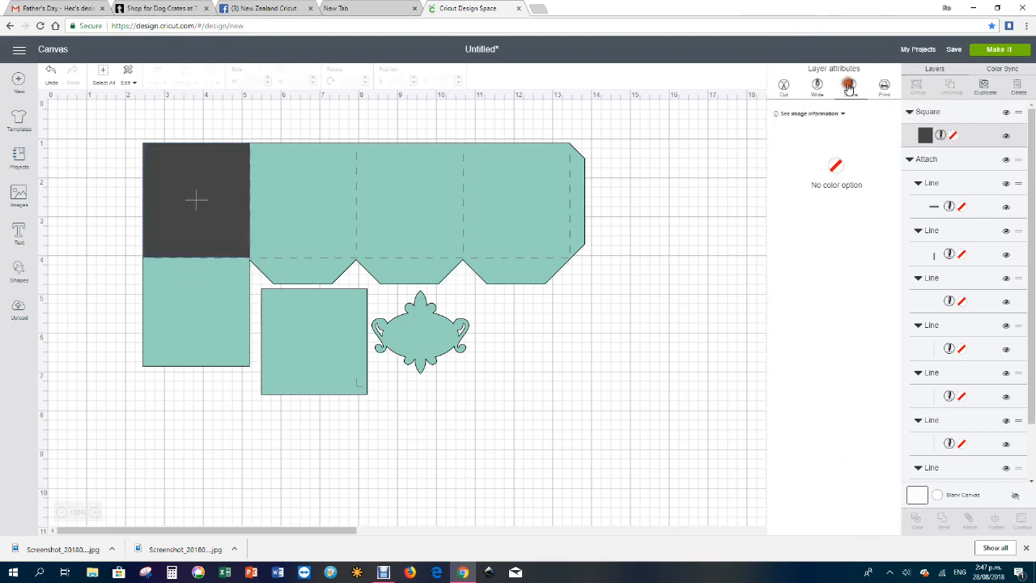
{"action": "left_click", "coordinate": [852, 84]}
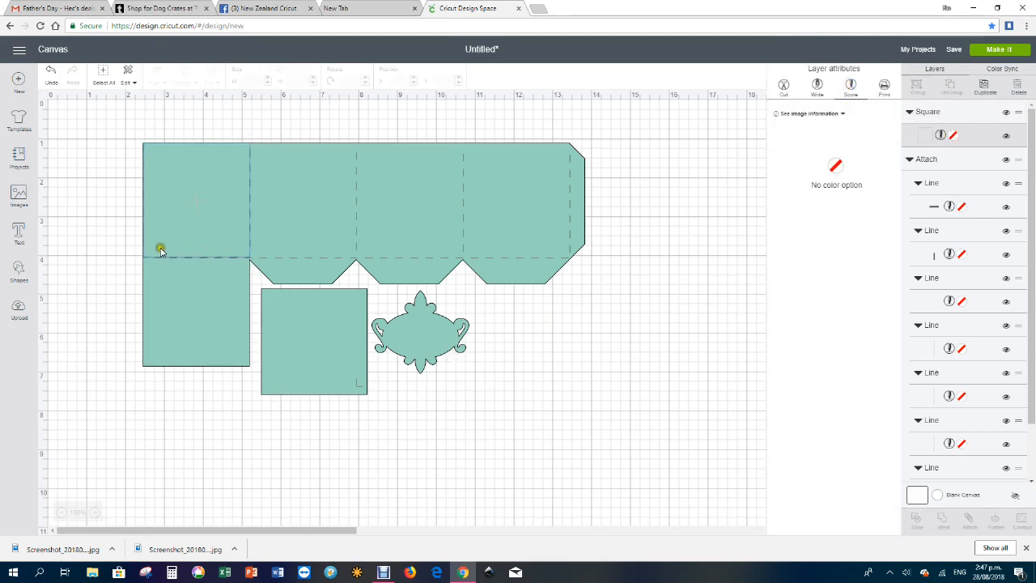
{"action": "mouse_move", "coordinate": [130, 227]}
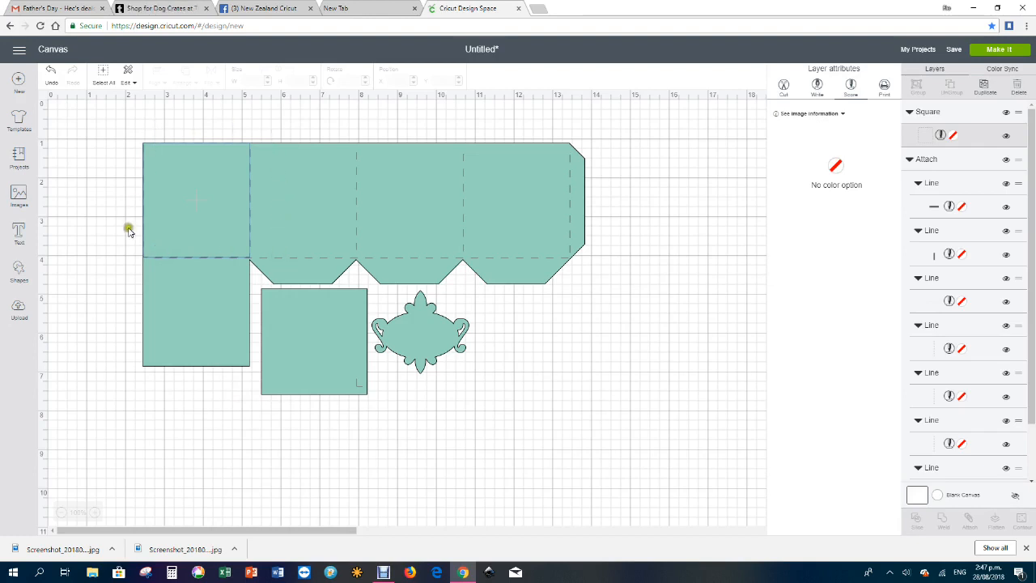
{"action": "mouse_move", "coordinate": [253, 175]}
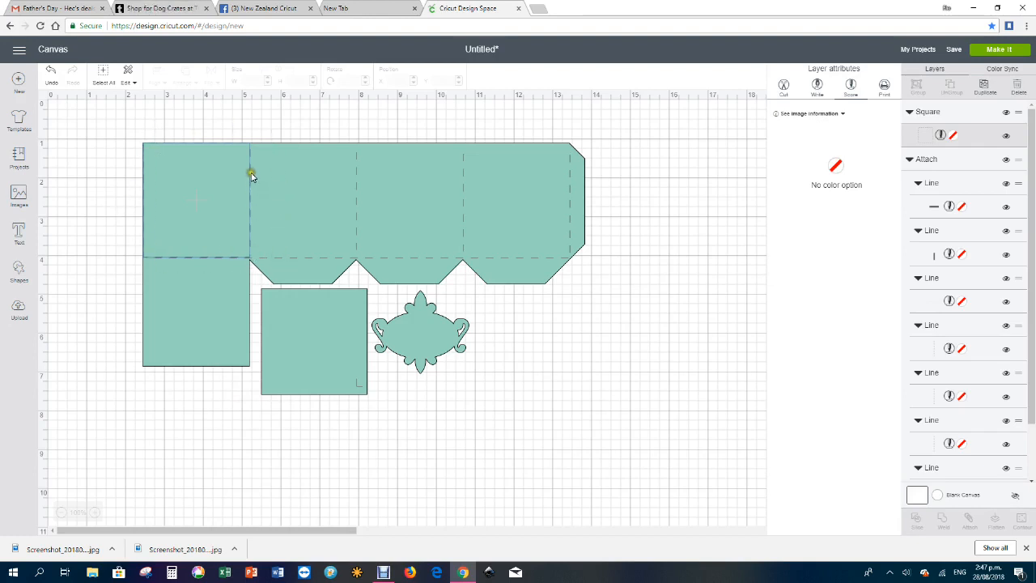
{"action": "mouse_move", "coordinate": [158, 259]}
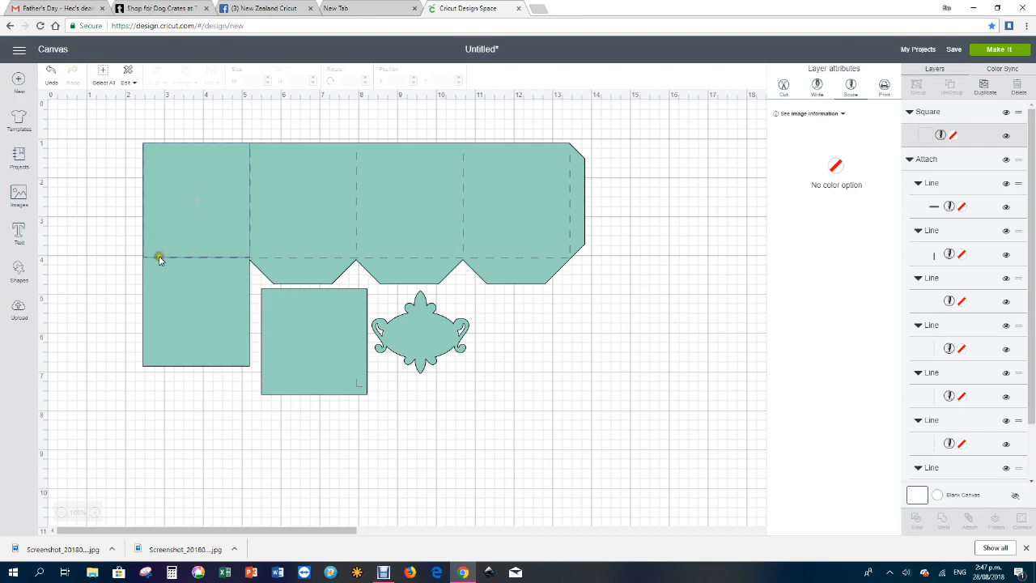
{"action": "mouse_move", "coordinate": [250, 157]}
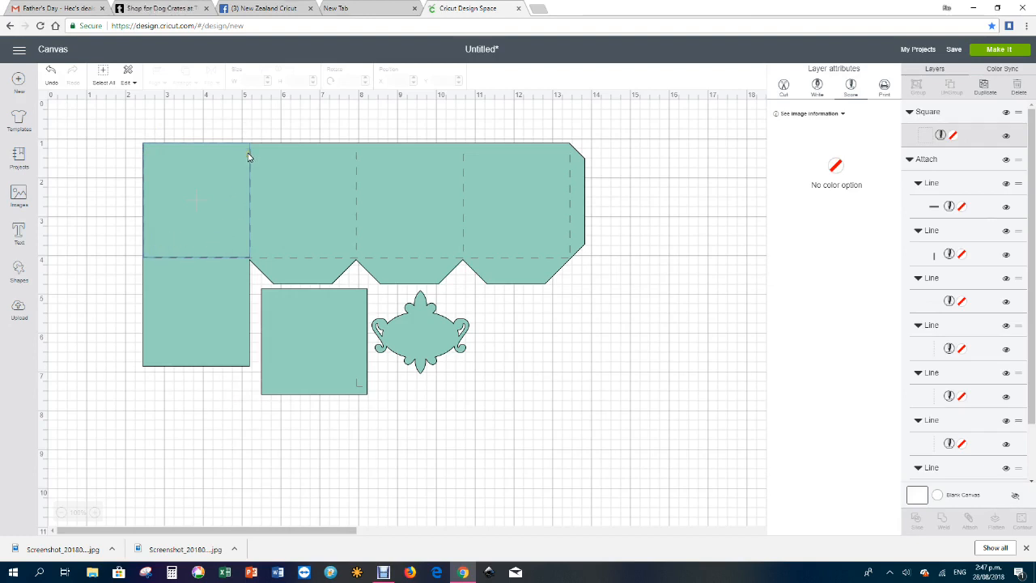
{"action": "mouse_move", "coordinate": [362, 136]}
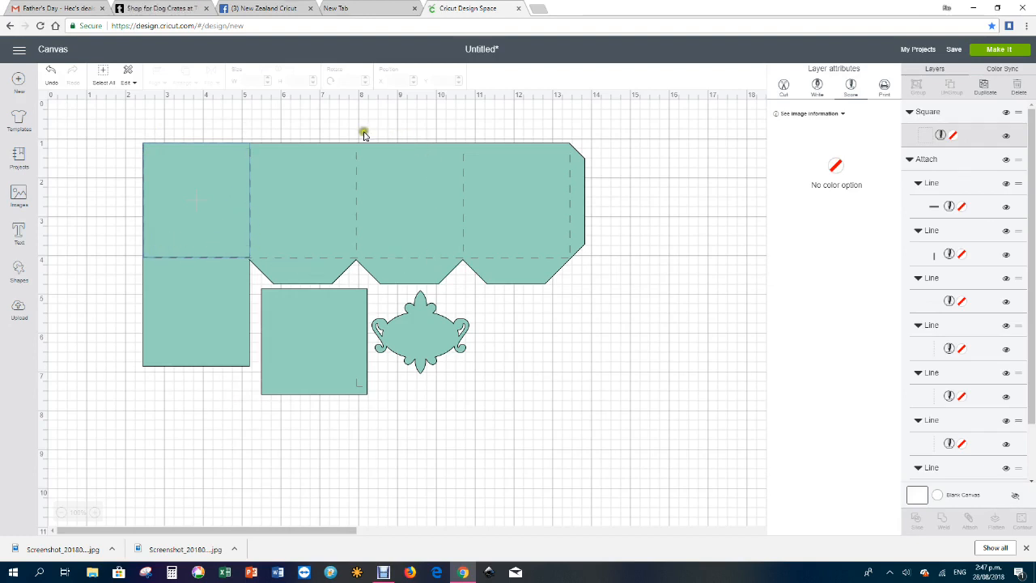
{"action": "mouse_move", "coordinate": [165, 243]}
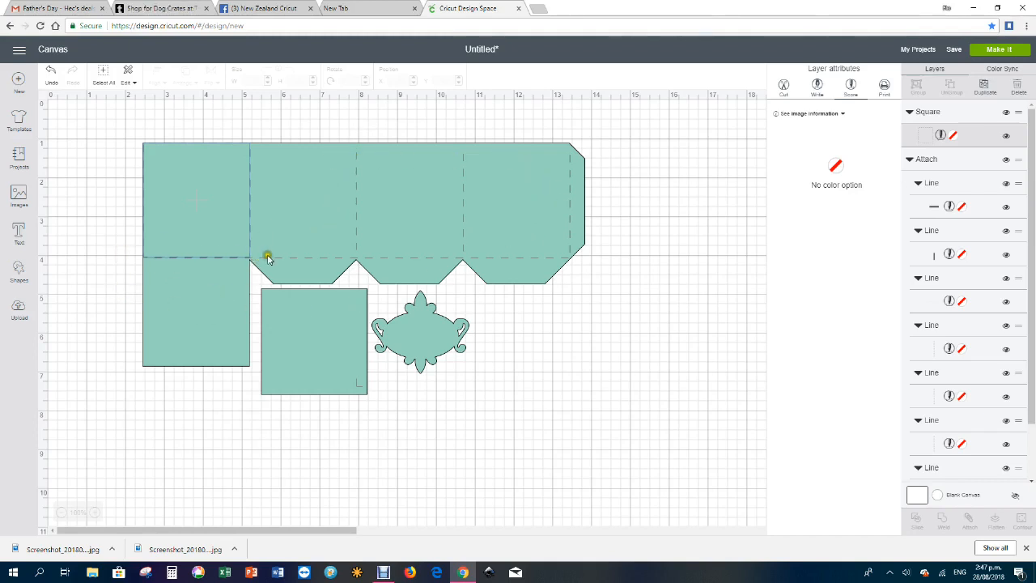
{"action": "mouse_move", "coordinate": [512, 253]}
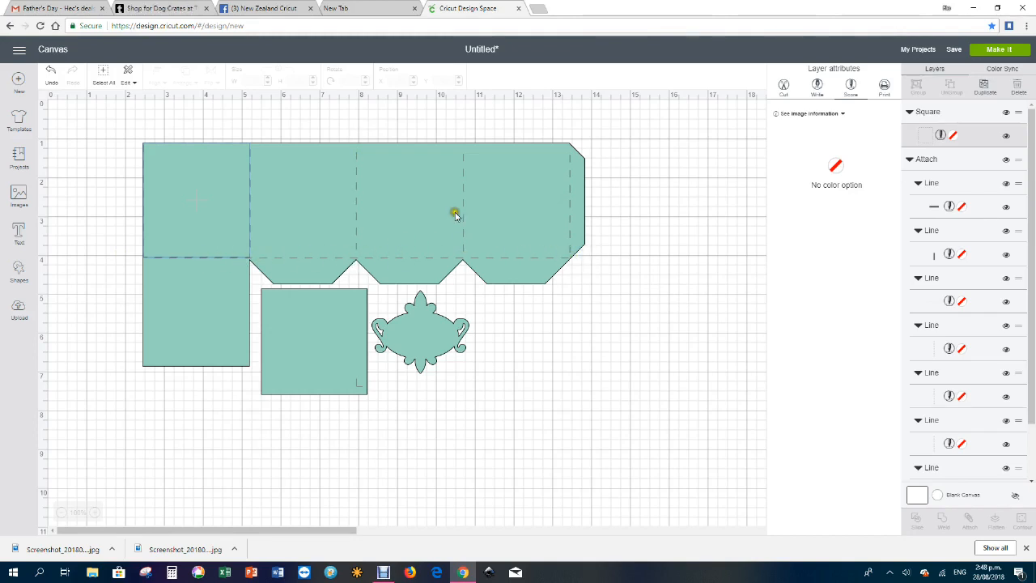
{"action": "mouse_move", "coordinate": [359, 218]}
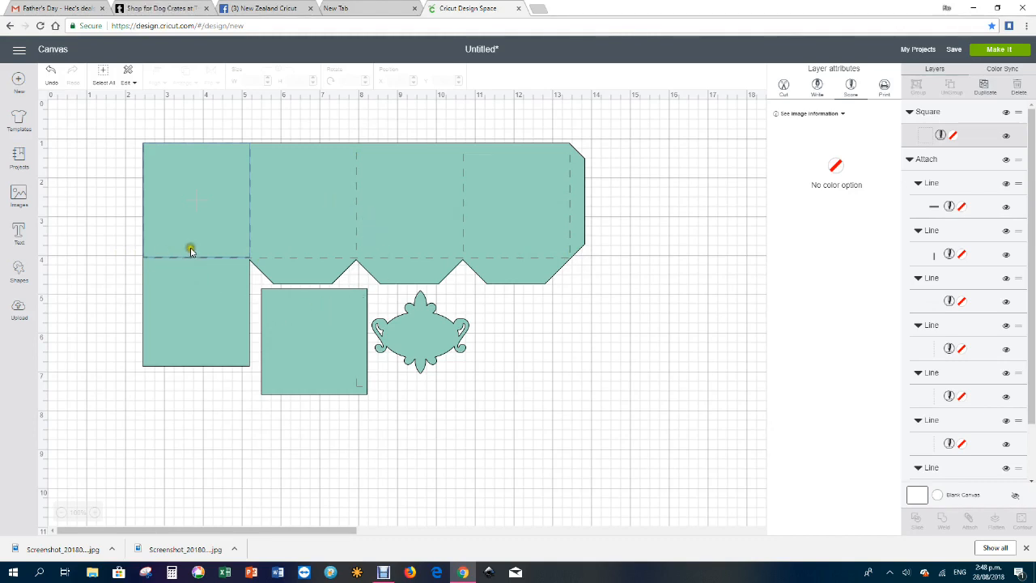
{"action": "mouse_move", "coordinate": [547, 259]}
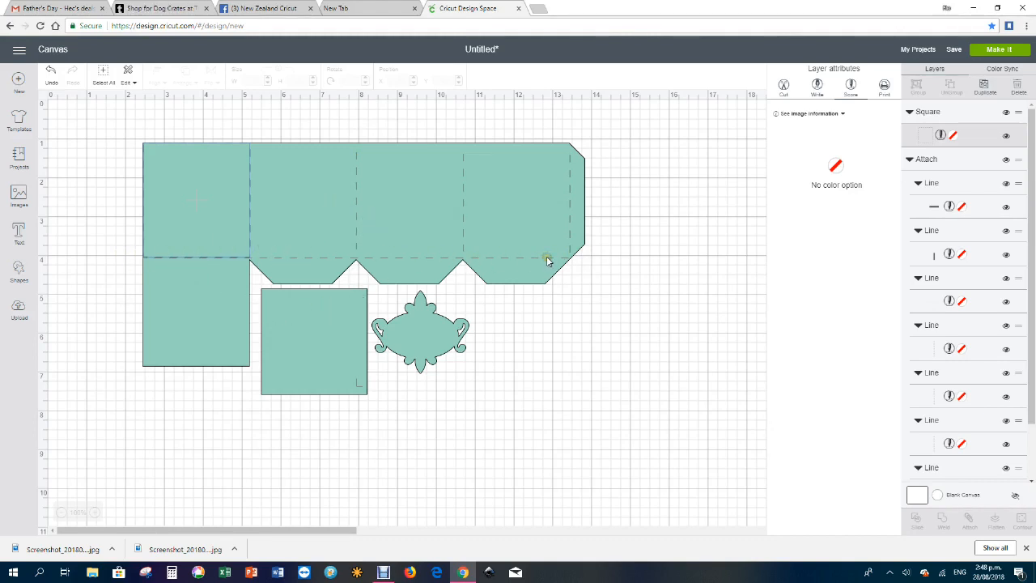
{"action": "mouse_move", "coordinate": [418, 164]}
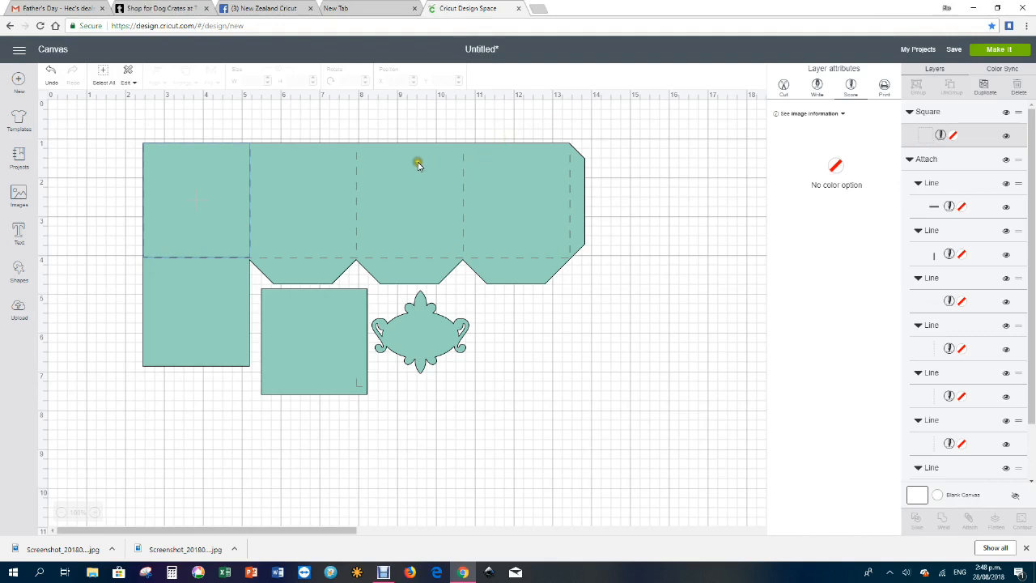
{"action": "mouse_move", "coordinate": [236, 262]}
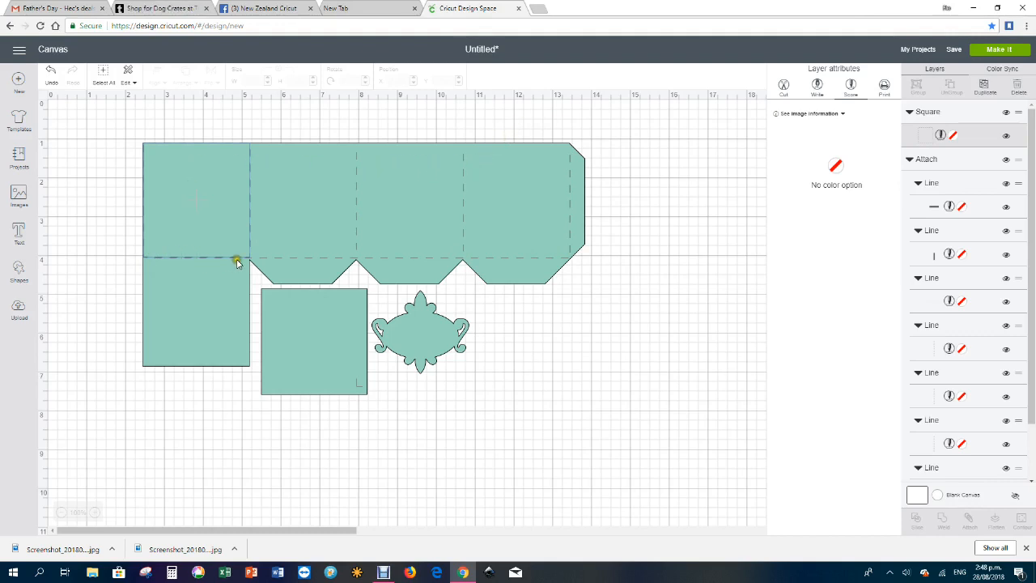
{"action": "mouse_move", "coordinate": [127, 275]}
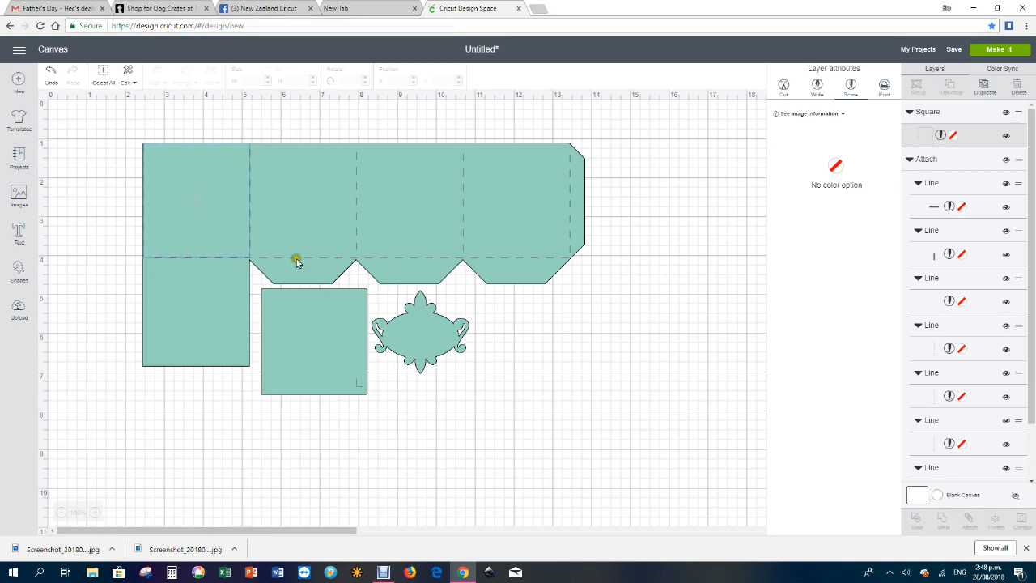
{"action": "mouse_move", "coordinate": [366, 179]}
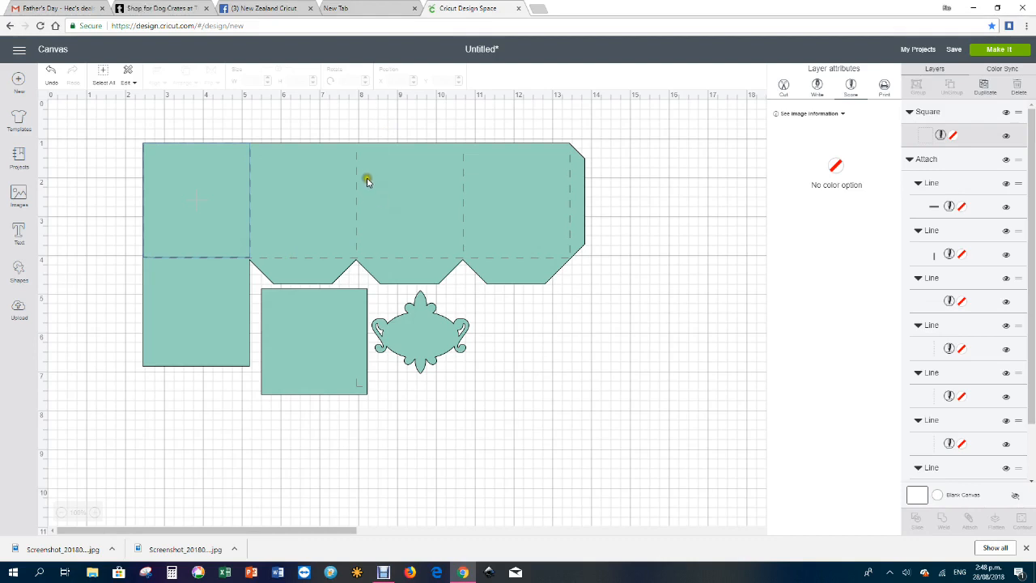
{"action": "mouse_move", "coordinate": [140, 136]}
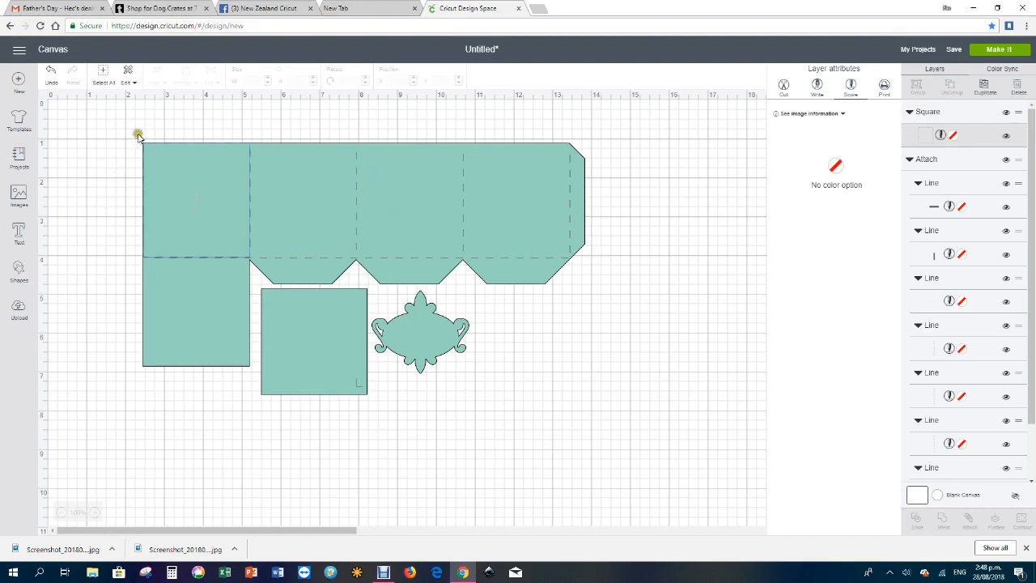
{"action": "mouse_move", "coordinate": [607, 181]}
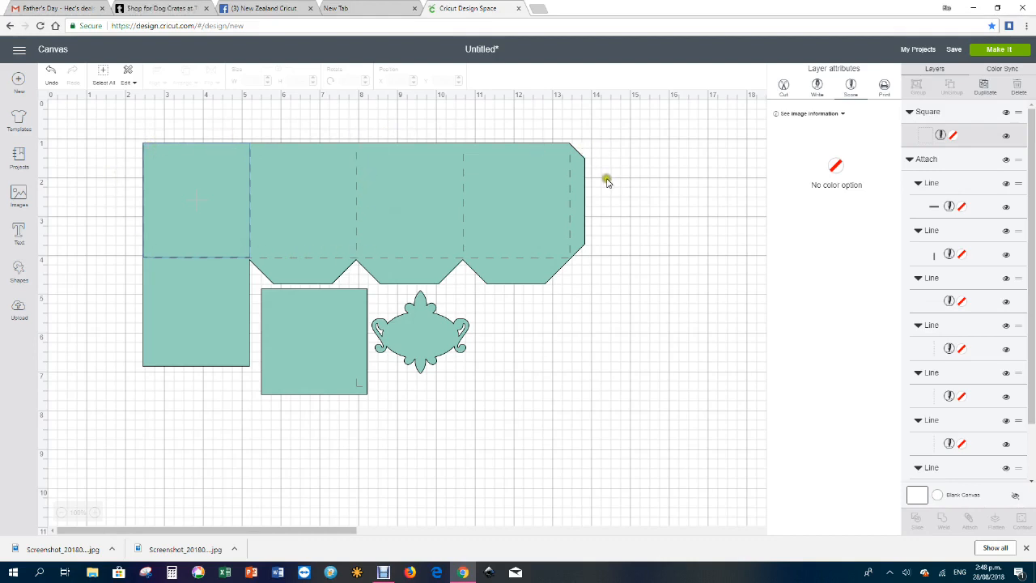
{"action": "mouse_move", "coordinate": [567, 136]}
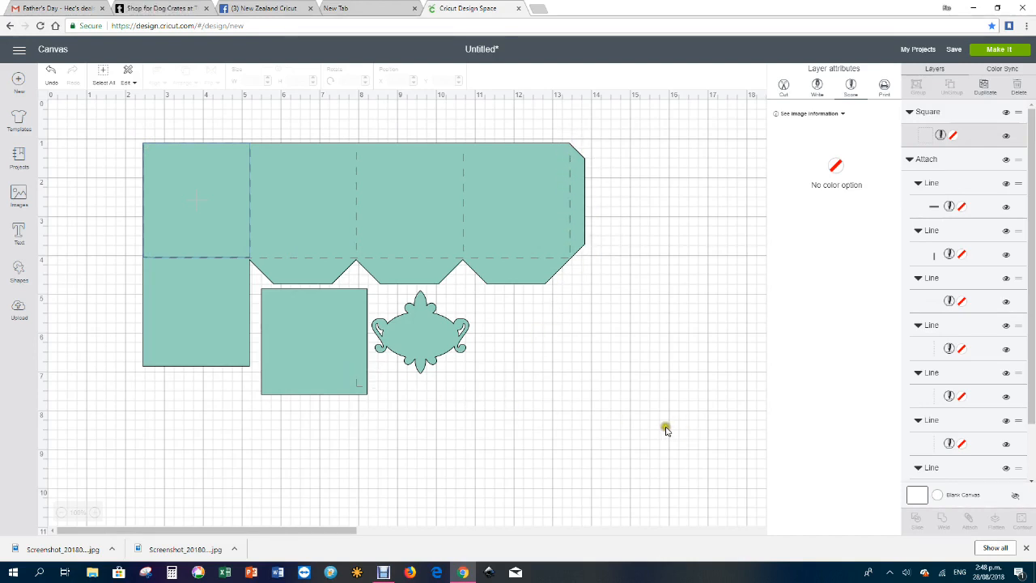
{"action": "mouse_move", "coordinate": [635, 272]}
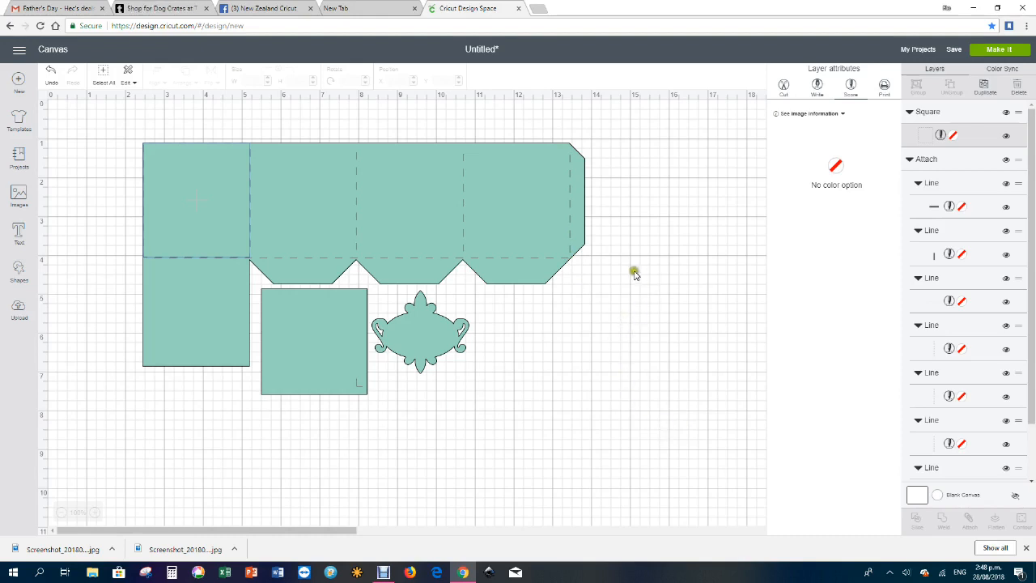
{"action": "mouse_move", "coordinate": [139, 236]}
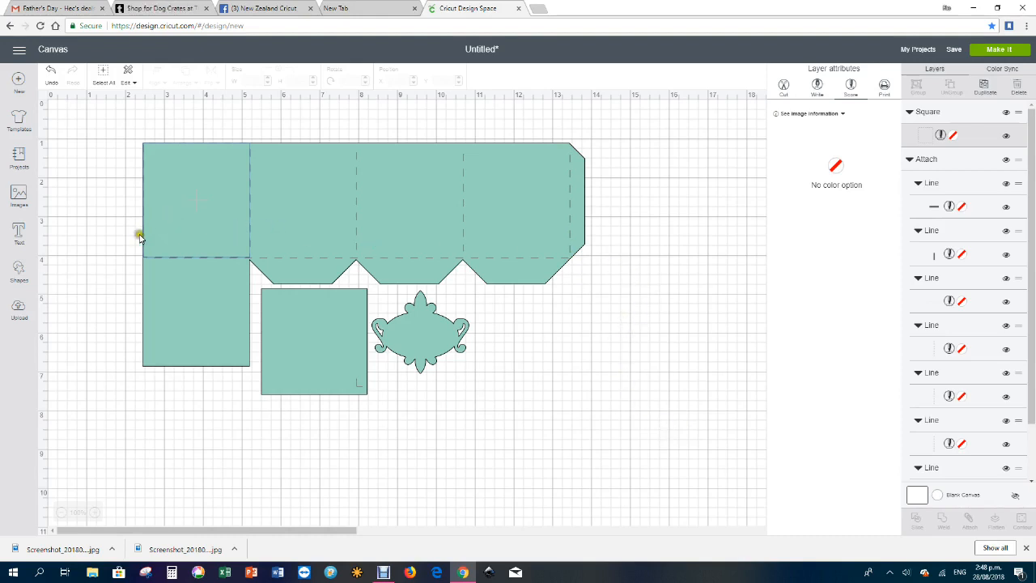
{"action": "mouse_move", "coordinate": [155, 256]}
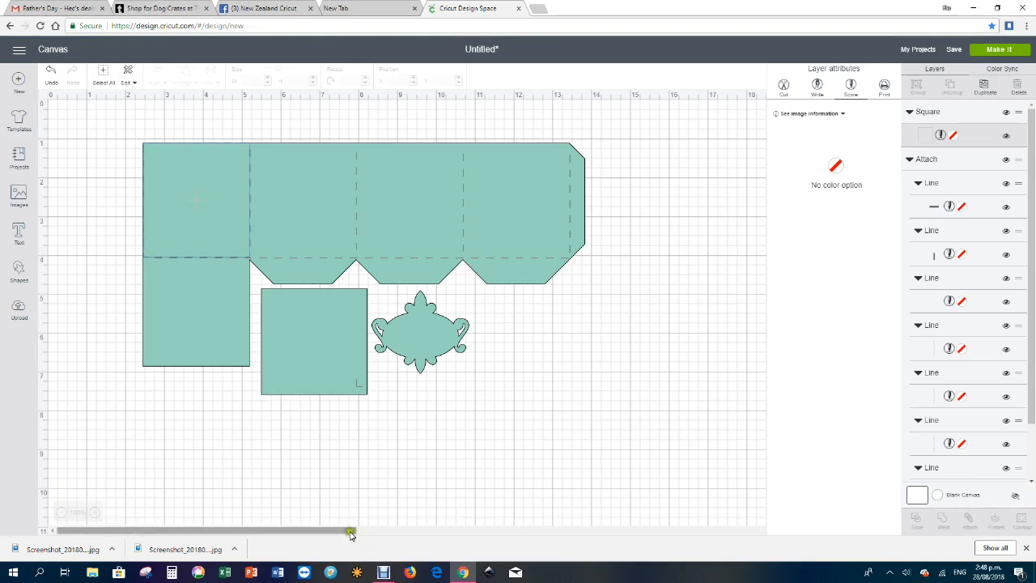
Step: Add a diamond shape from Shapes onto the canvas
{"action": "left_click_drag", "start_coordinate": [348, 534], "coordinate": [580, 531]}
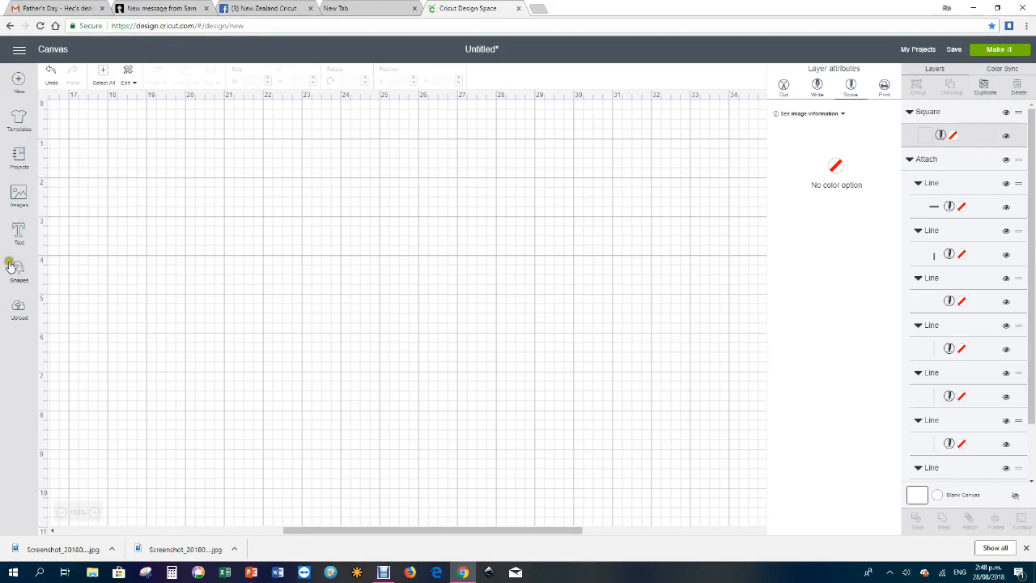
{"action": "left_click", "coordinate": [17, 267]}
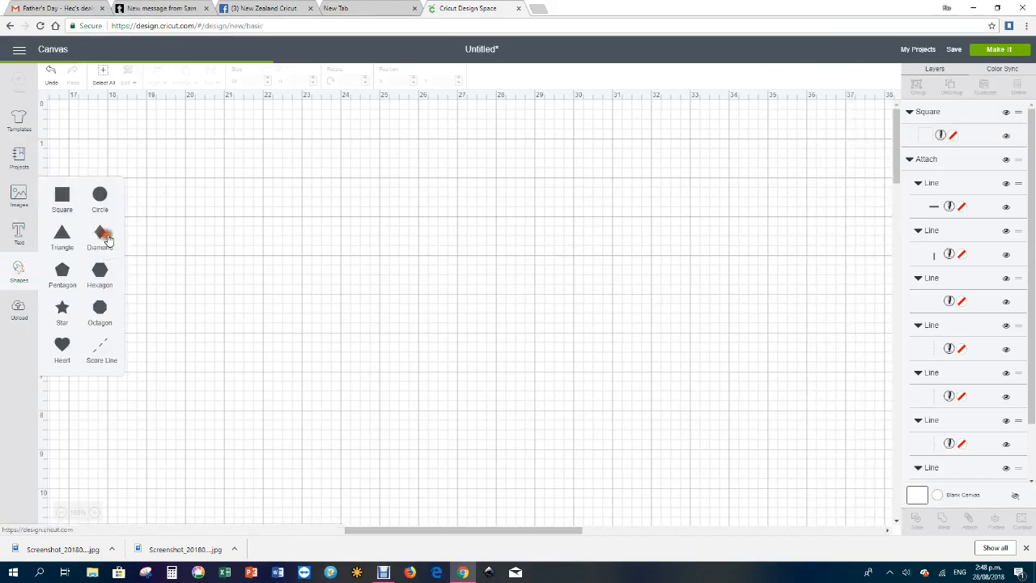
{"action": "mouse_move", "coordinate": [104, 177]}
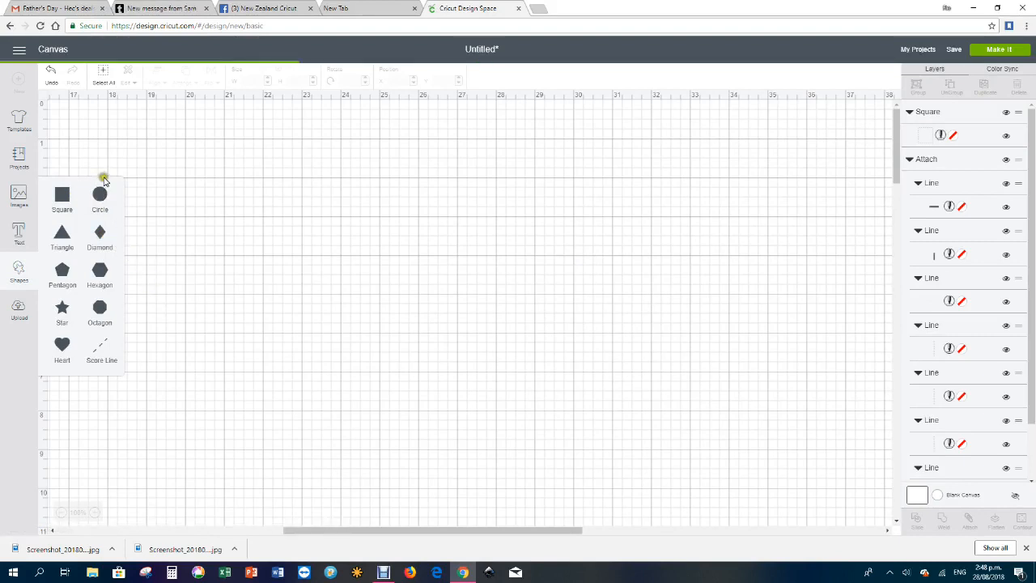
{"action": "left_click", "coordinate": [100, 233]}
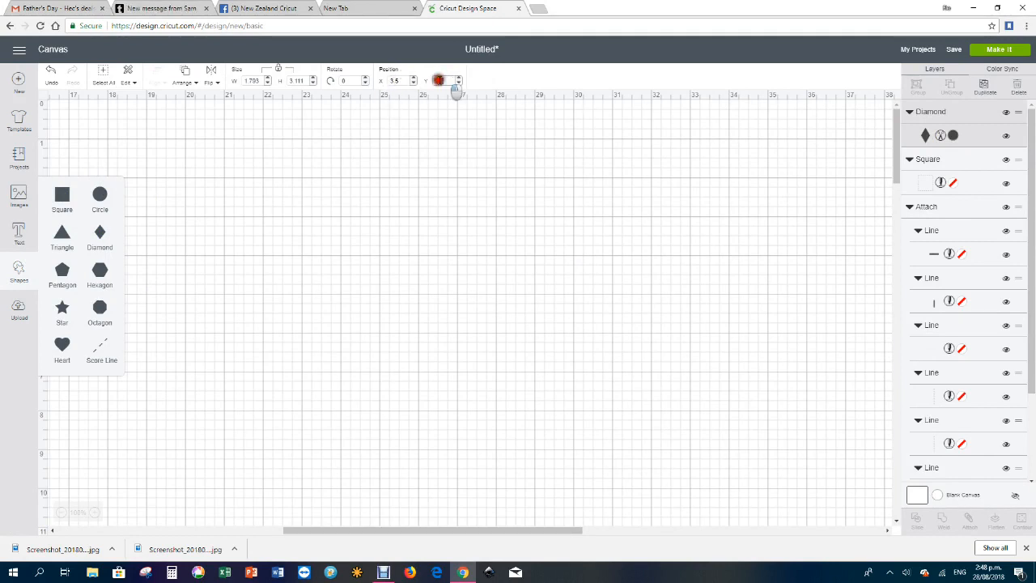
Step: Set the diamond's Position fields by entering 25 for its X and Y coordinates
{"action": "left_click", "coordinate": [445, 81]}
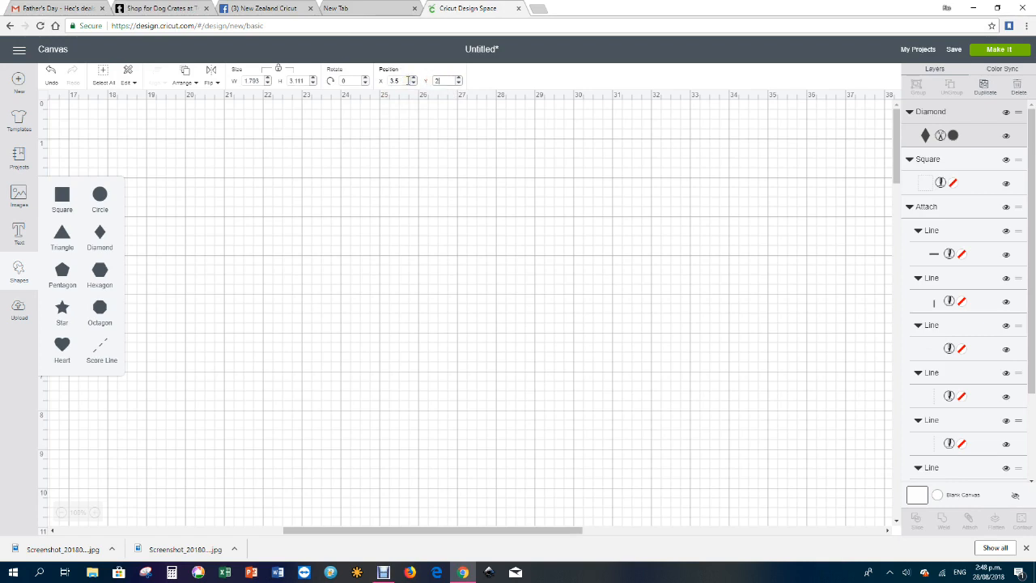
{"action": "type", "text": "25"}
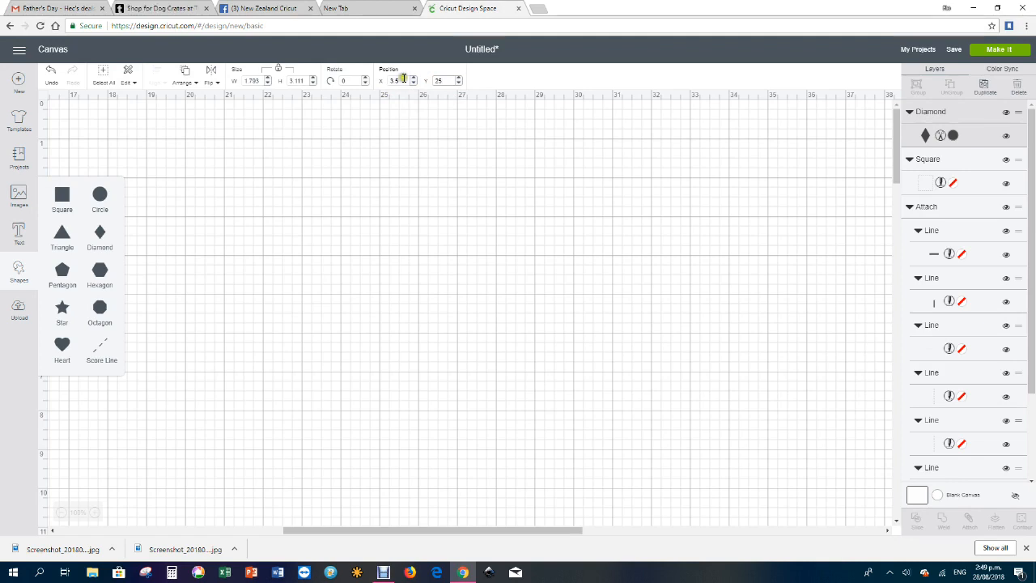
{"action": "left_click", "coordinate": [440, 81]}
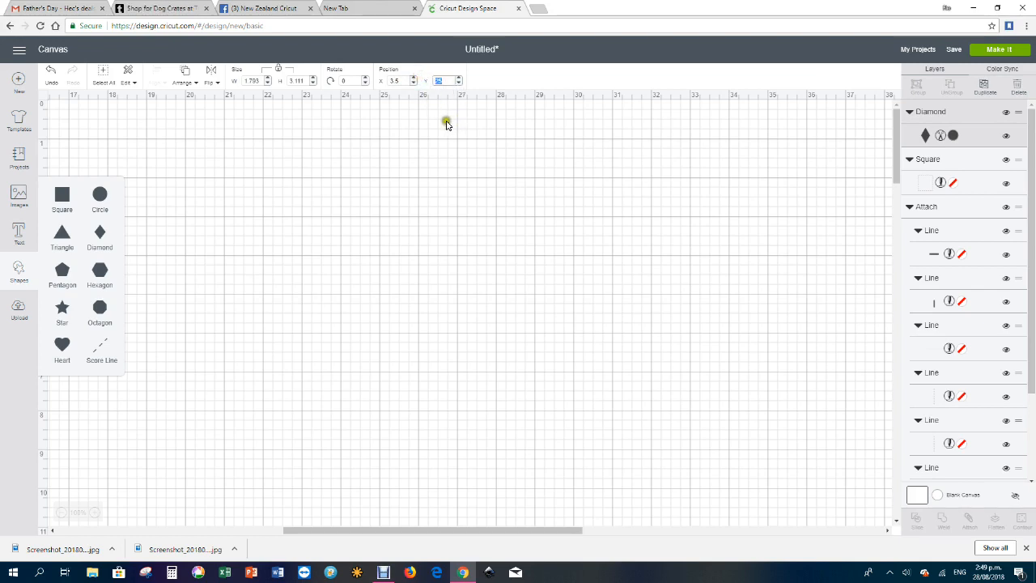
{"action": "mouse_move", "coordinate": [398, 119]}
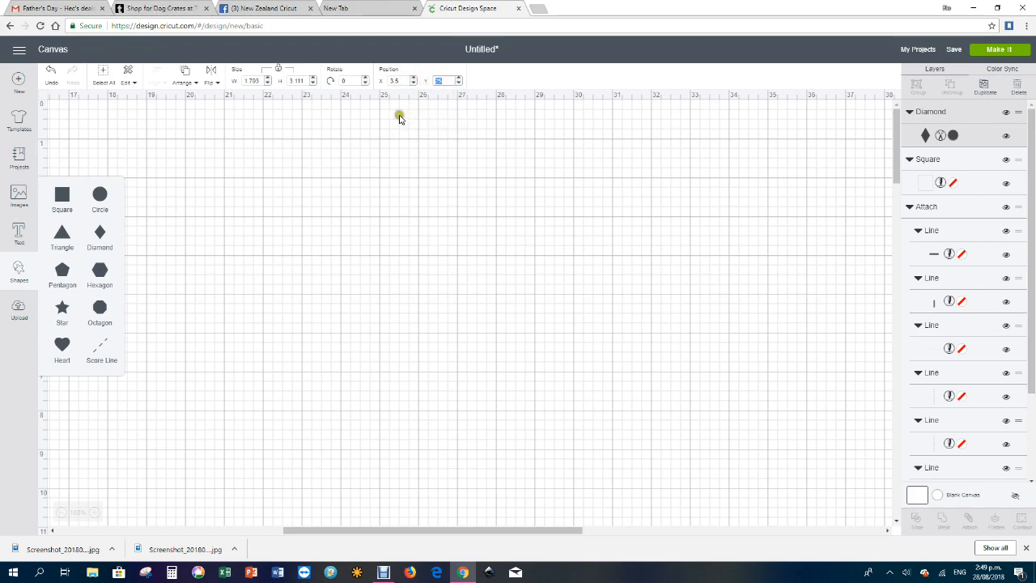
{"action": "mouse_move", "coordinate": [362, 175]}
{"action": "type", "text": "3"}
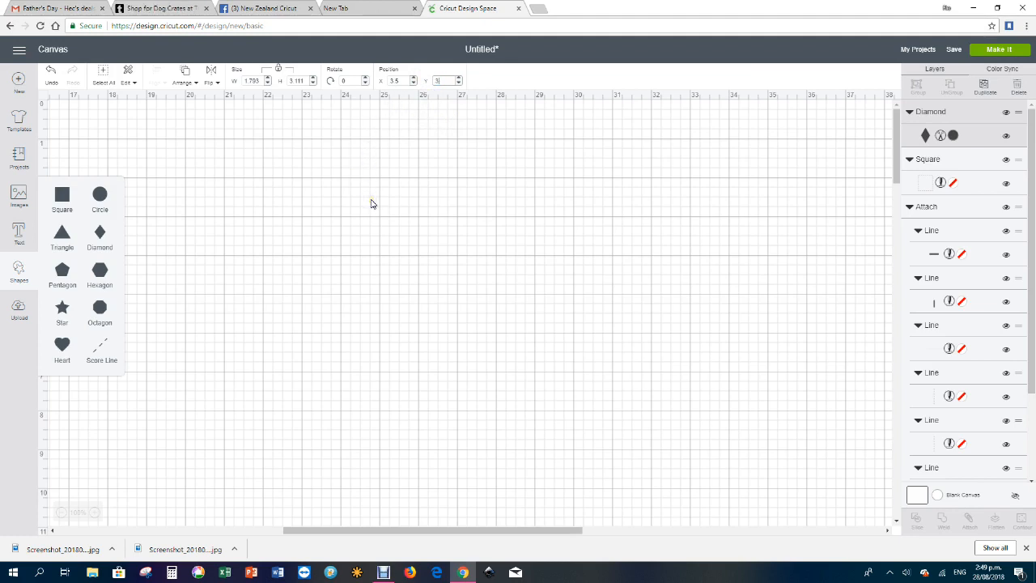
{"action": "left_click", "coordinate": [397, 81]}
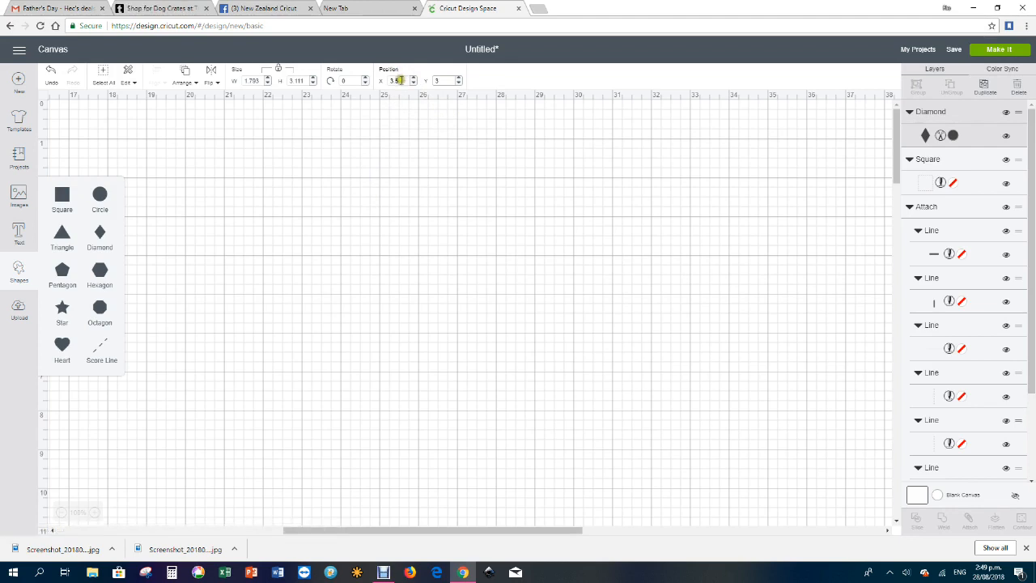
{"action": "type", "text": "25"}
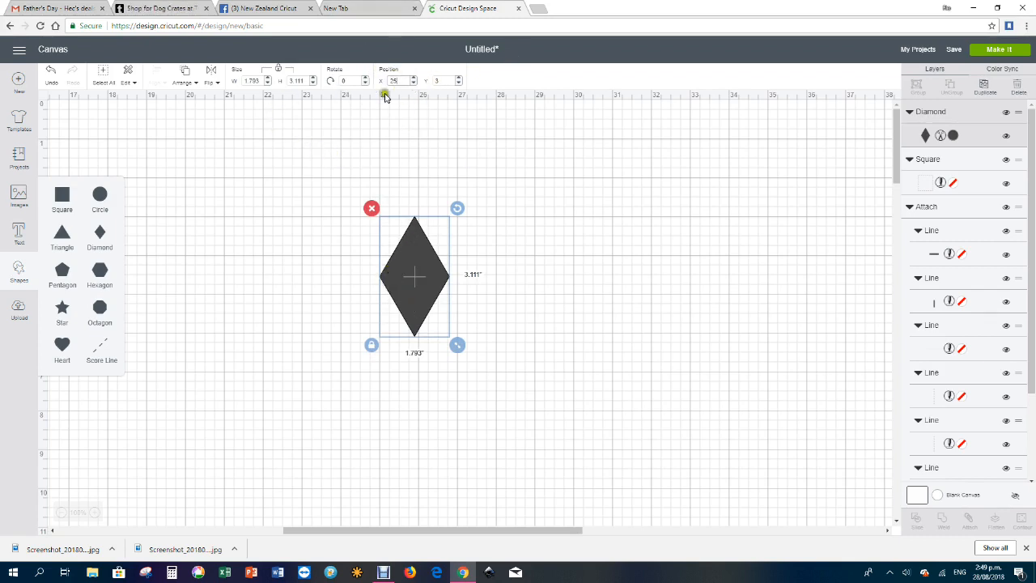
{"action": "mouse_move", "coordinate": [434, 239]}
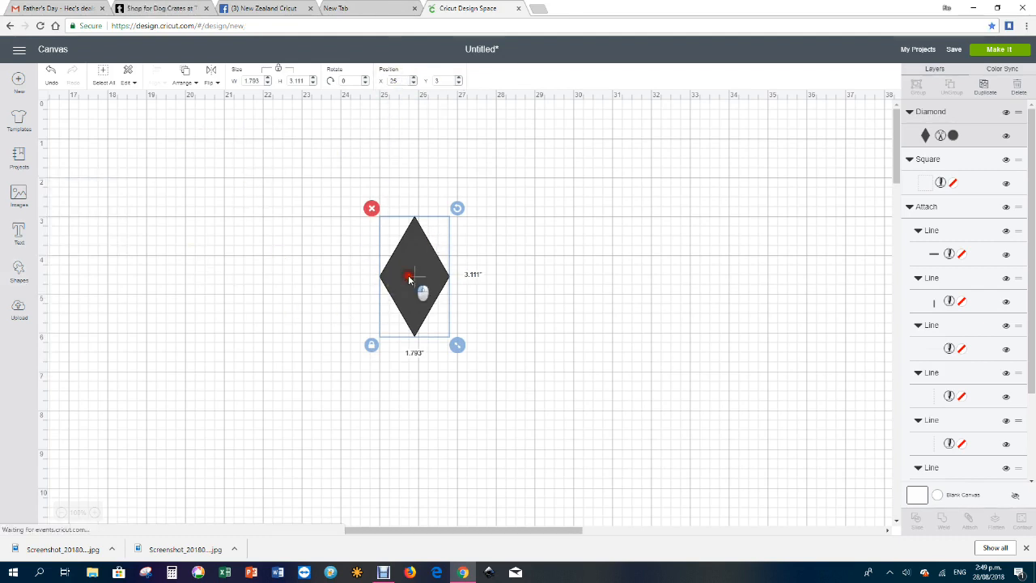
Step: Move the diamond left, then add a circle, set its Position X and place it just right of the diamond
{"action": "left_click_drag", "start_coordinate": [414, 275], "coordinate": [316, 251]}
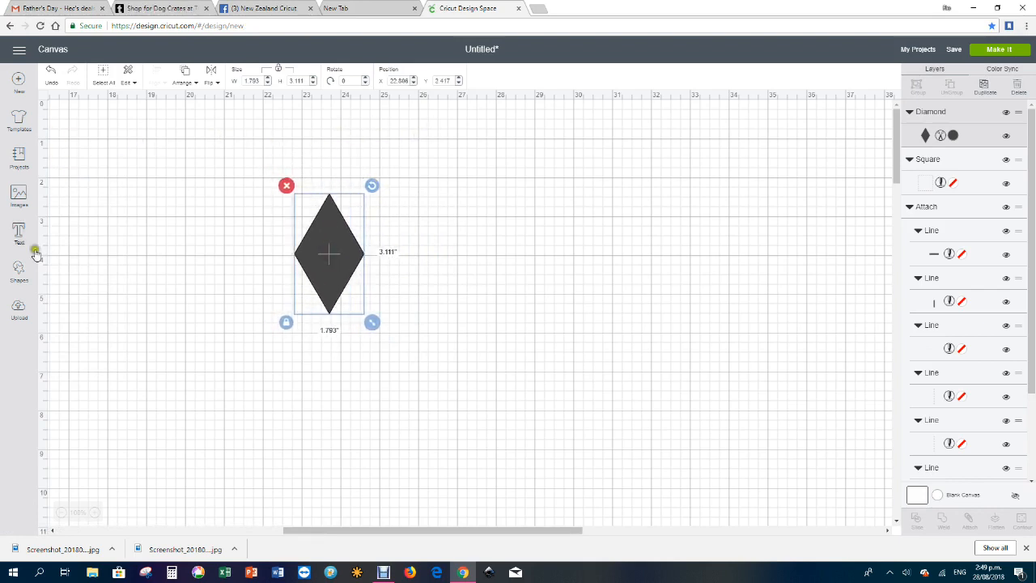
{"action": "left_click", "coordinate": [19, 272]}
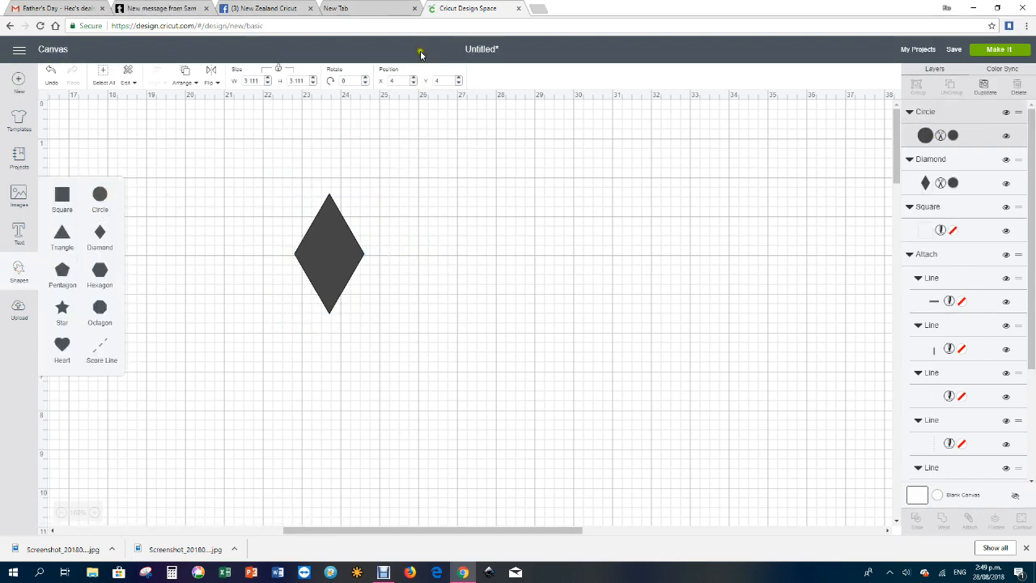
{"action": "left_click", "coordinate": [397, 81]}
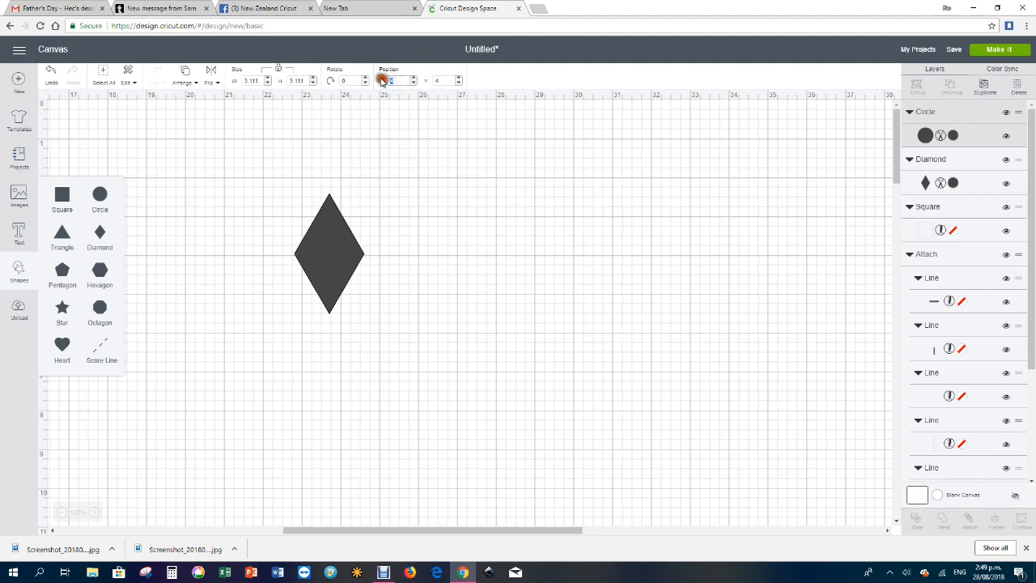
{"action": "left_click", "coordinate": [366, 78]}
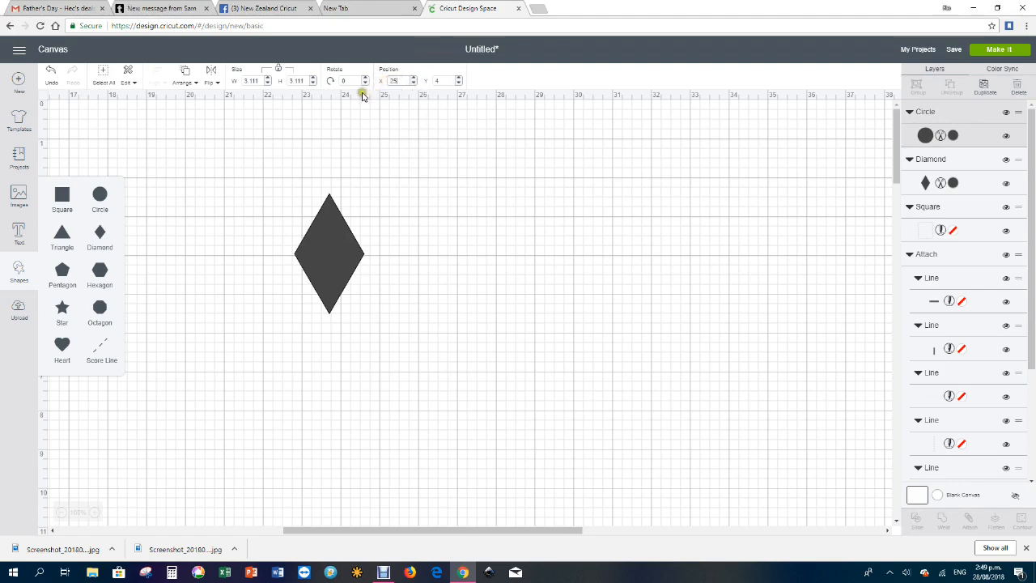
{"action": "left_click", "coordinate": [101, 194]}
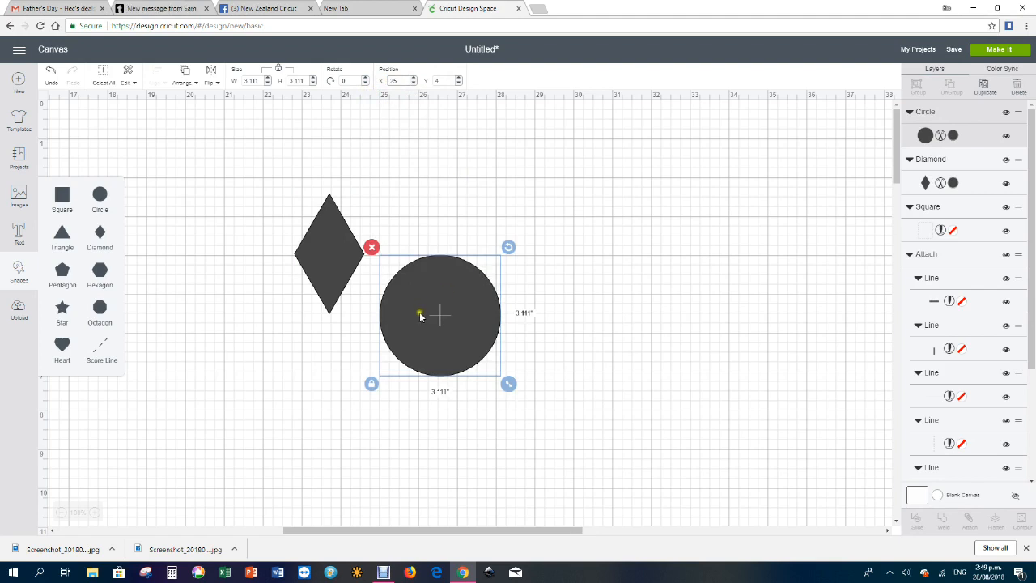
{"action": "left_click_drag", "start_coordinate": [440, 316], "coordinate": [453, 272]}
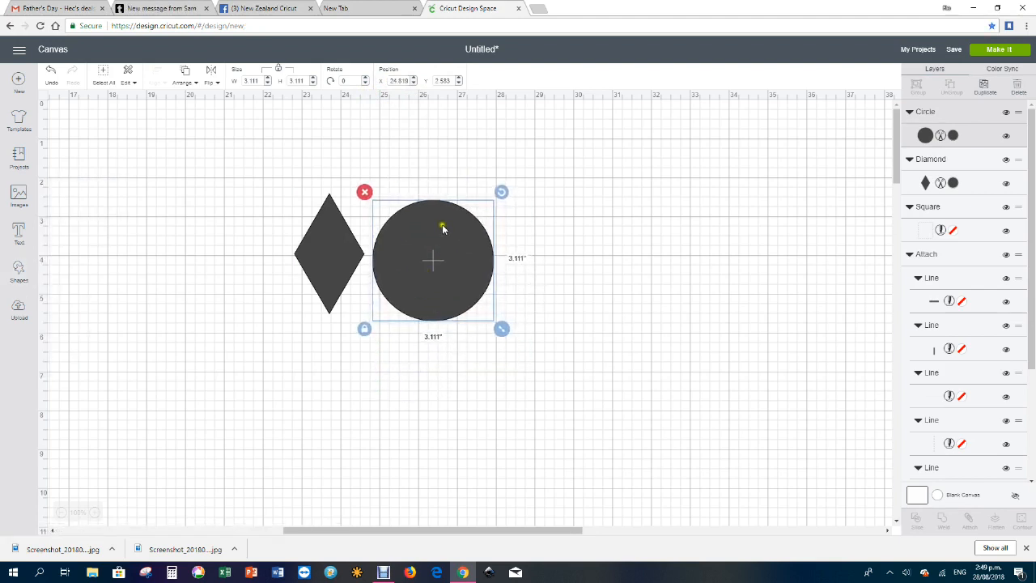
{"action": "mouse_move", "coordinate": [654, 223]}
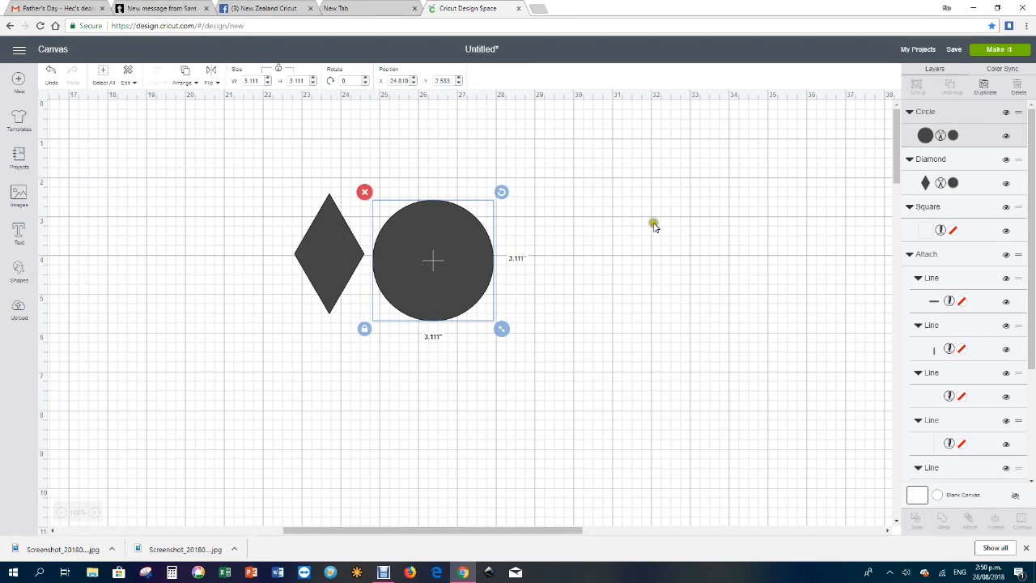
{"action": "mouse_move", "coordinate": [674, 314]}
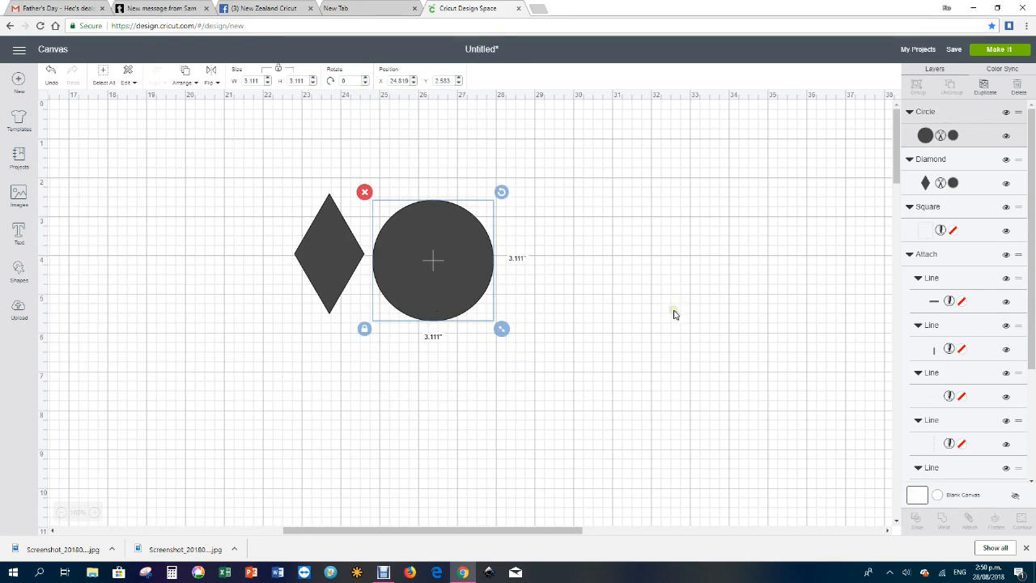
{"action": "mouse_move", "coordinate": [177, 440]}
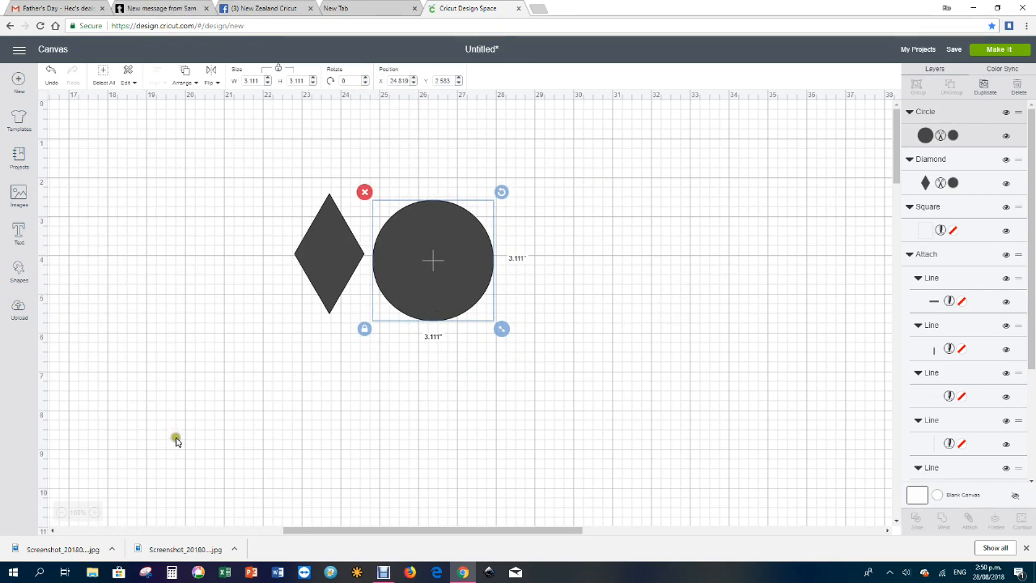
{"action": "mouse_move", "coordinate": [214, 182]}
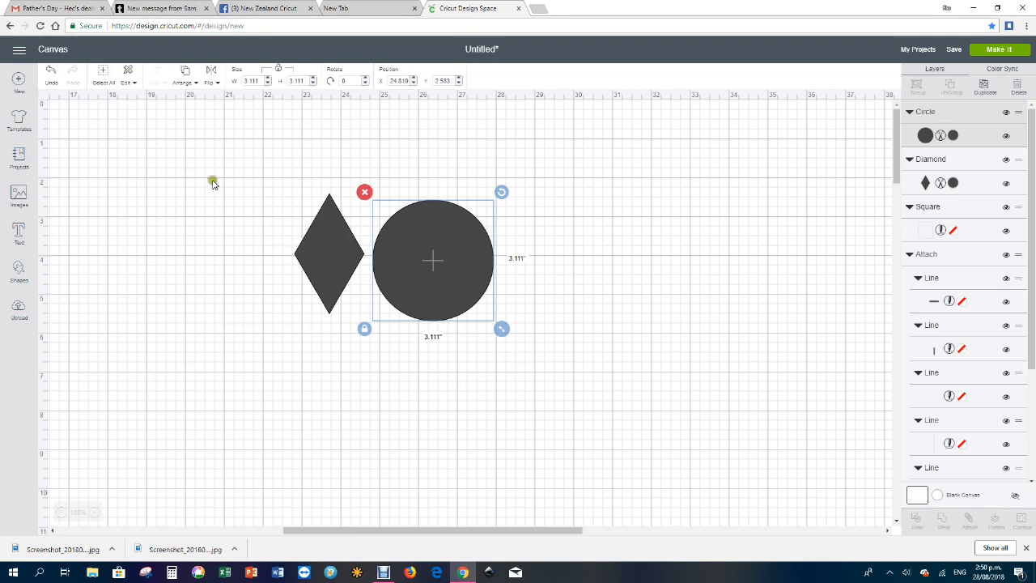
{"action": "mouse_move", "coordinate": [510, 303]}
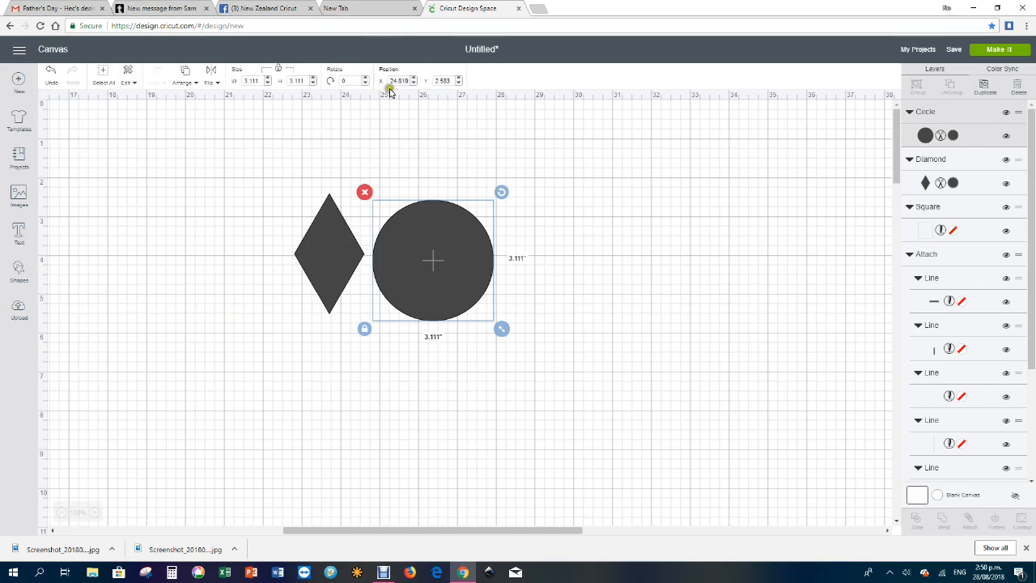
{"action": "mouse_move", "coordinate": [473, 113]}
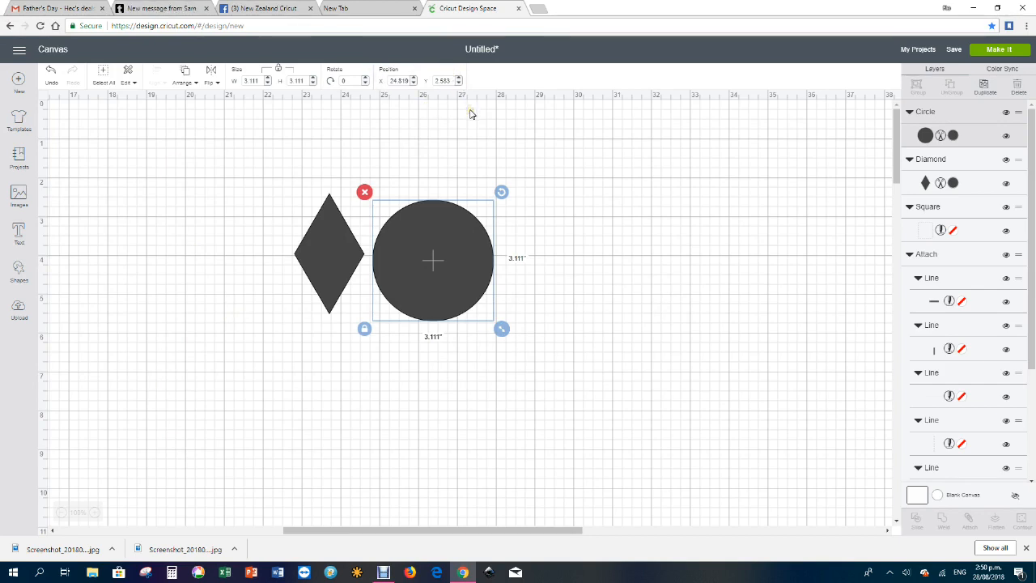
{"action": "mouse_move", "coordinate": [484, 418]}
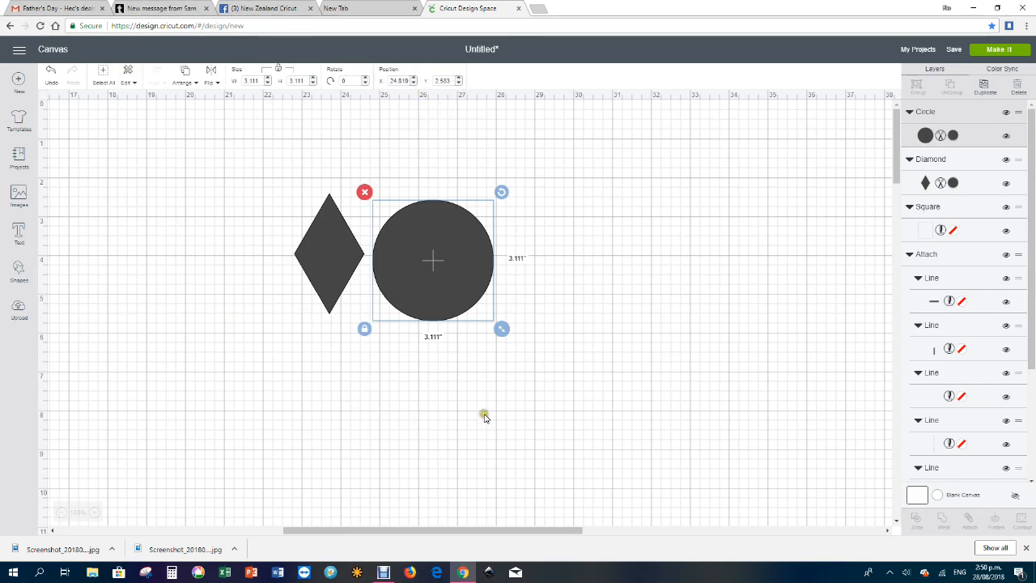
{"action": "mouse_move", "coordinate": [575, 324]}
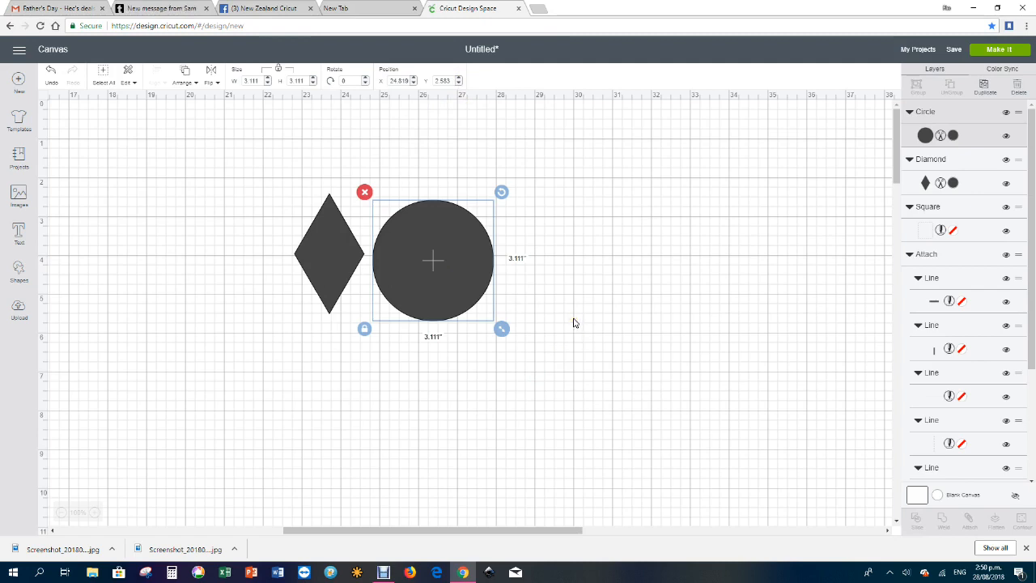
{"action": "mouse_move", "coordinate": [574, 269]}
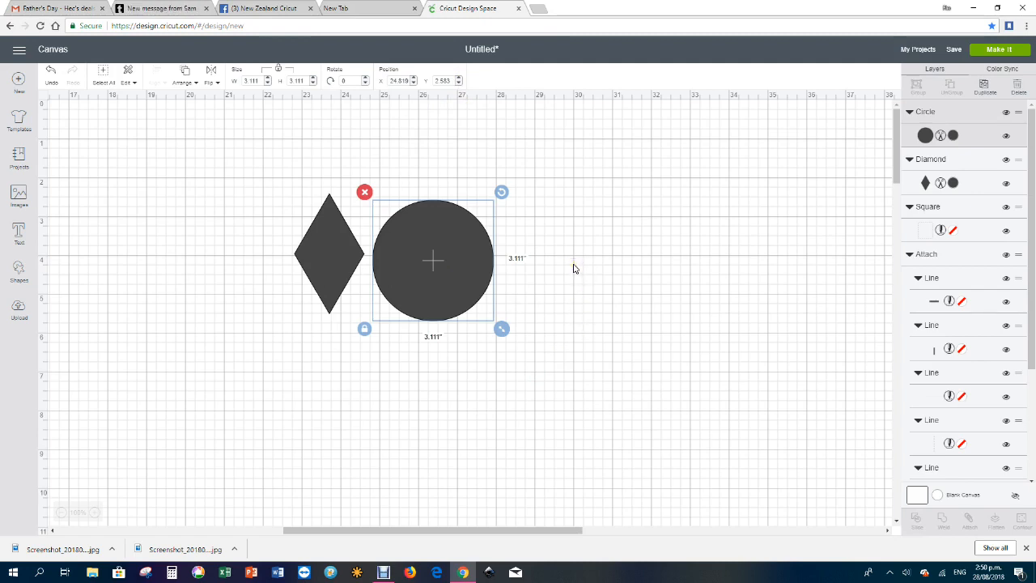
{"action": "mouse_move", "coordinate": [596, 262]}
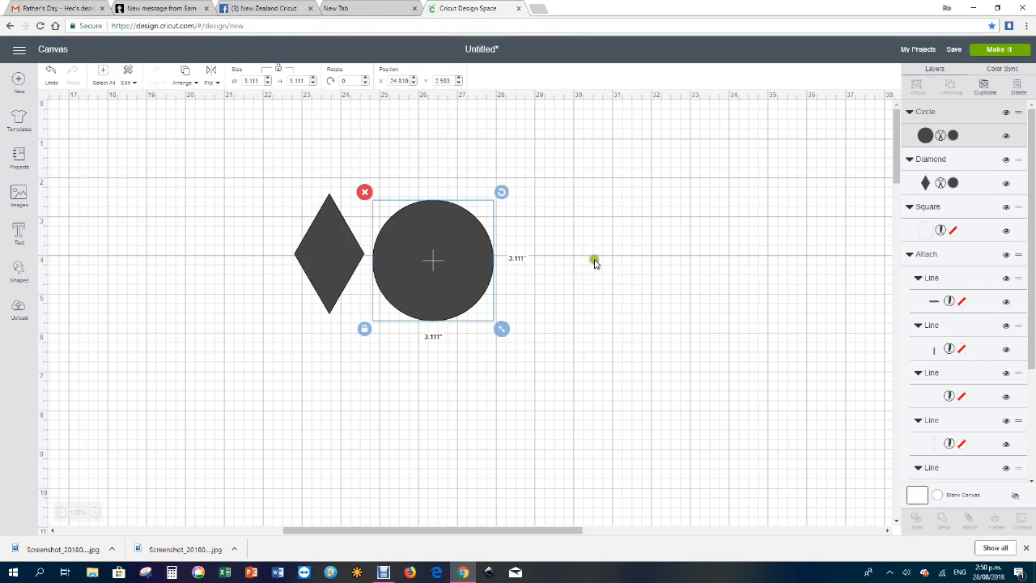